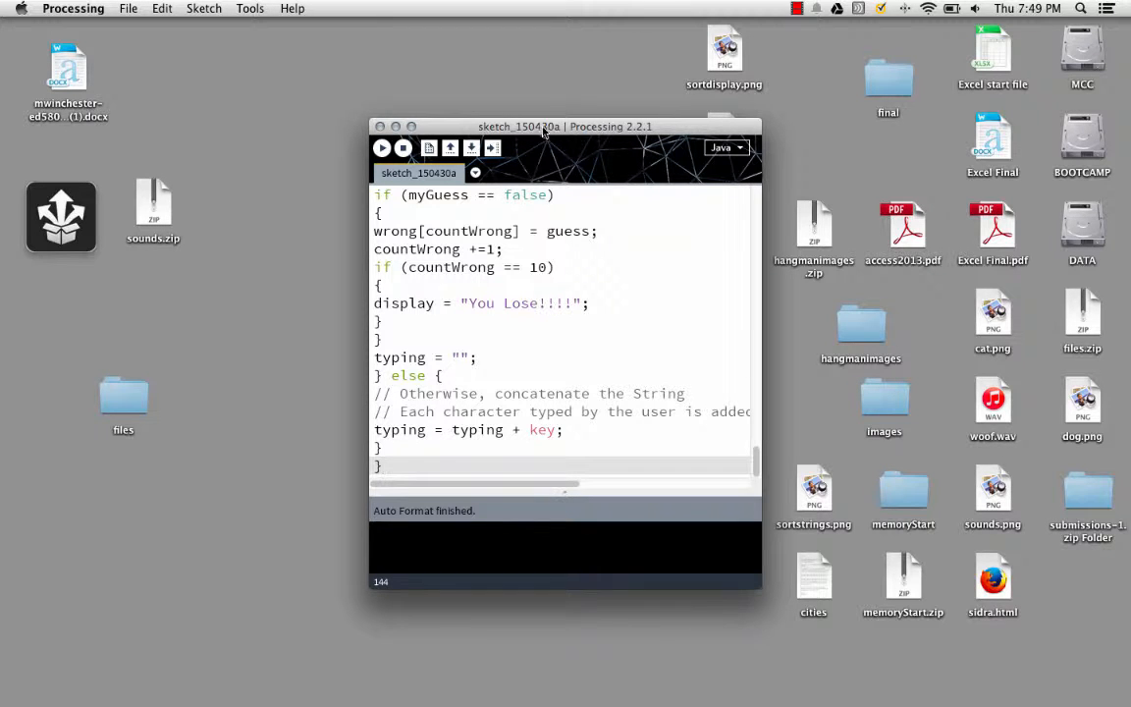
Move the Processing window left and widen it, scrolling to the PImage hang and hangImage declarations
{"action": "left_click_drag", "start_coordinate": [566, 125], "coordinate": [501, 118]}
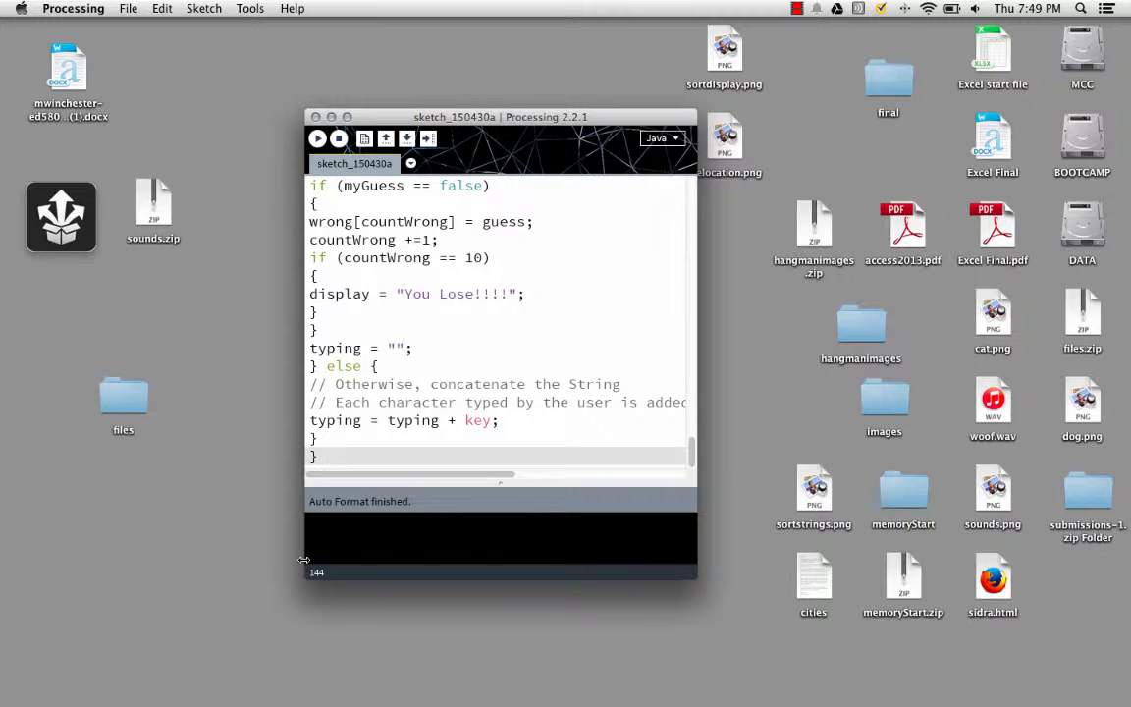
{"action": "left_click_drag", "start_coordinate": [501, 117], "coordinate": [432, 118]}
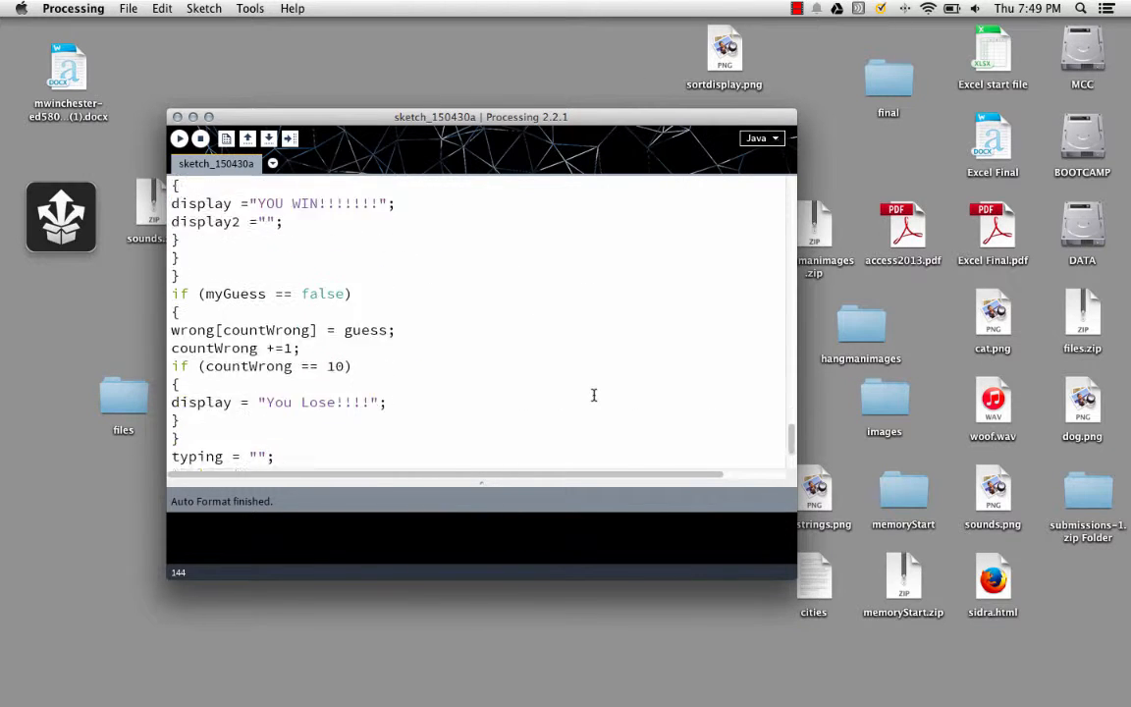
{"action": "scroll", "scroll_direction": "up", "scroll_amount": 3}
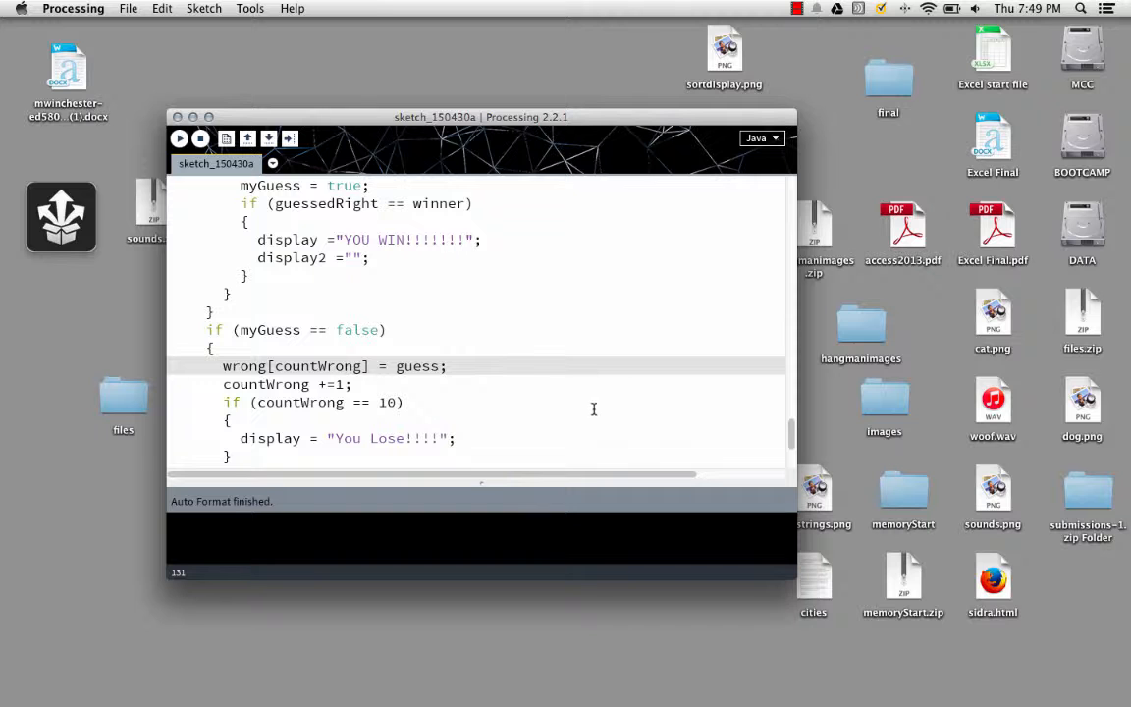
{"action": "scroll", "scroll_direction": "up", "scroll_amount": 3}
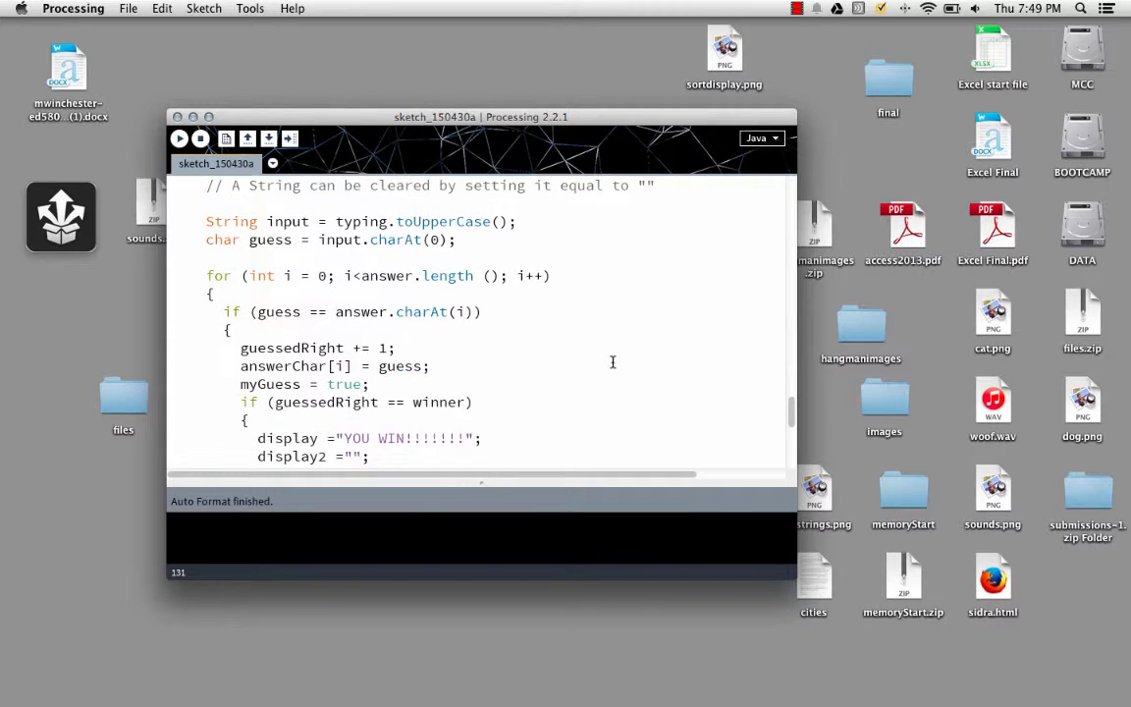
{"action": "scroll", "scroll_direction": "down", "scroll_amount": 3}
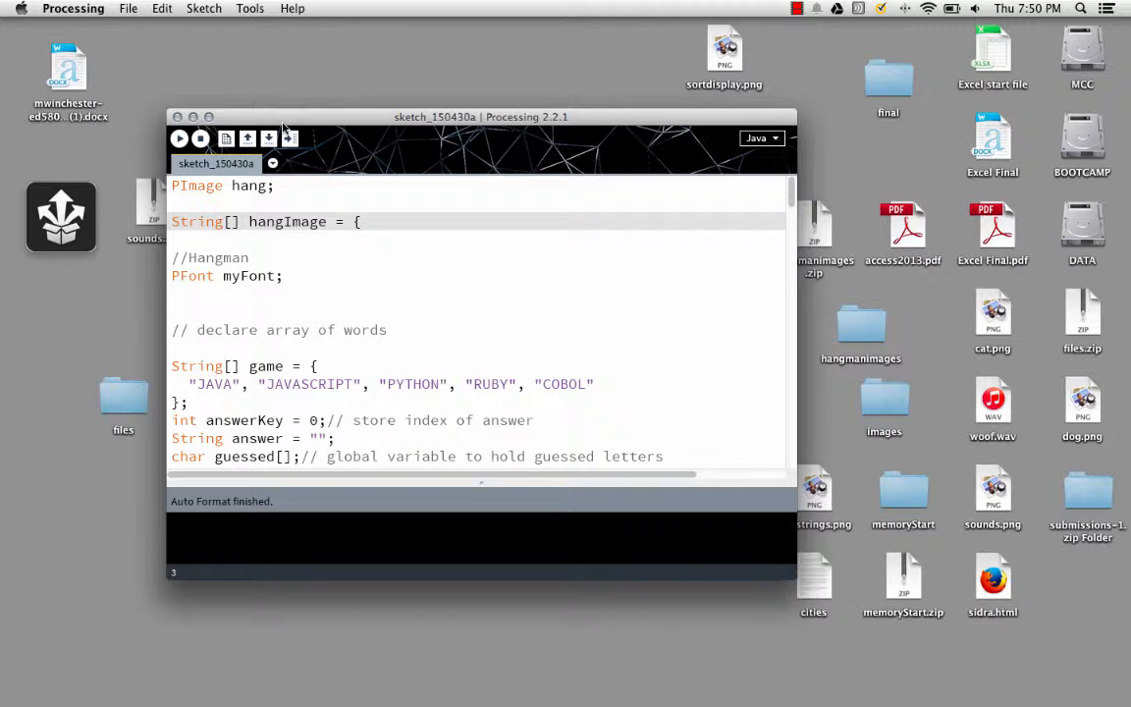
{"action": "mouse_move", "coordinate": [236, 12]}
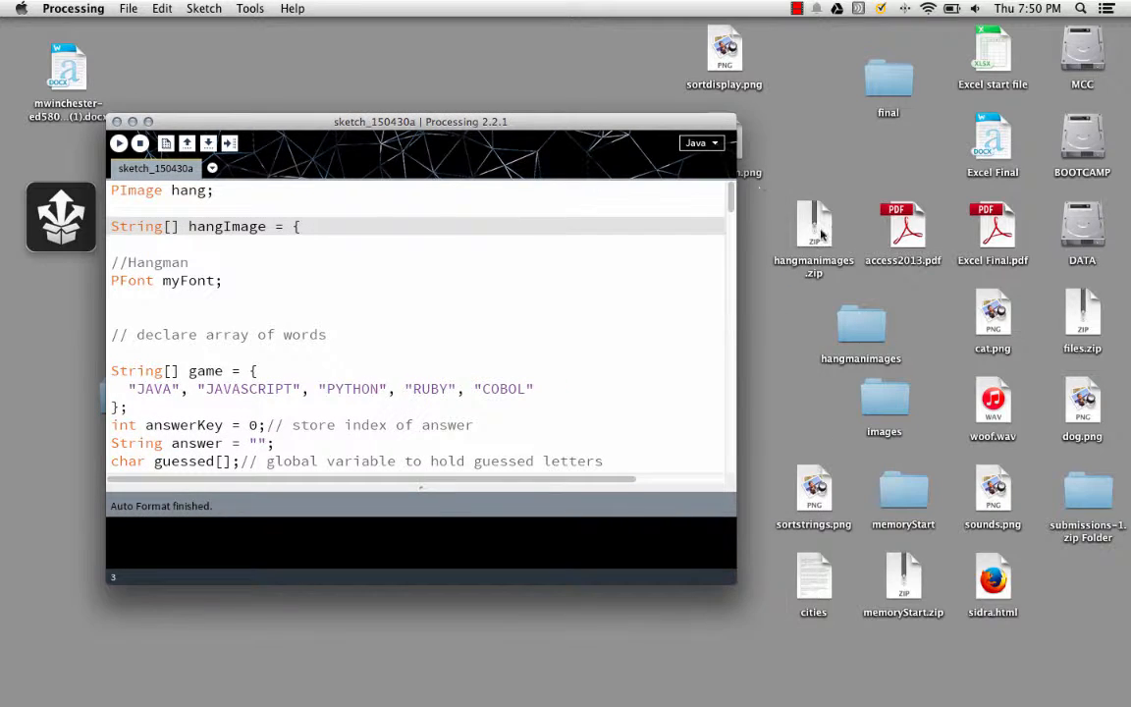
Look into the hangmanimages 2 folder, then reveal the sketch's folder in Finder
{"action": "left_click", "coordinate": [816, 226]}
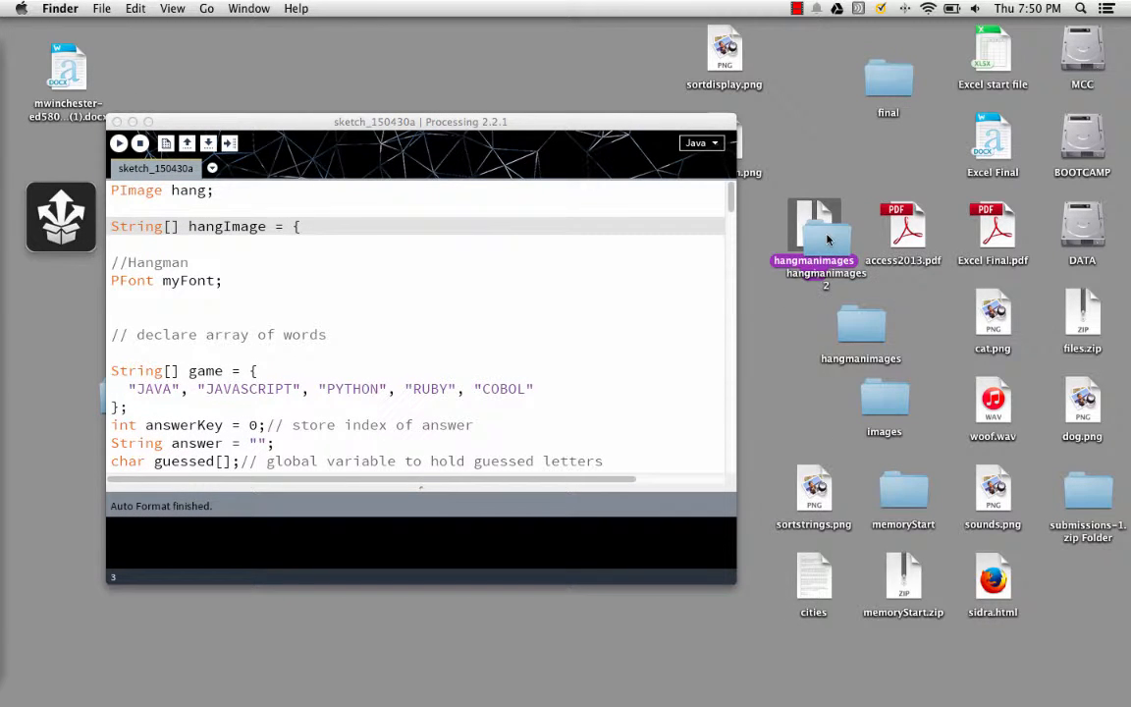
{"action": "double_click", "coordinate": [815, 231]}
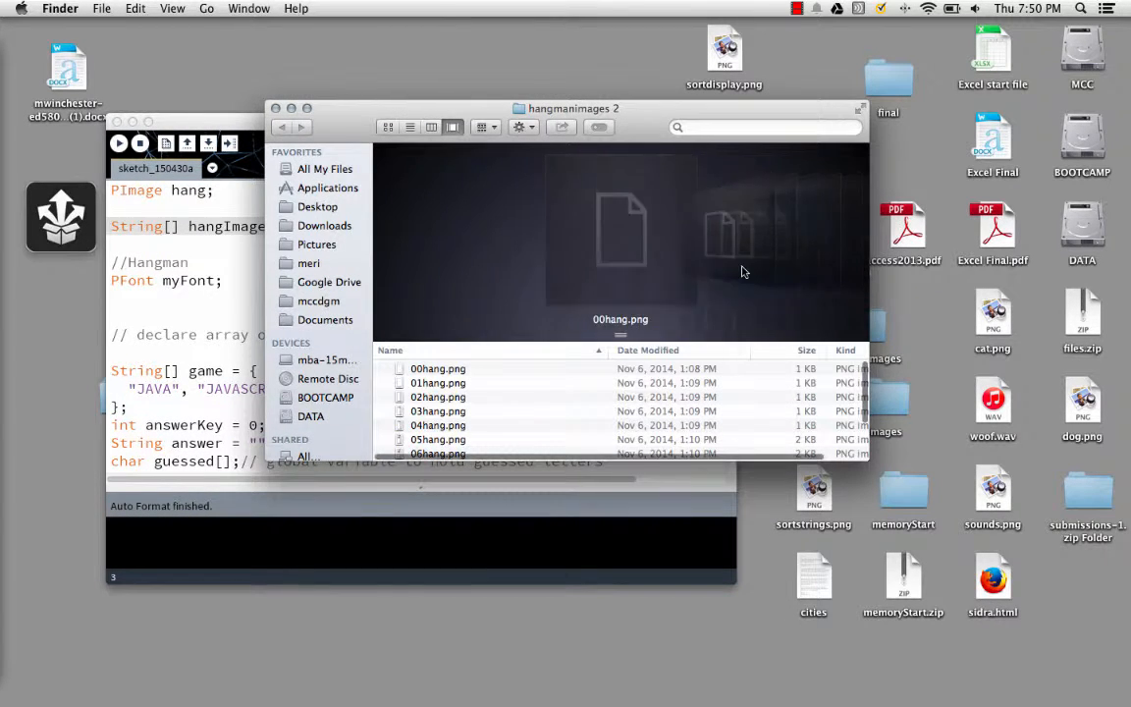
{"action": "scroll", "scroll_direction": "down", "scroll_amount": 3}
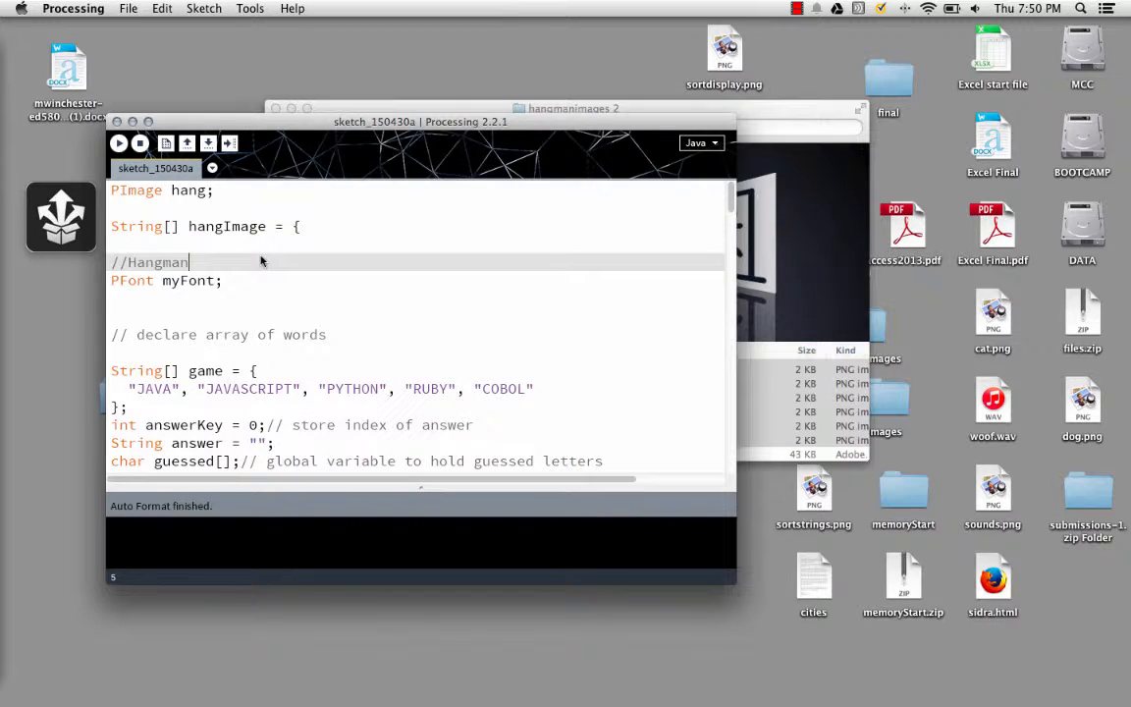
{"action": "left_click", "coordinate": [204, 8]}
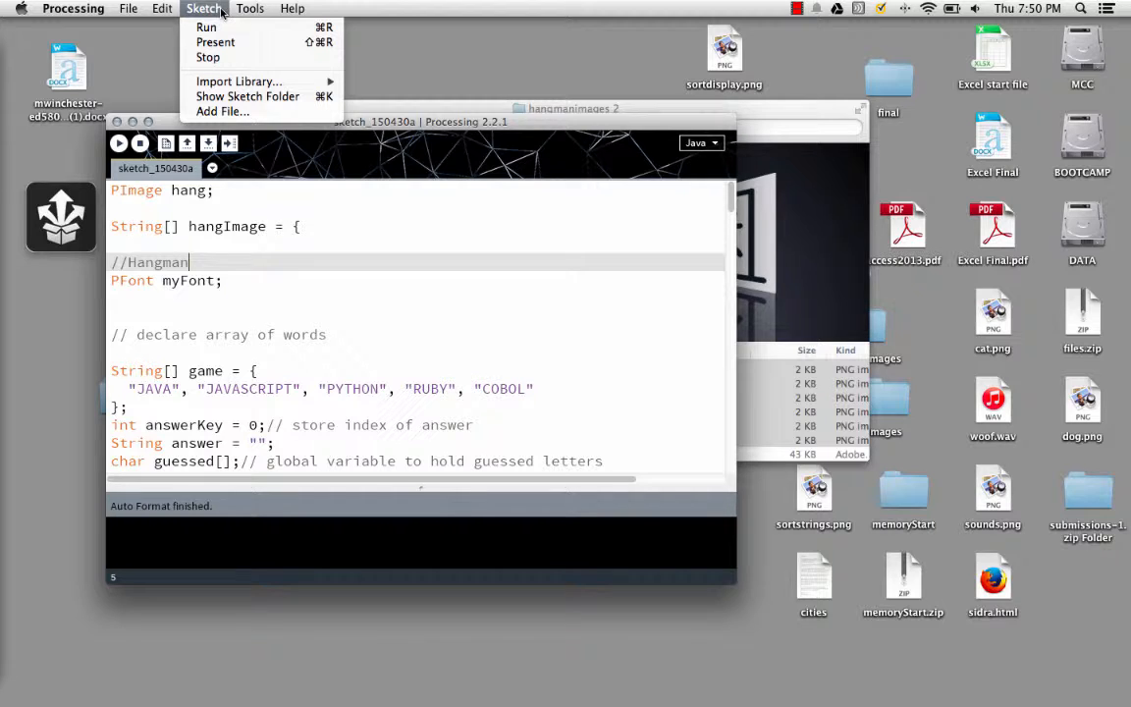
{"action": "mouse_move", "coordinate": [248, 96]}
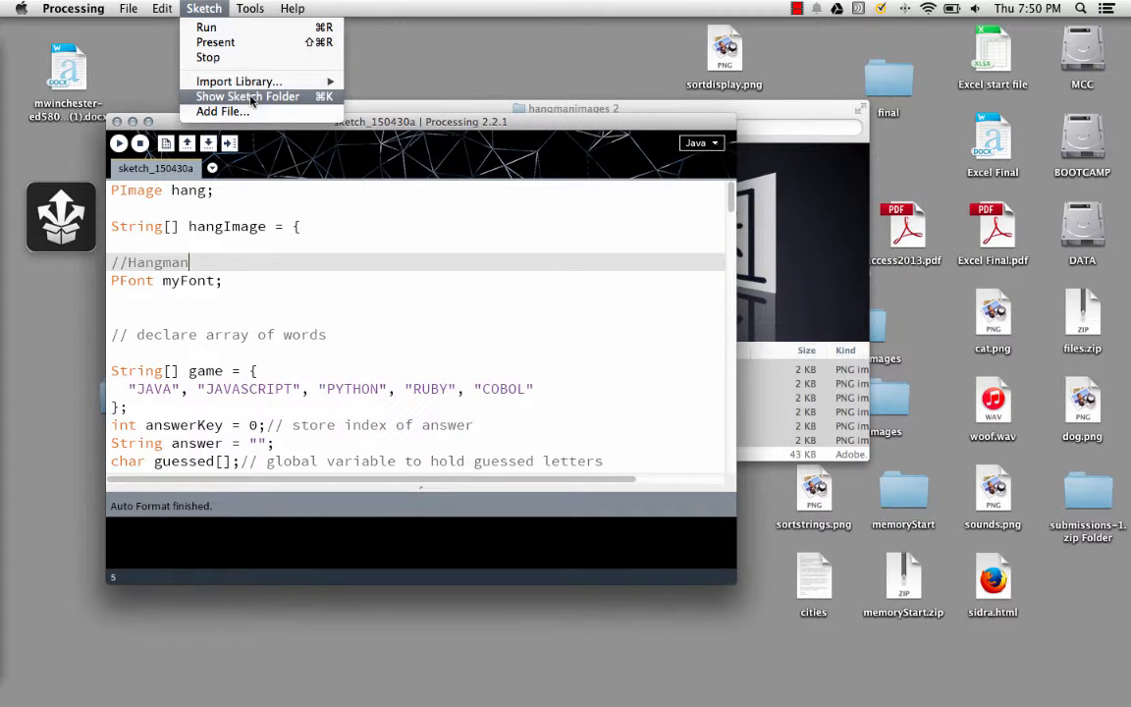
{"action": "left_click", "coordinate": [247, 96]}
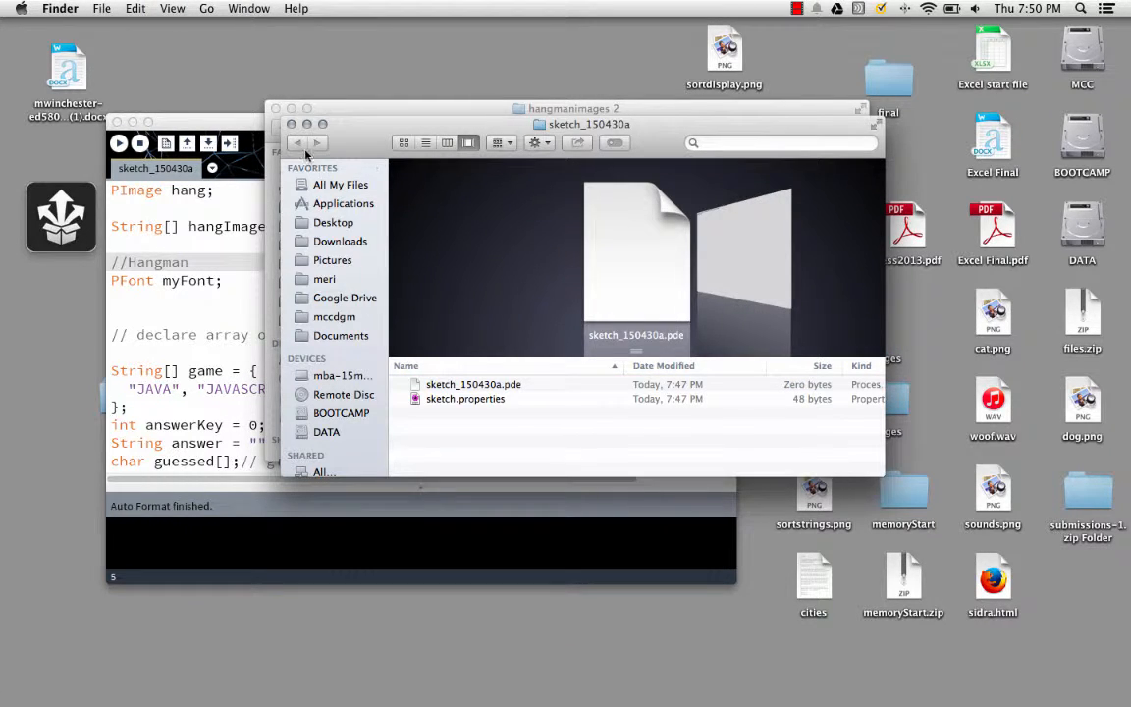
Create a new folder named data inside the sketch_150430a folder
{"action": "left_click", "coordinate": [102, 8]}
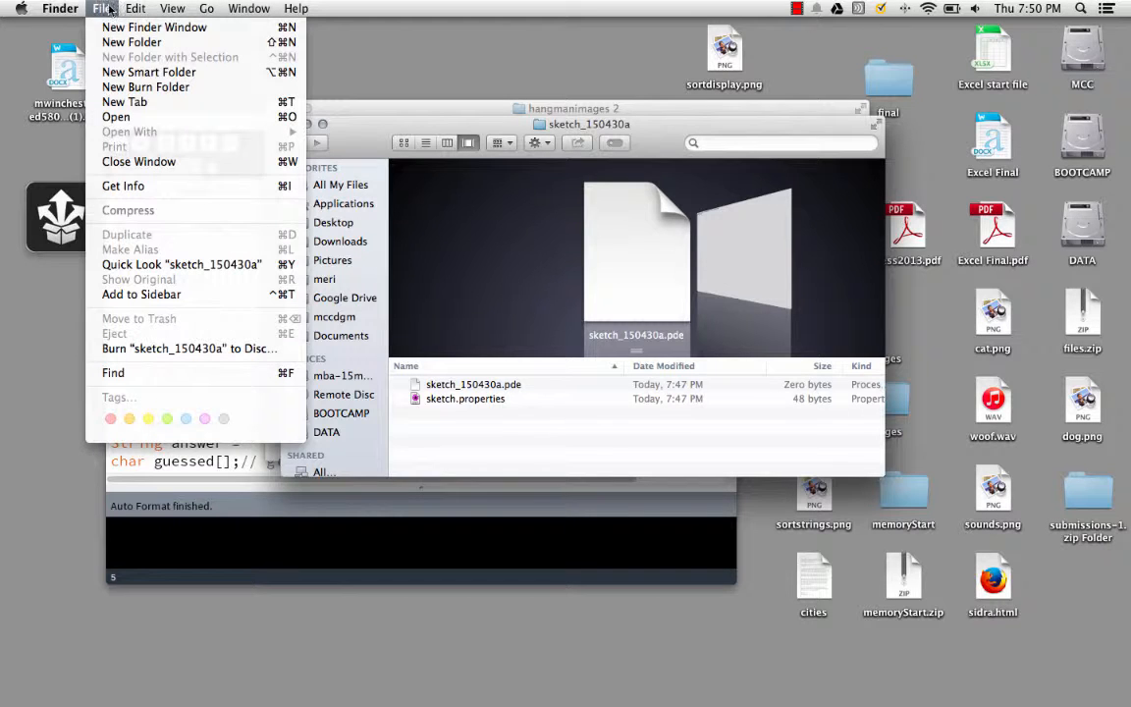
{"action": "left_click", "coordinate": [130, 41]}
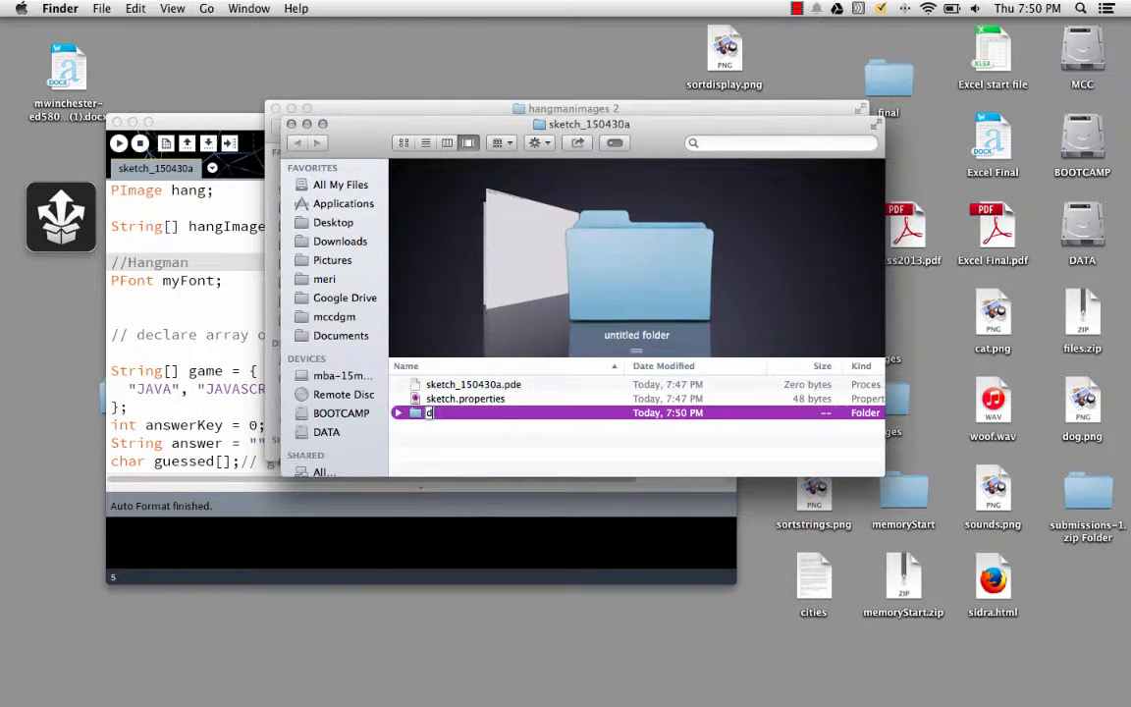
{"action": "type", "text": "data"}
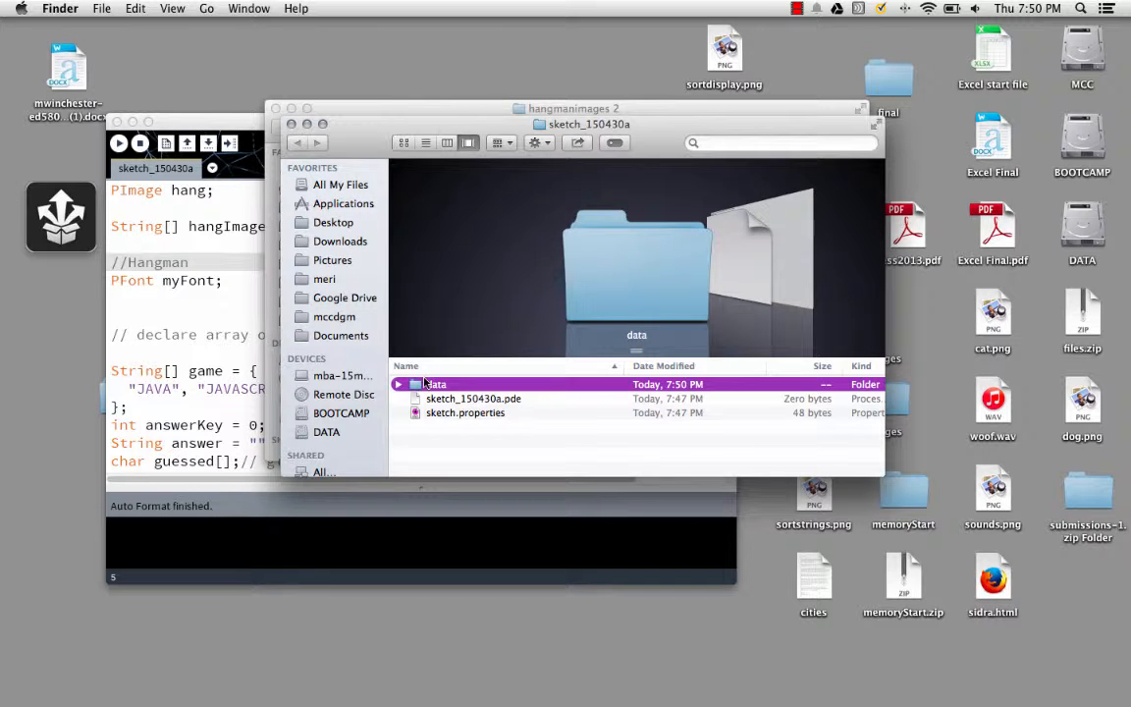
{"action": "double_click", "coordinate": [434, 383]}
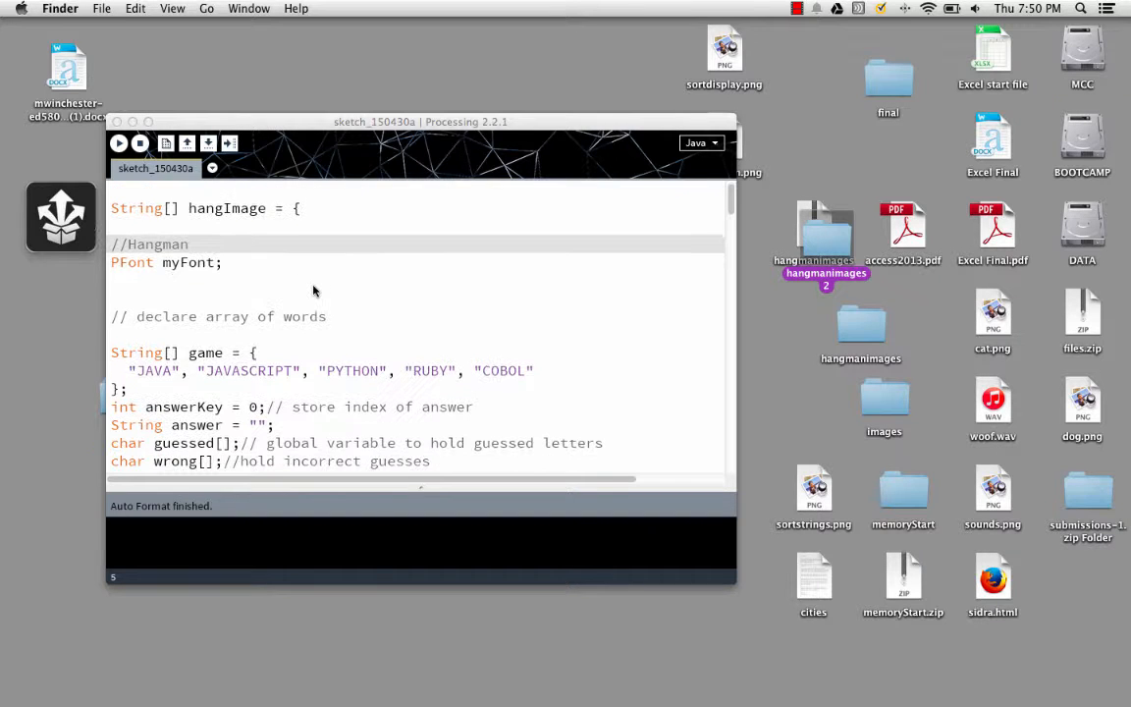
Start the line hang = loadImage in setup() under createFont
{"action": "scroll", "scroll_direction": "down", "scroll_amount": 3}
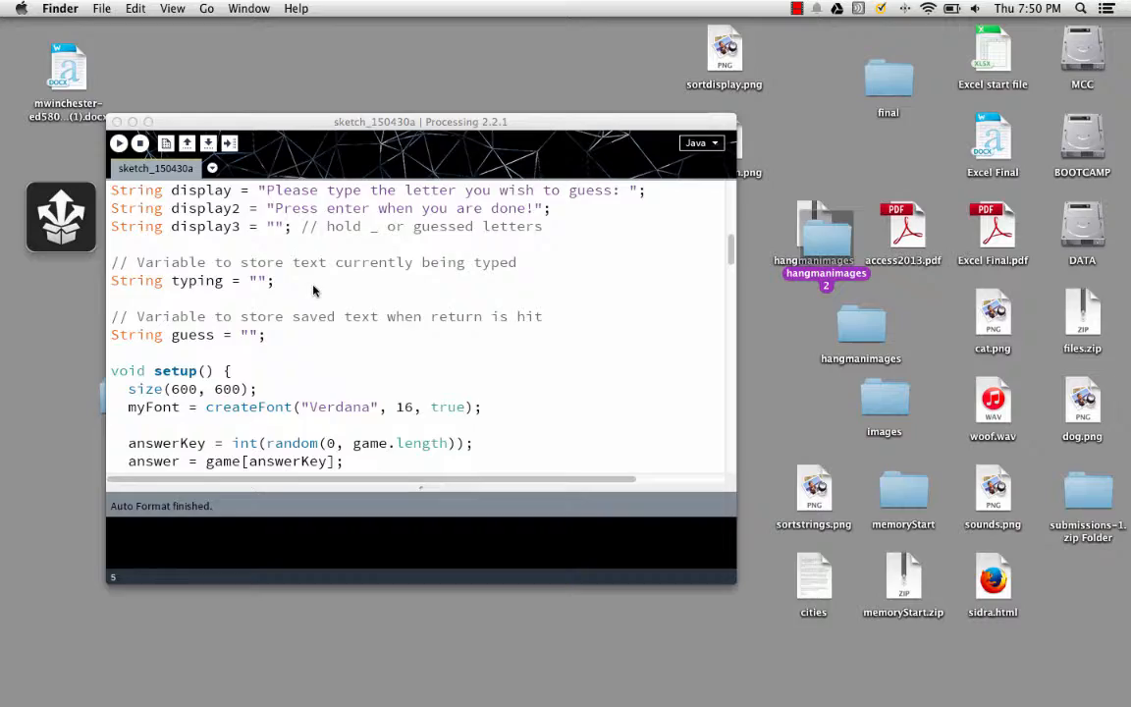
{"action": "scroll", "scroll_direction": "down", "scroll_amount": 3}
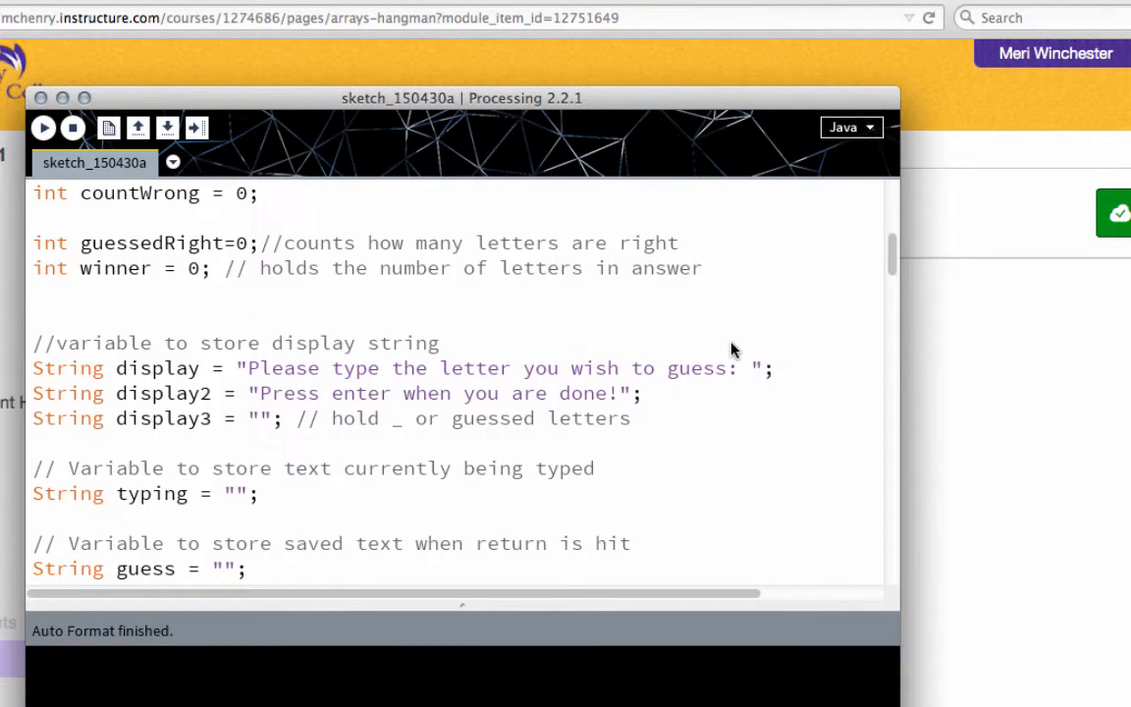
{"action": "scroll", "scroll_direction": "down", "scroll_amount": 3}
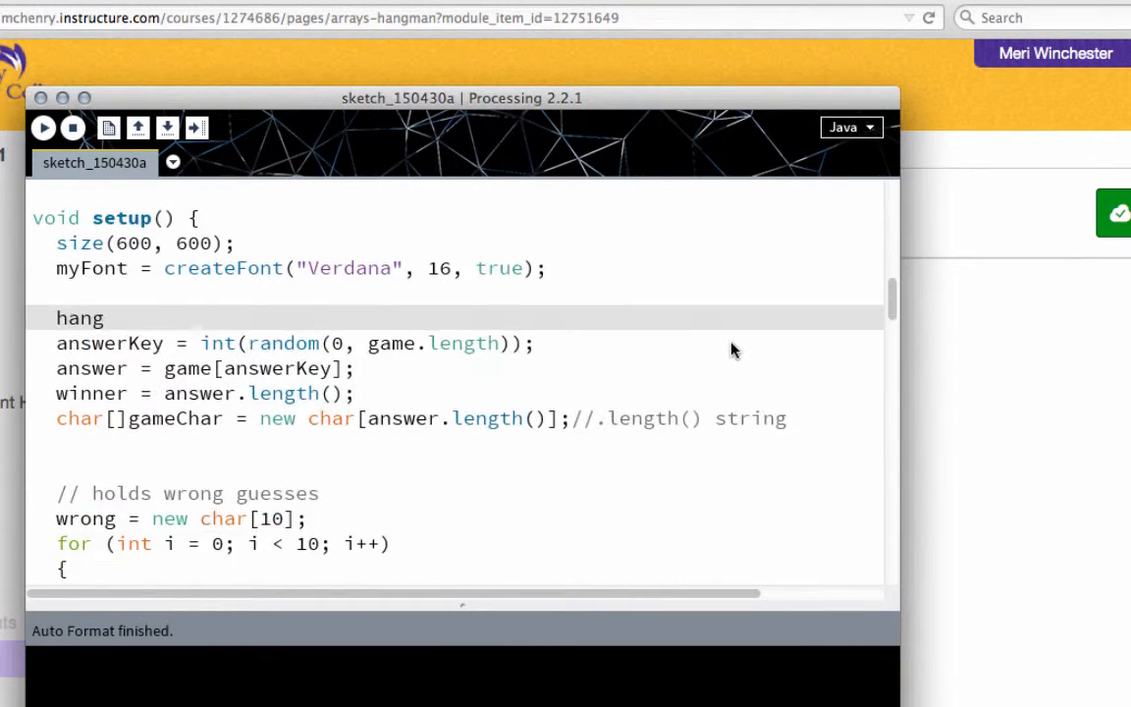
{"action": "scroll", "scroll_direction": "down", "scroll_amount": 3}
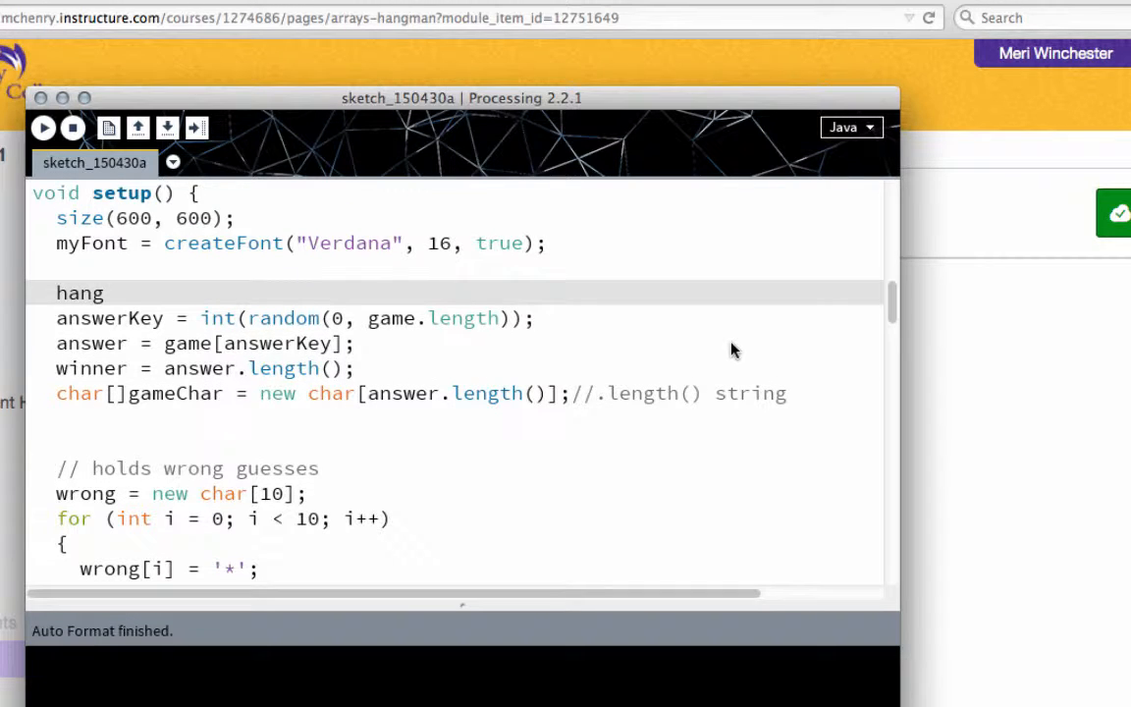
{"action": "type", "text": "= load"}
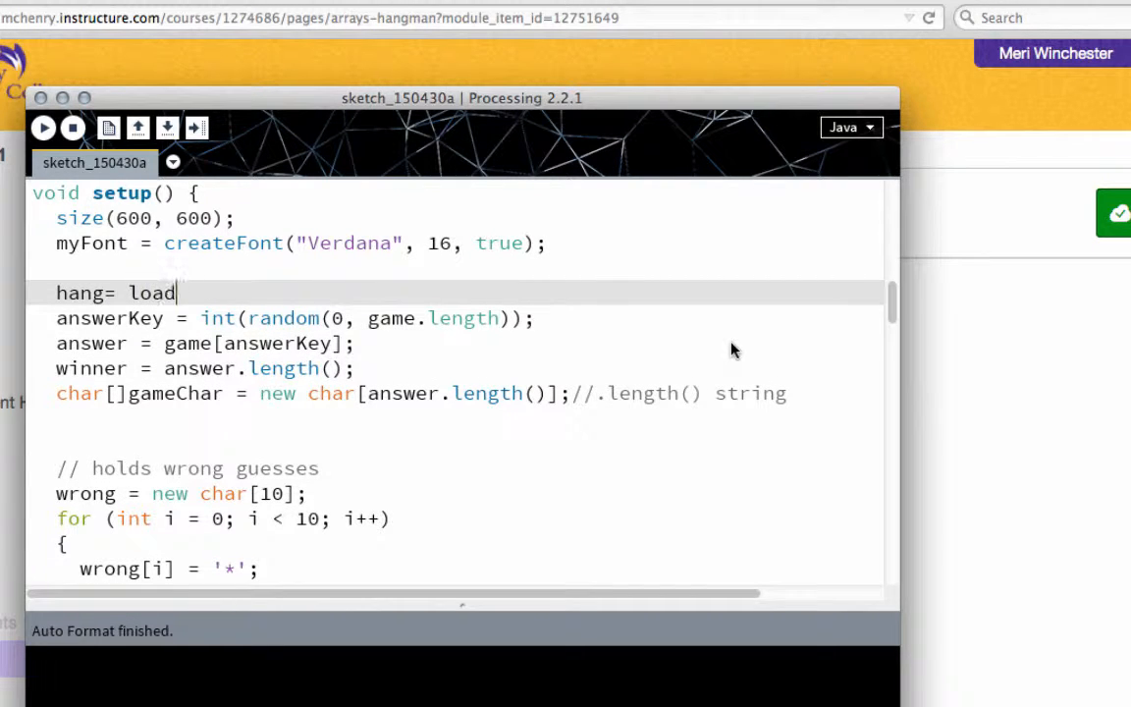
{"action": "type", "text": "Image = {"}
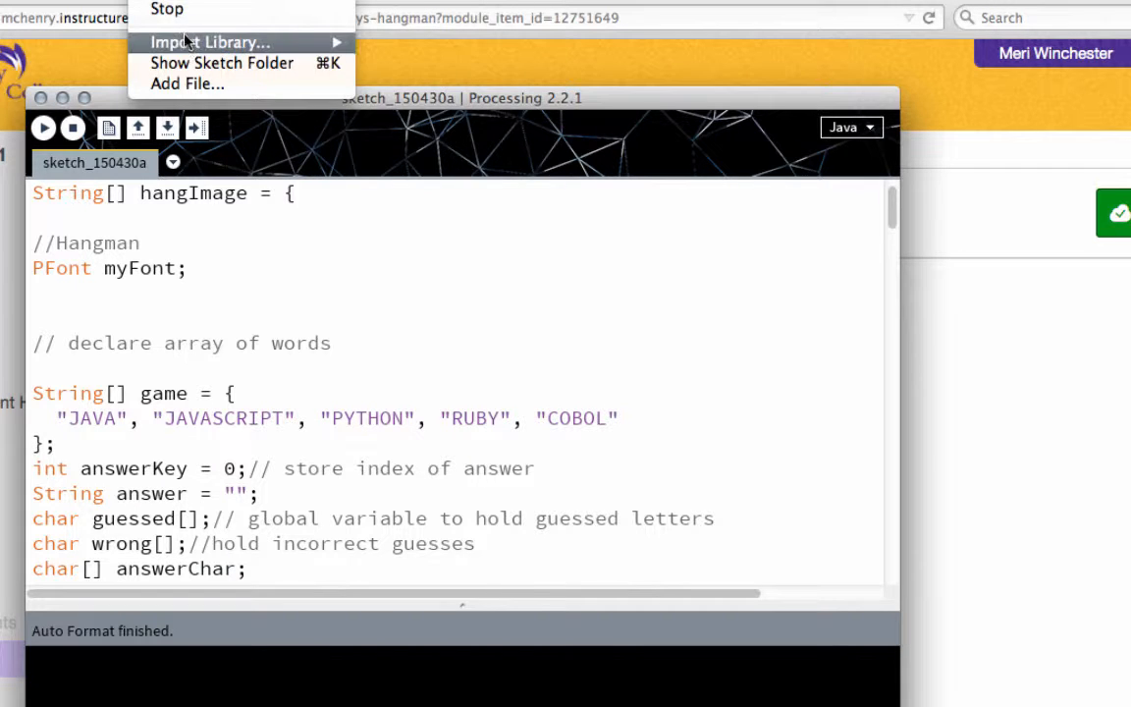
Reveal the sketch folder in Finder and look inside its data folder of hang PNGs
{"action": "left_click", "coordinate": [222, 63]}
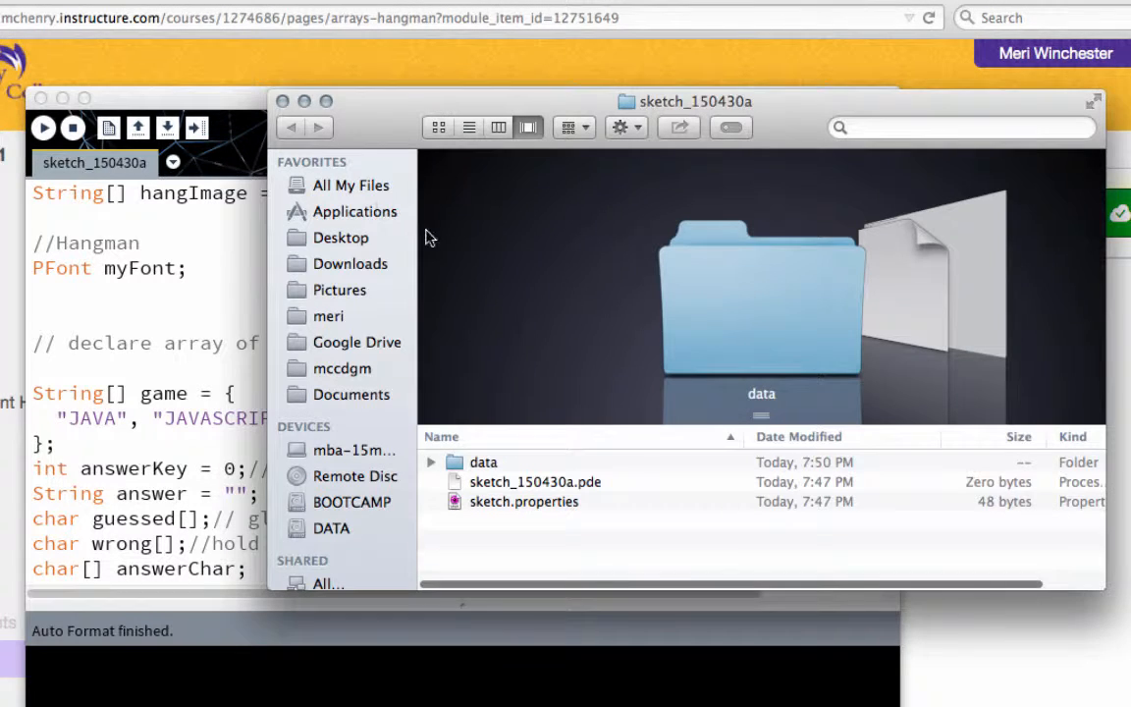
{"action": "double_click", "coordinate": [483, 461]}
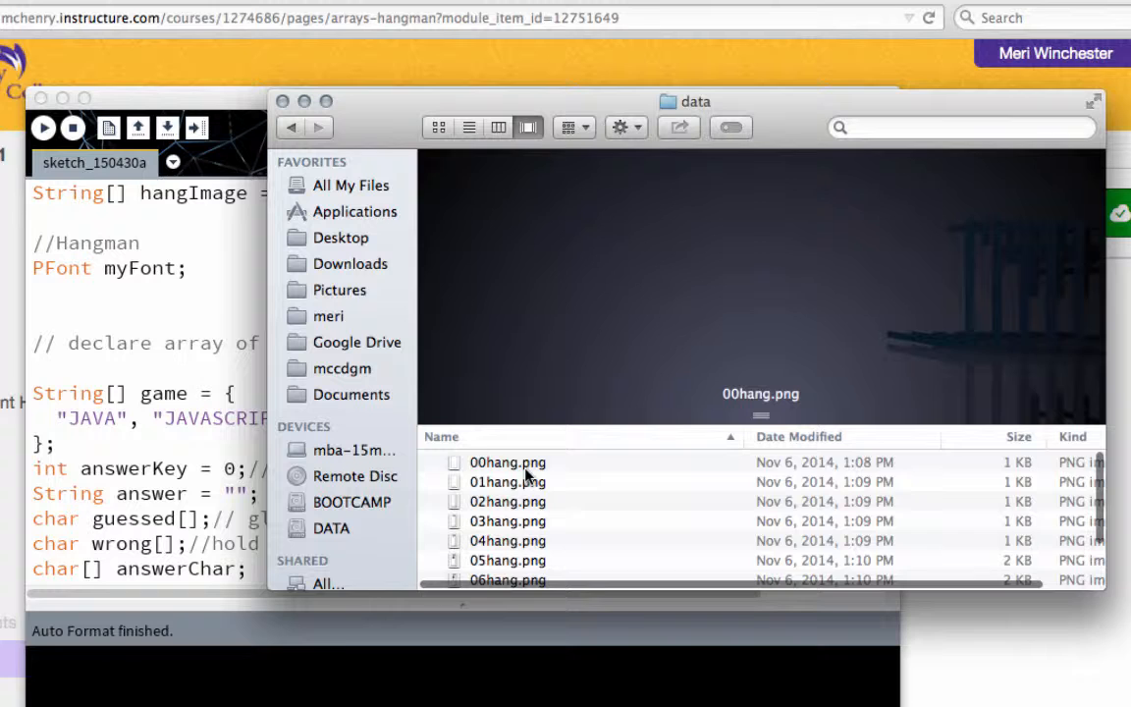
{"action": "scroll", "scroll_direction": "down", "scroll_amount": 3}
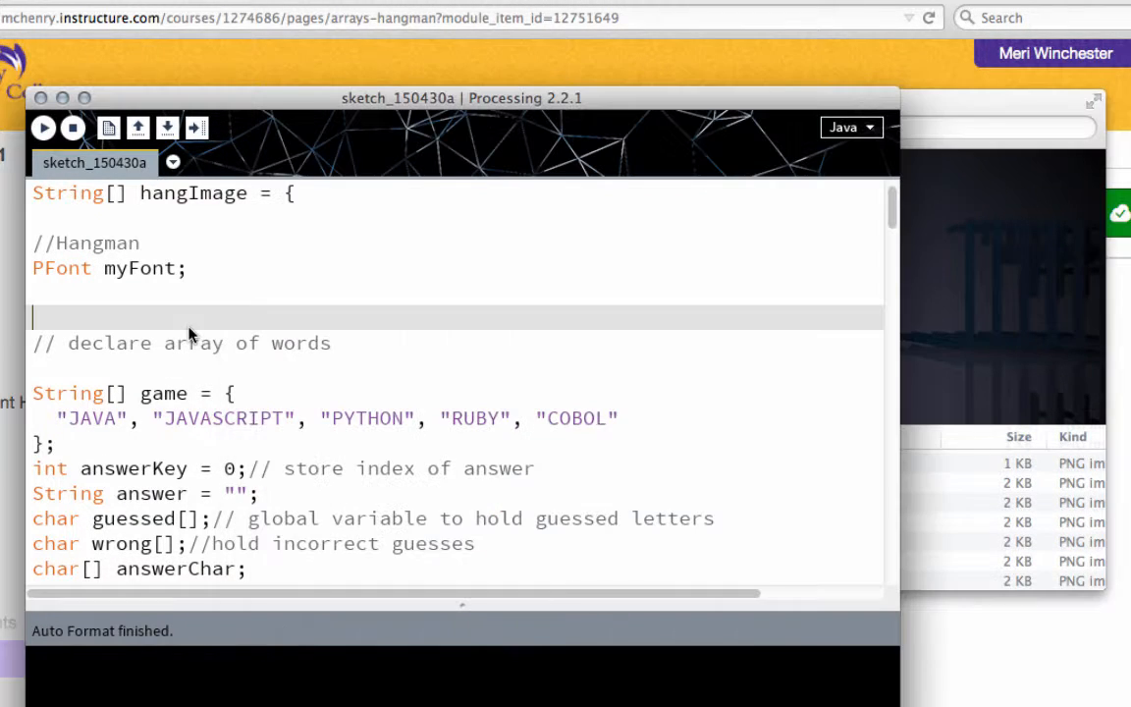
Complete the setup() line as hang = loadImage("10hang.png");
{"action": "scroll", "scroll_direction": "down", "scroll_amount": 3}
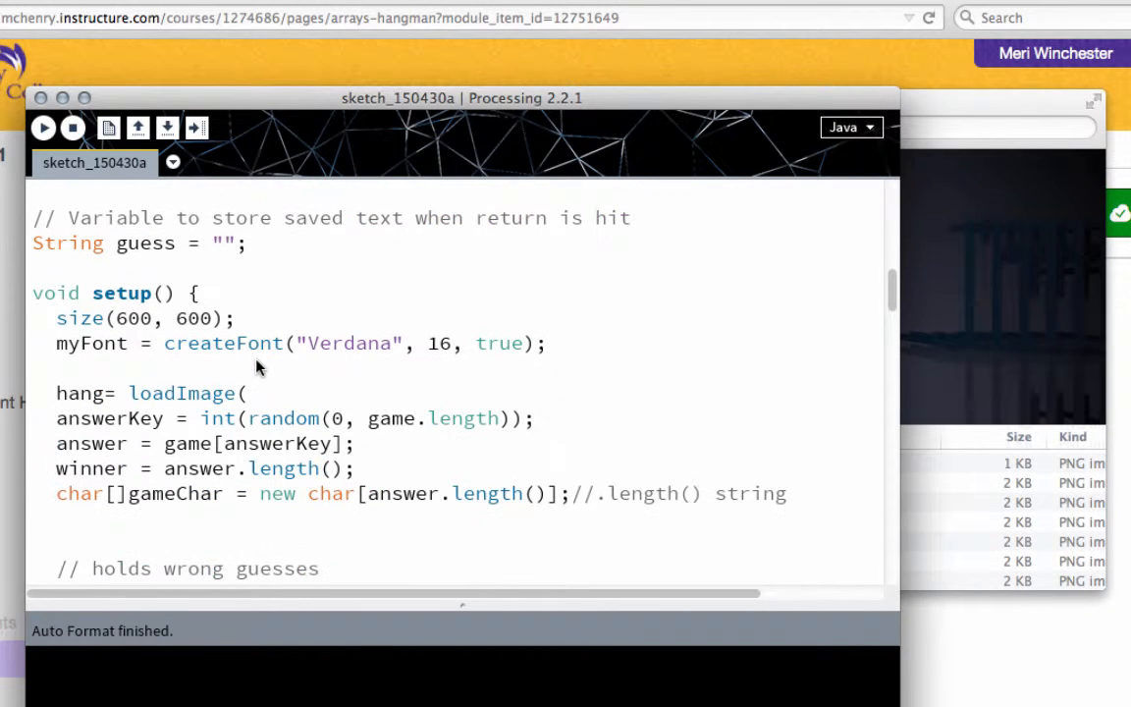
{"action": "left_click", "coordinate": [252, 393]}
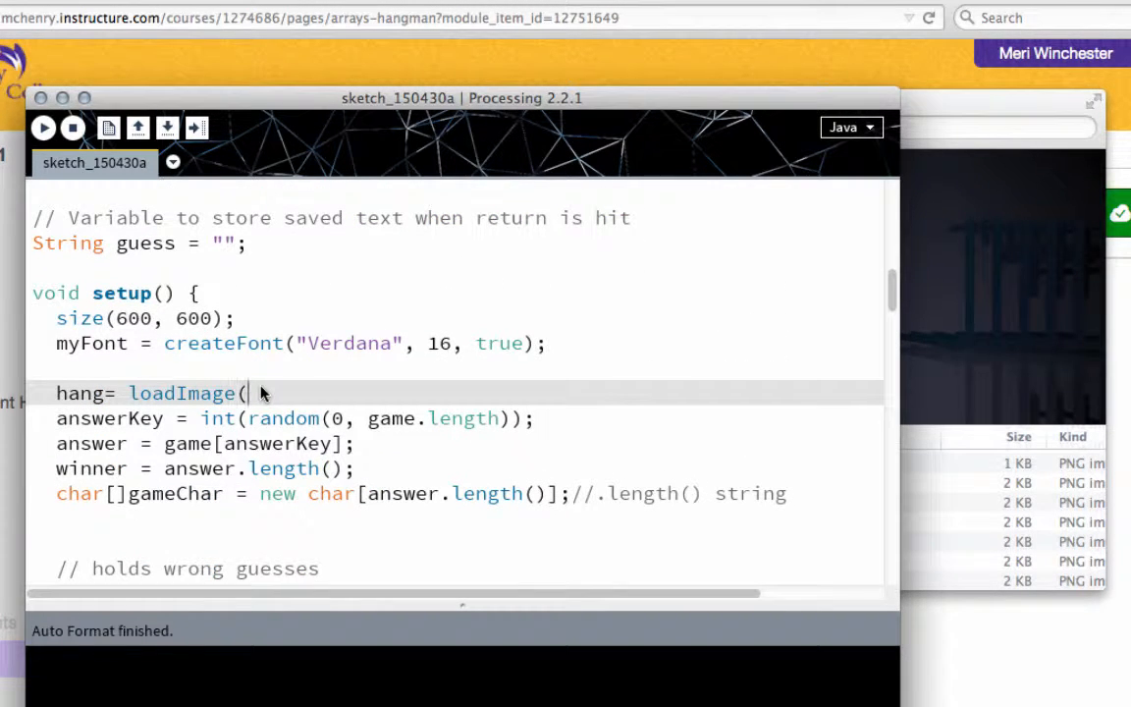
{"action": "type", "text": "1hang"}
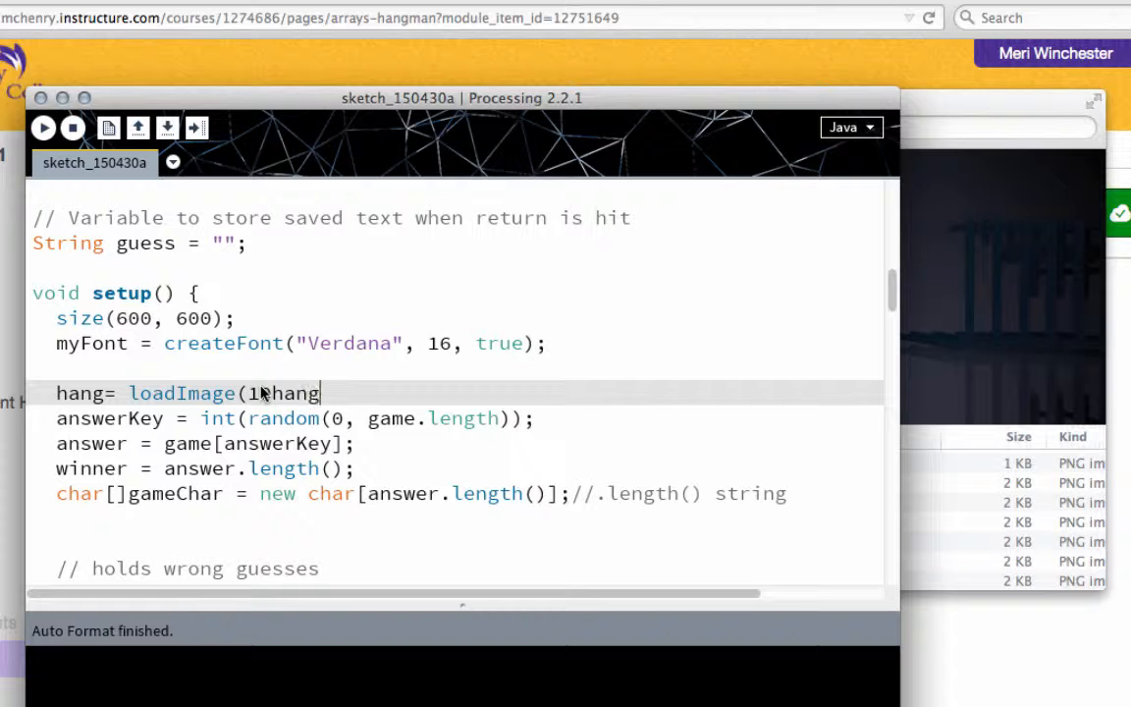
{"action": "key", "text": "Backspace"}
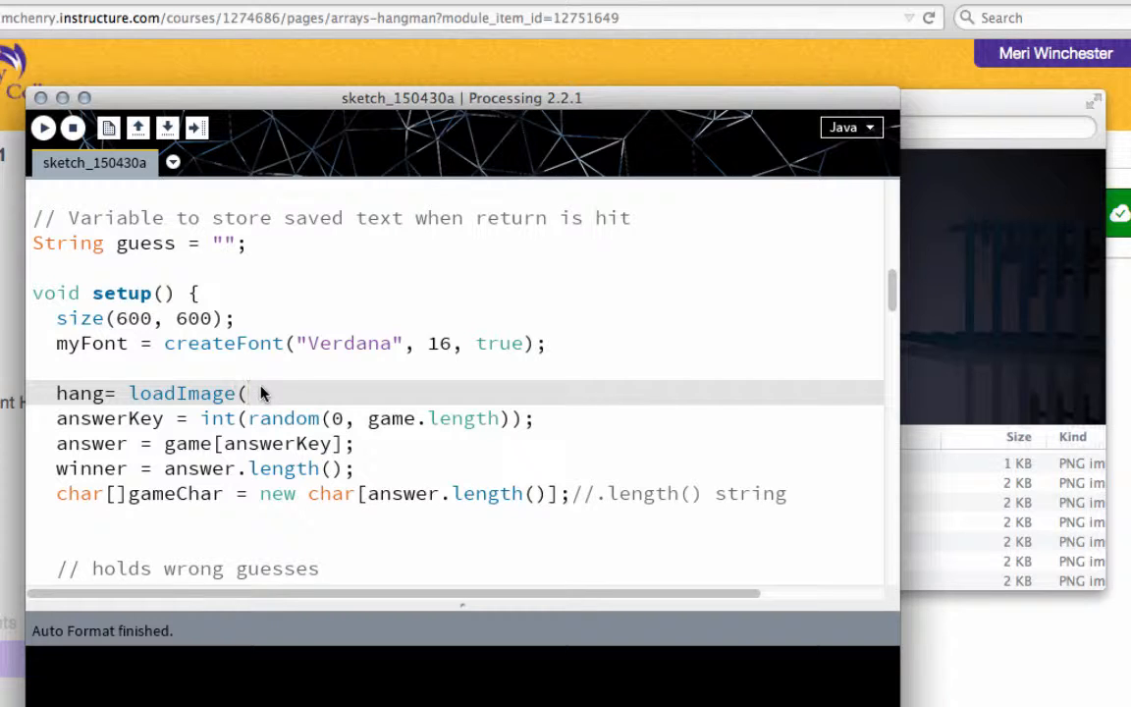
{"action": "type", "text": "\""}
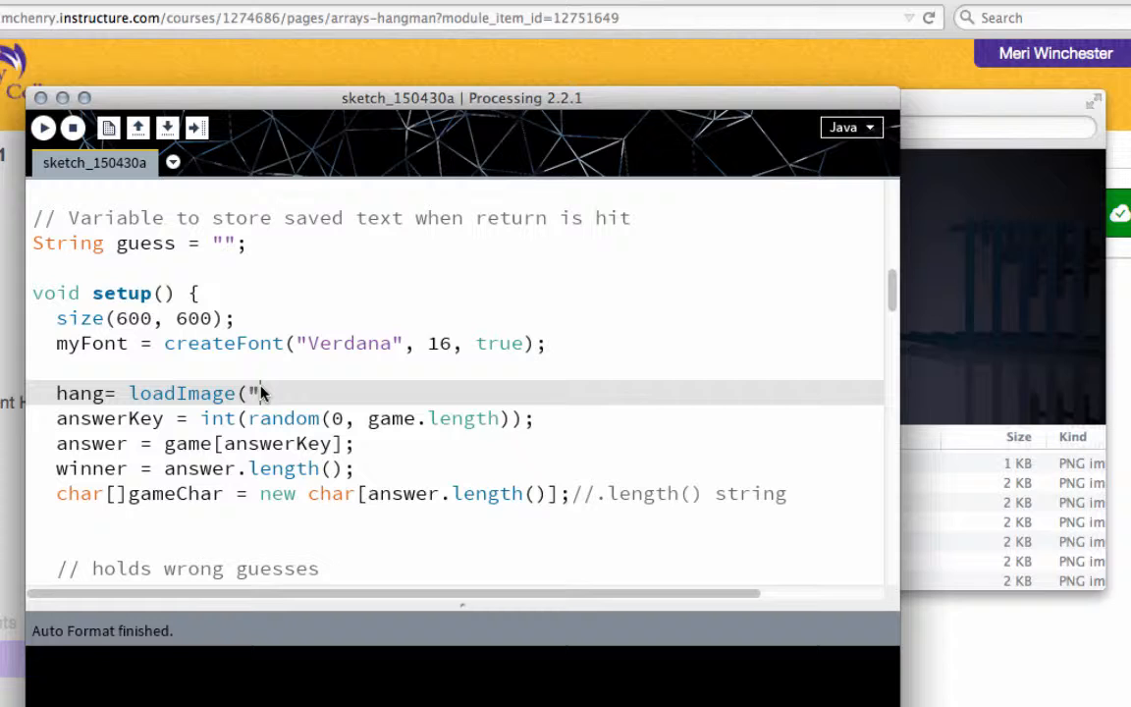
{"action": "type", "text": "0hang"}
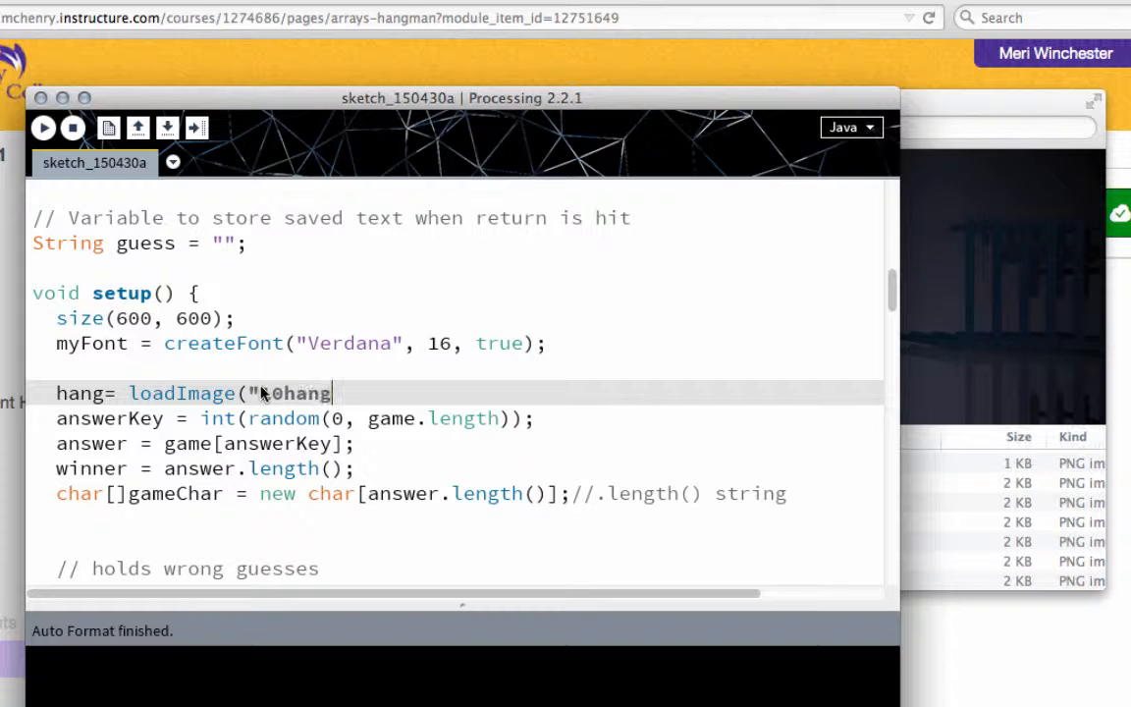
{"action": "type", "text": ".png"}
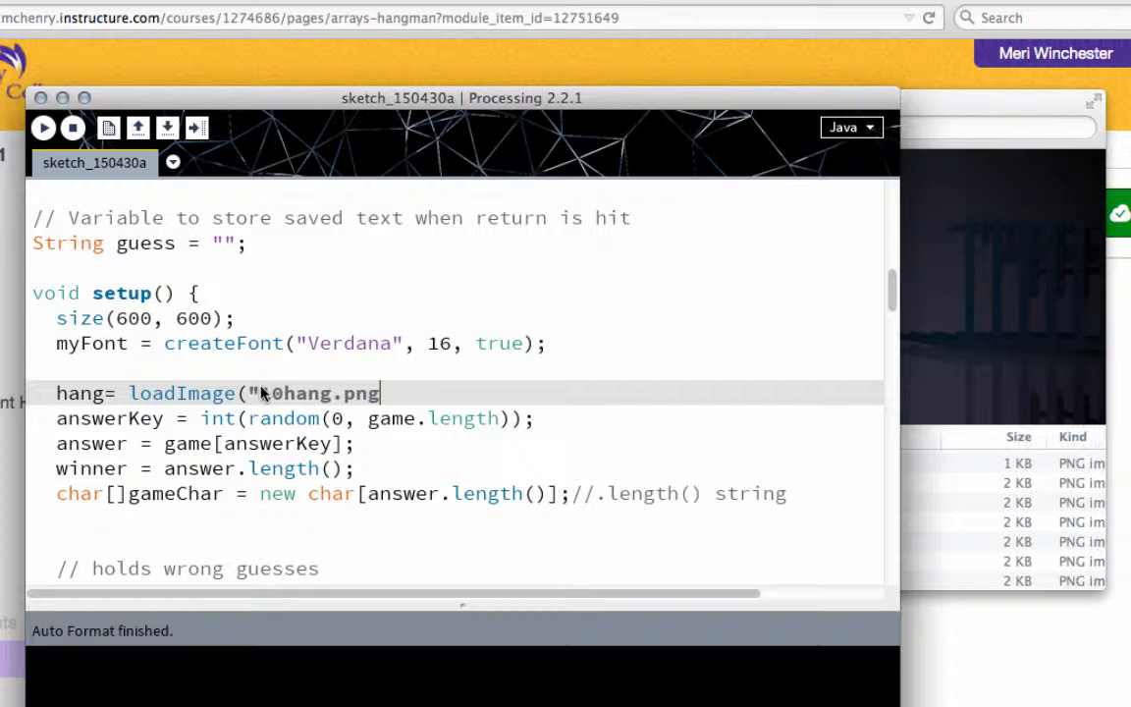
{"action": "type", "text": "\");"}
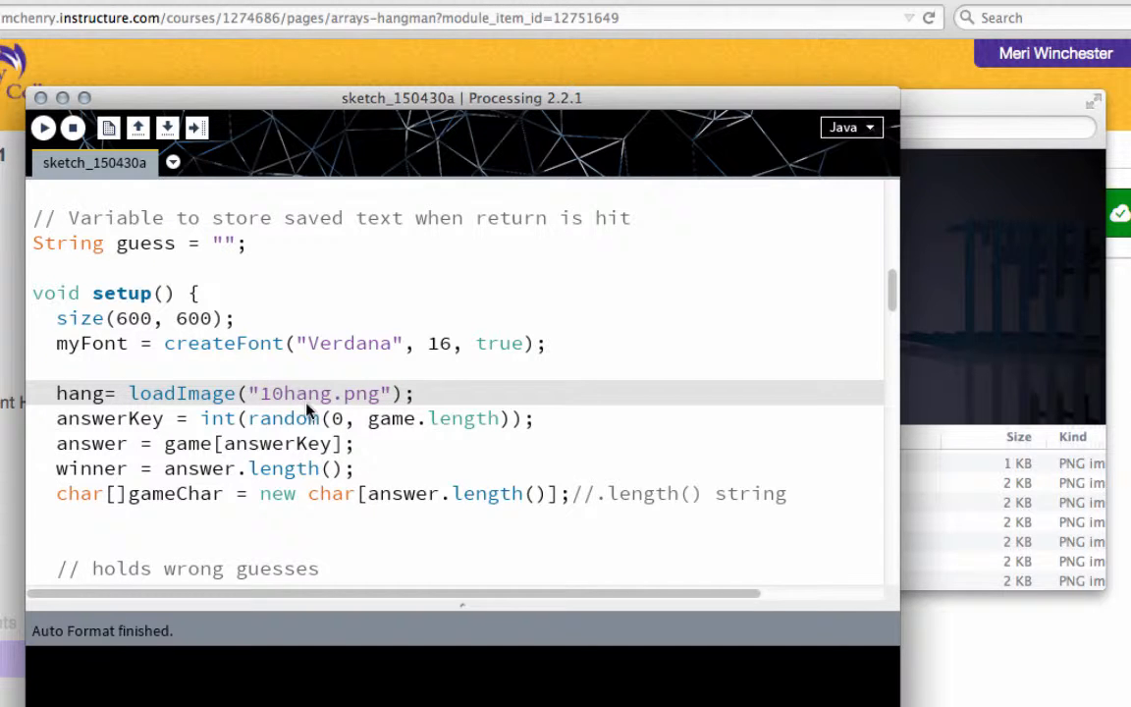
{"action": "scroll", "scroll_direction": "down", "scroll_amount": 3}
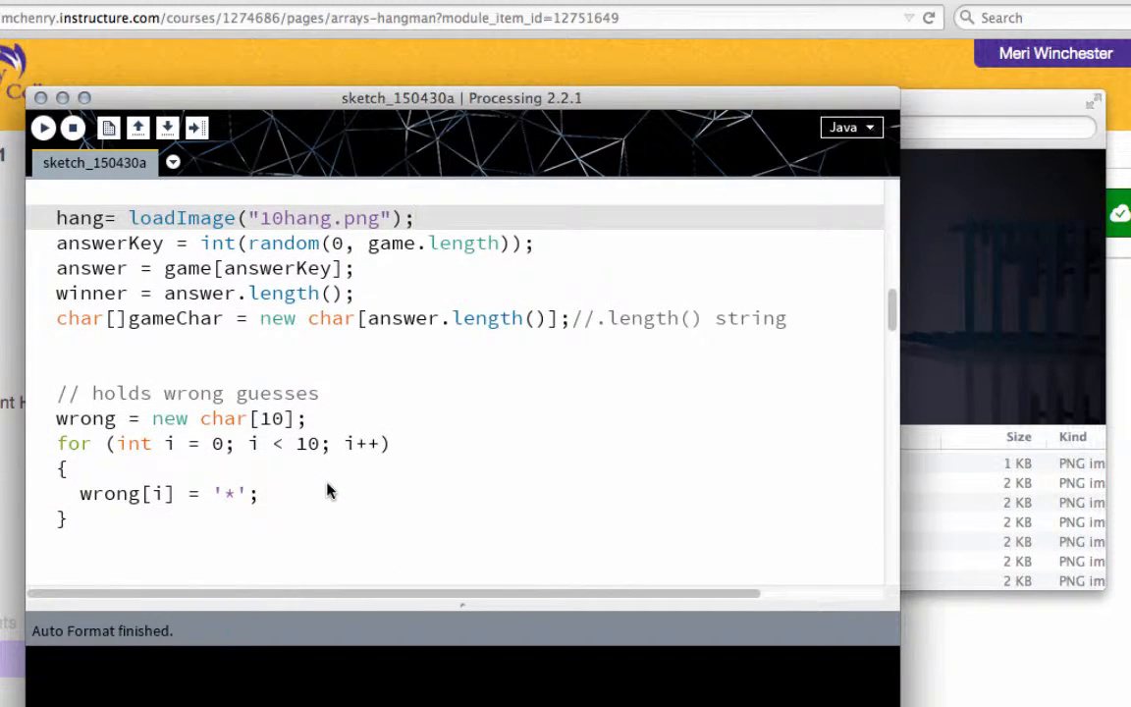
Add image(hang, 300, 70) in draw() below int indent = 25; to draw the hangman picture
{"action": "scroll", "scroll_direction": "down", "scroll_amount": 3}
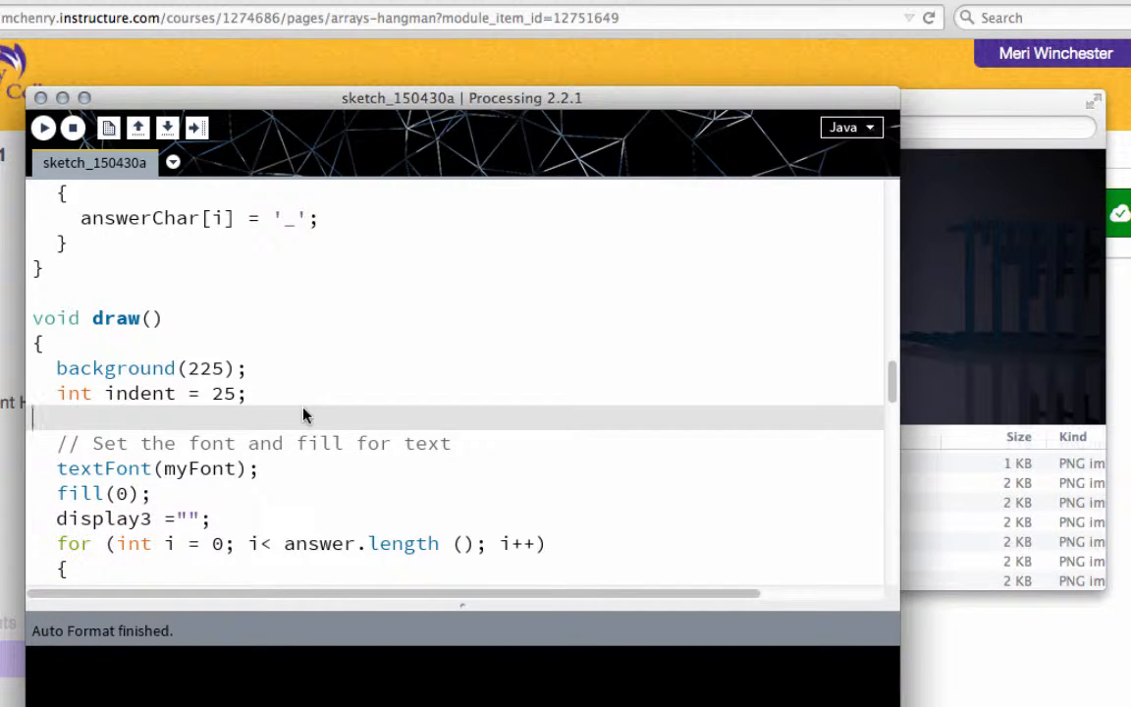
{"action": "type", "text": "image"}
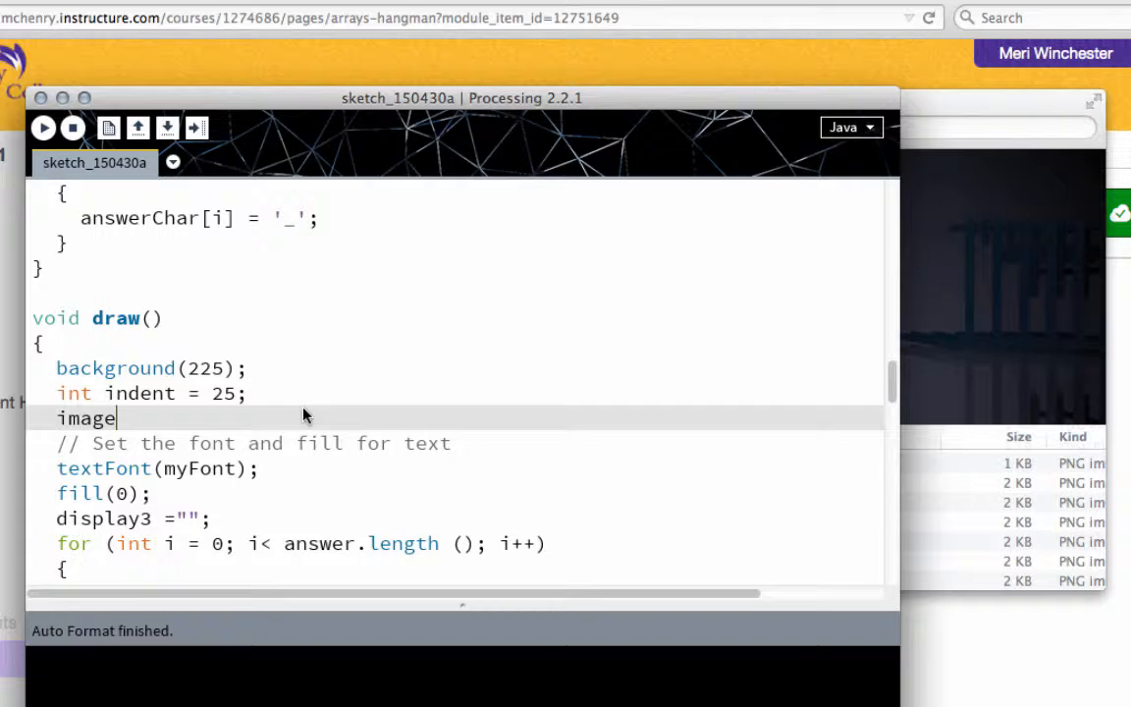
{"action": "type", "text": "(ha"}
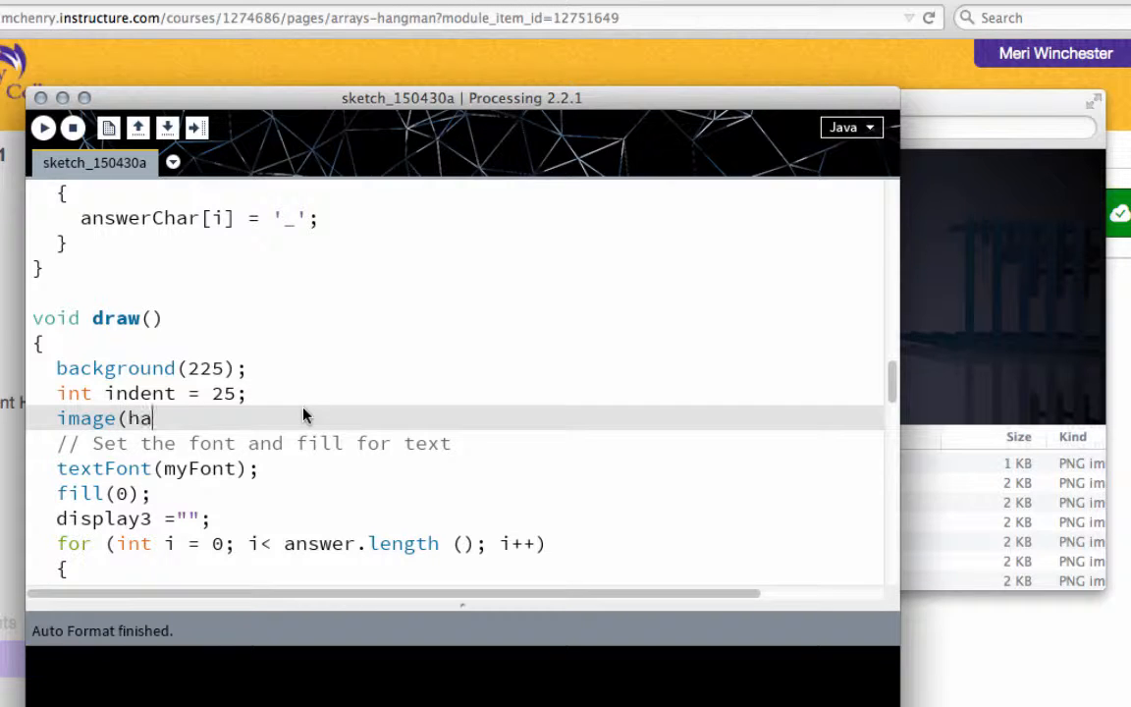
{"action": "type", "text": "ng,"}
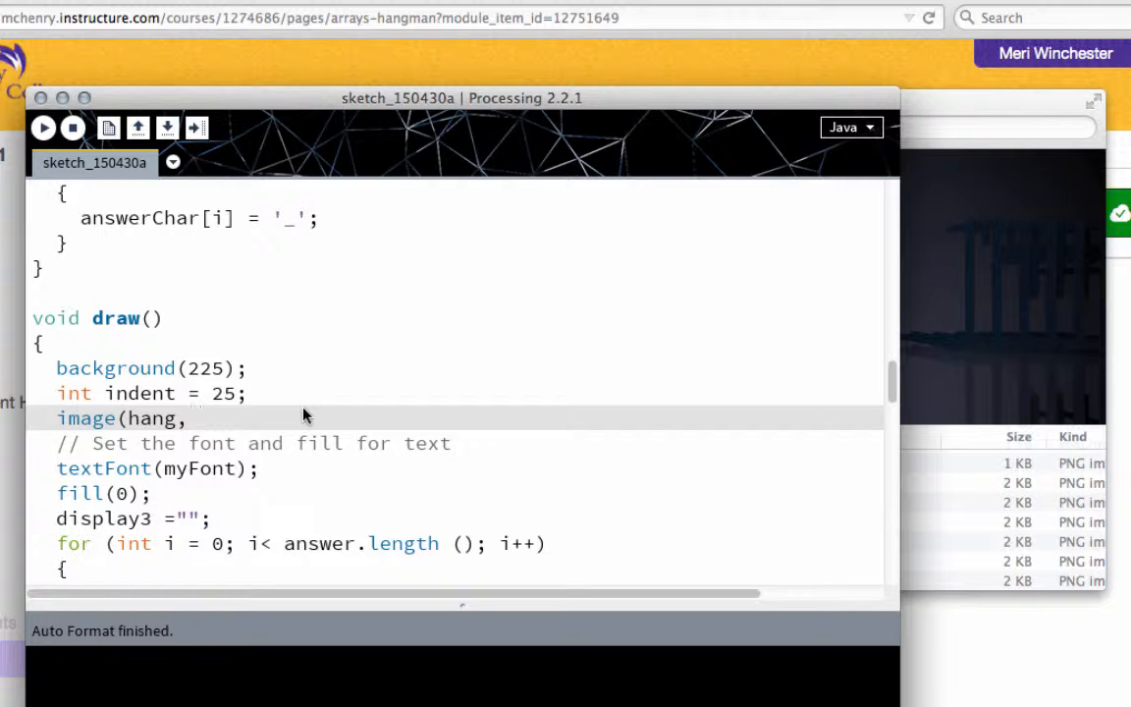
{"action": "type", "text": "75"}
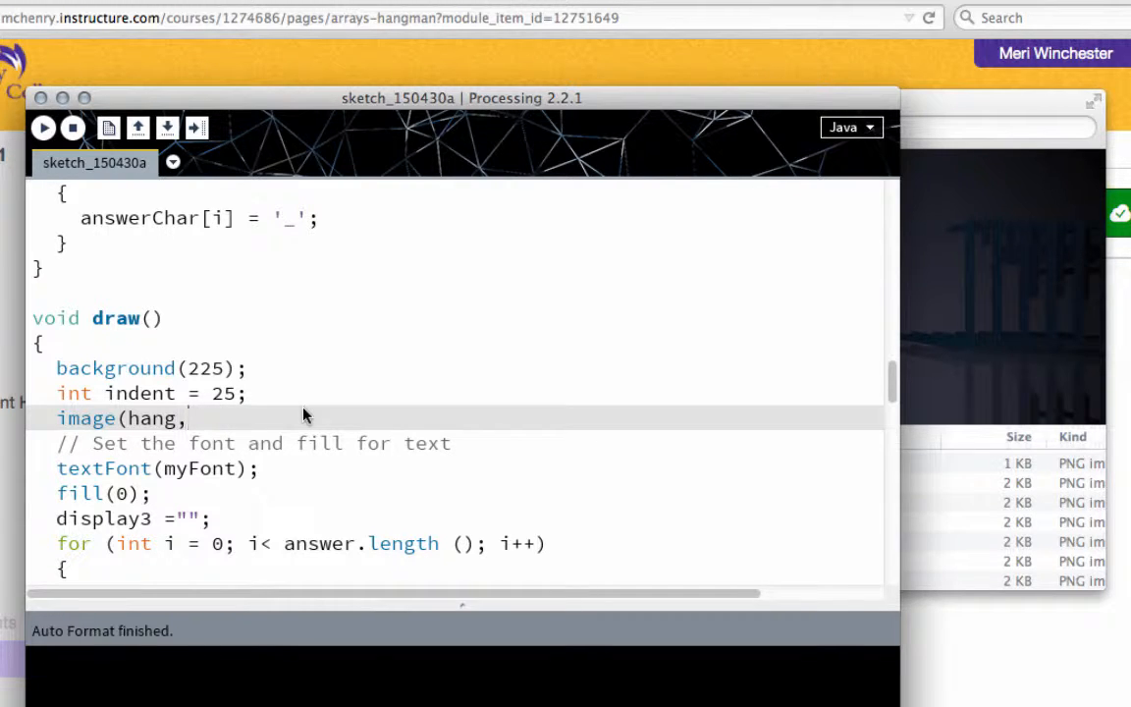
{"action": "type", "text": "300"}
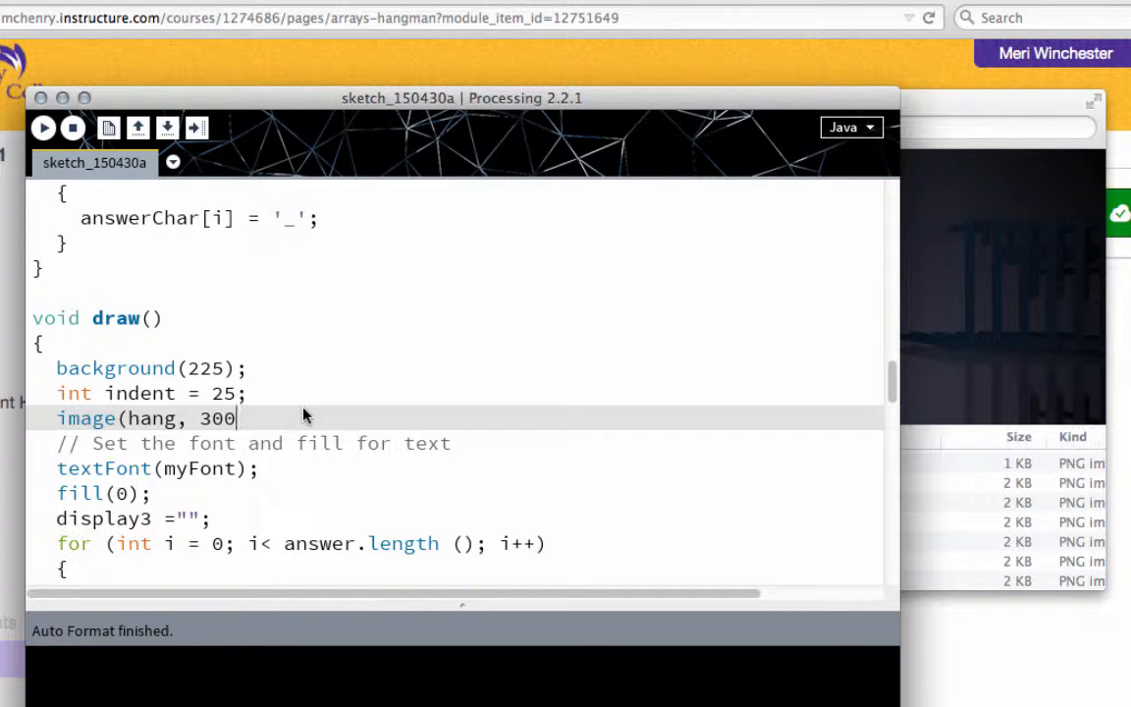
{"action": "type", "text": ","}
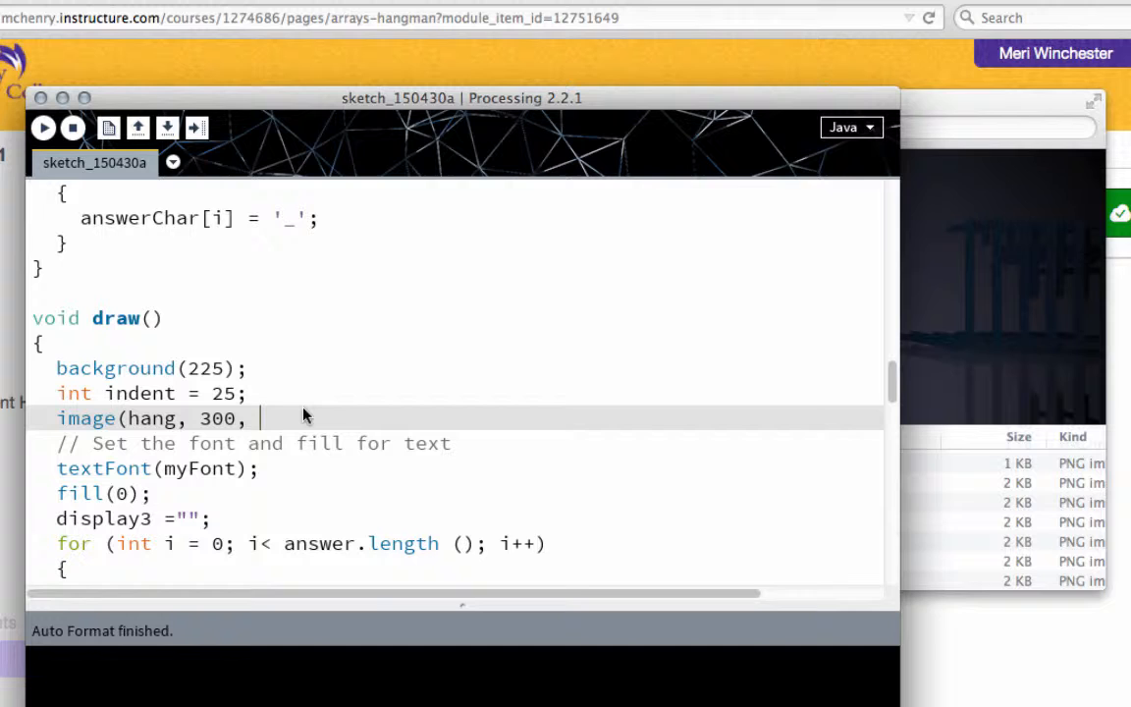
{"action": "type", "text": "70)"}
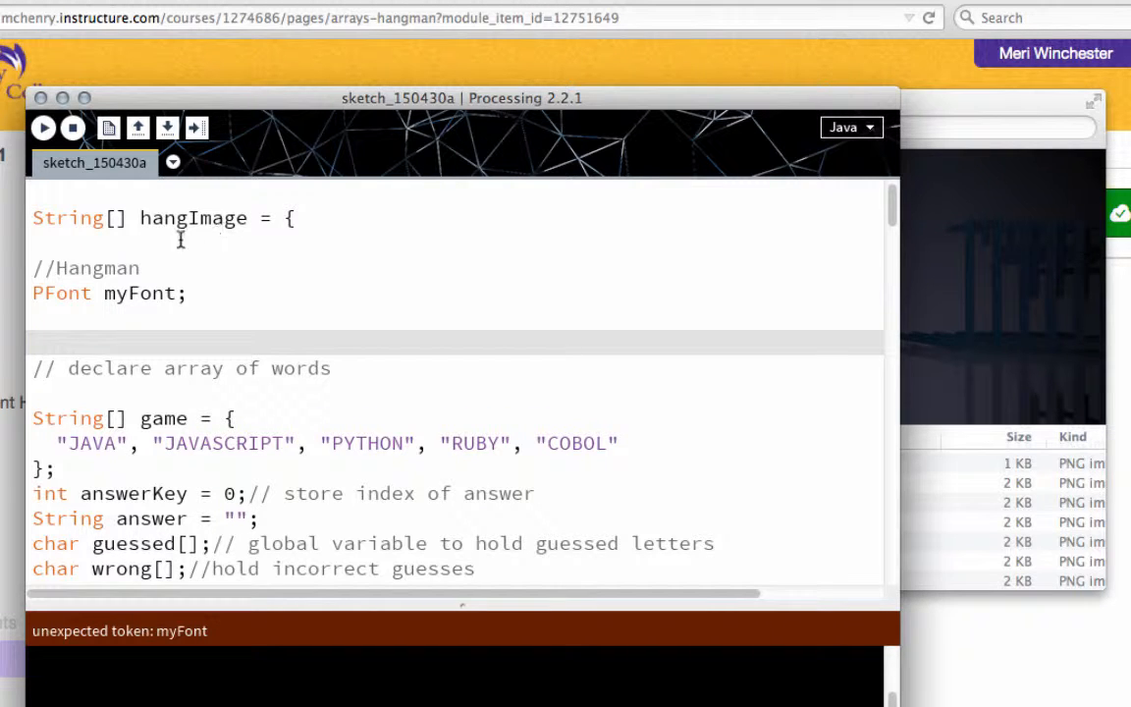
Run the sketch, comment out the unfinished String[] hangImage line with //, and run again without errors
{"action": "scroll", "scroll_direction": "down", "scroll_amount": 3}
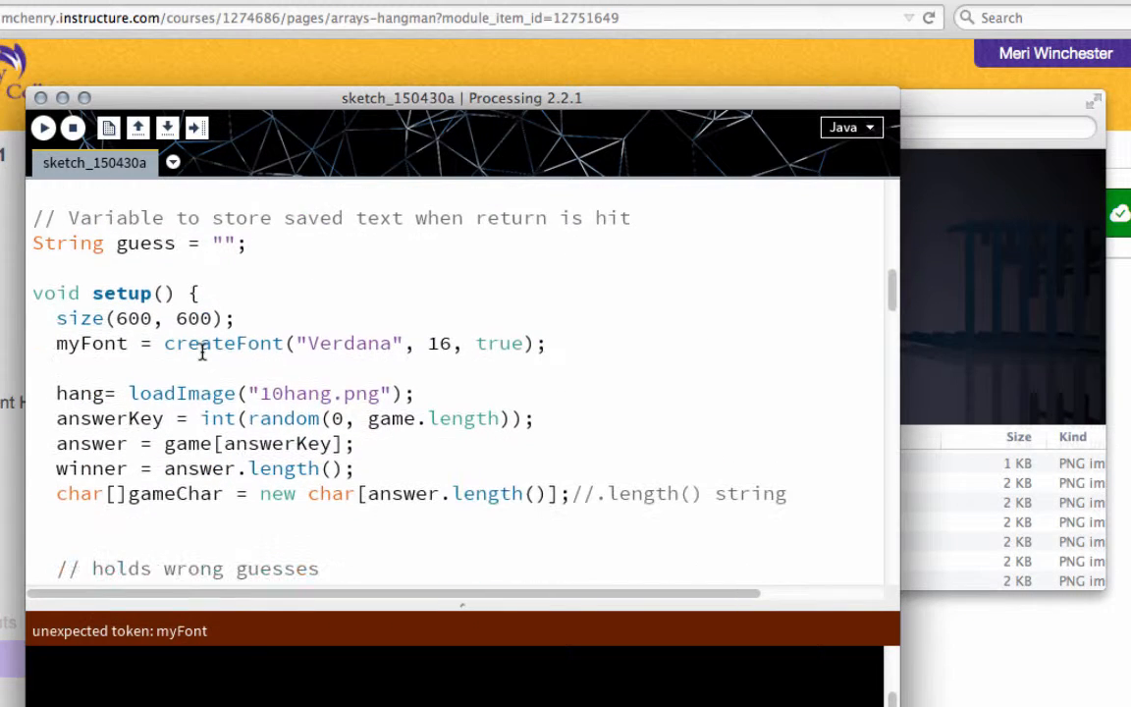
{"action": "scroll", "scroll_direction": "up", "scroll_amount": 3}
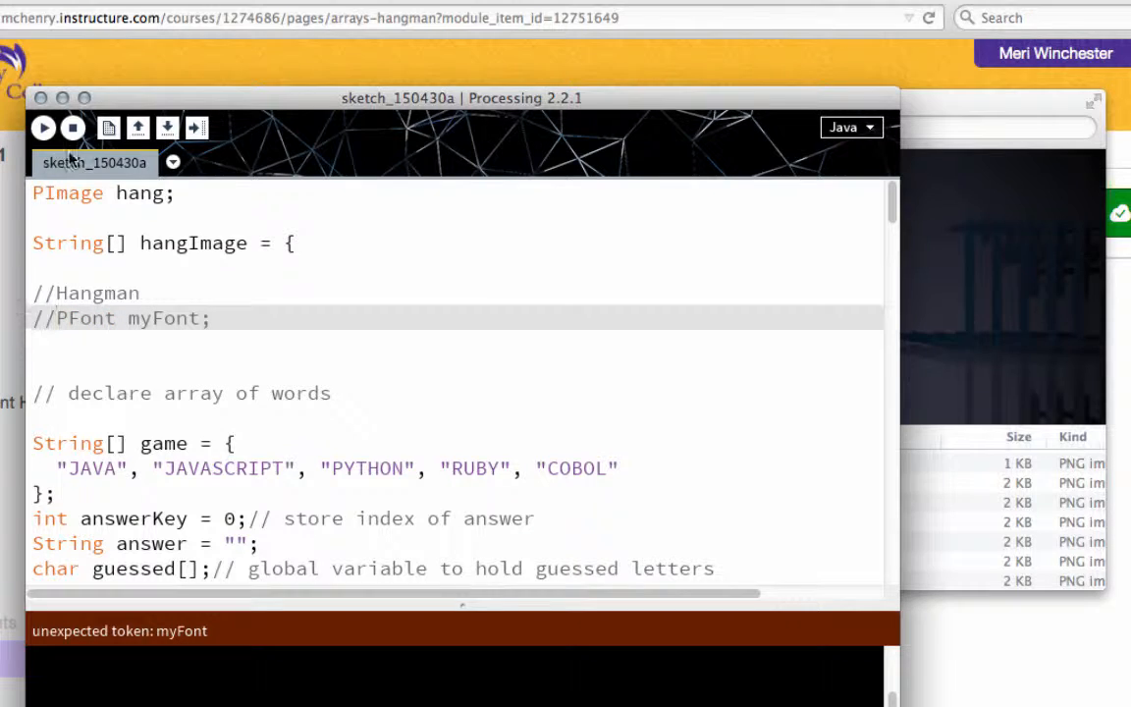
{"action": "left_click", "coordinate": [43, 129]}
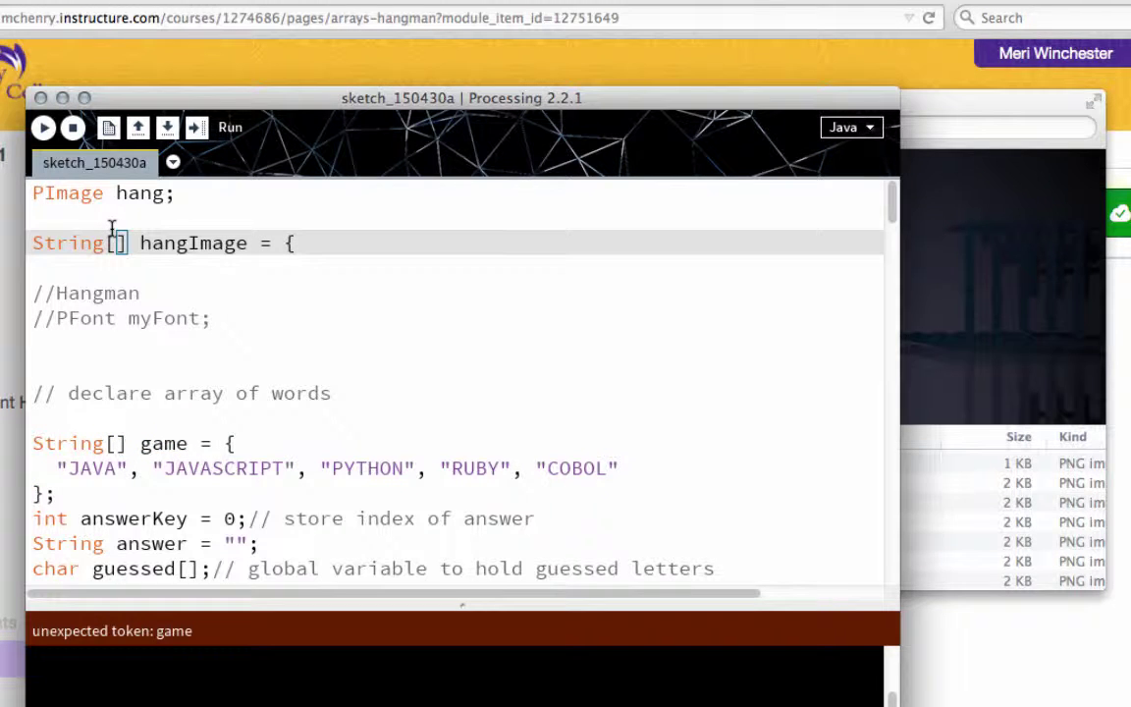
{"action": "mouse_move", "coordinate": [206, 236]}
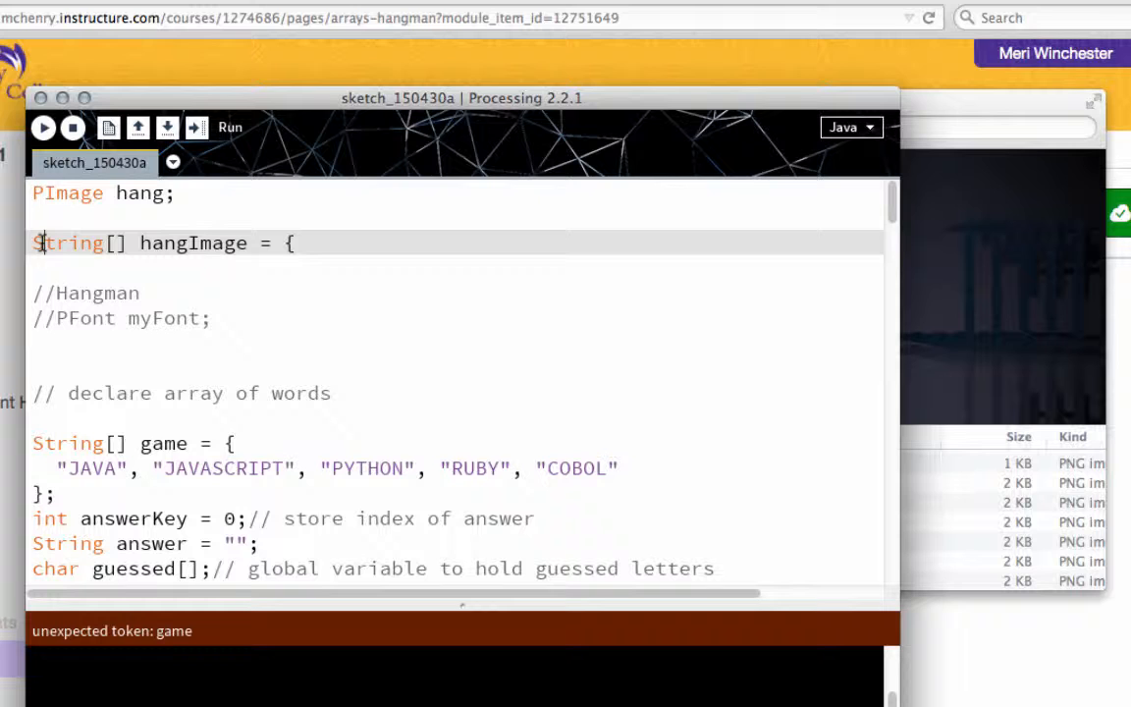
{"action": "type", "text": "//"}
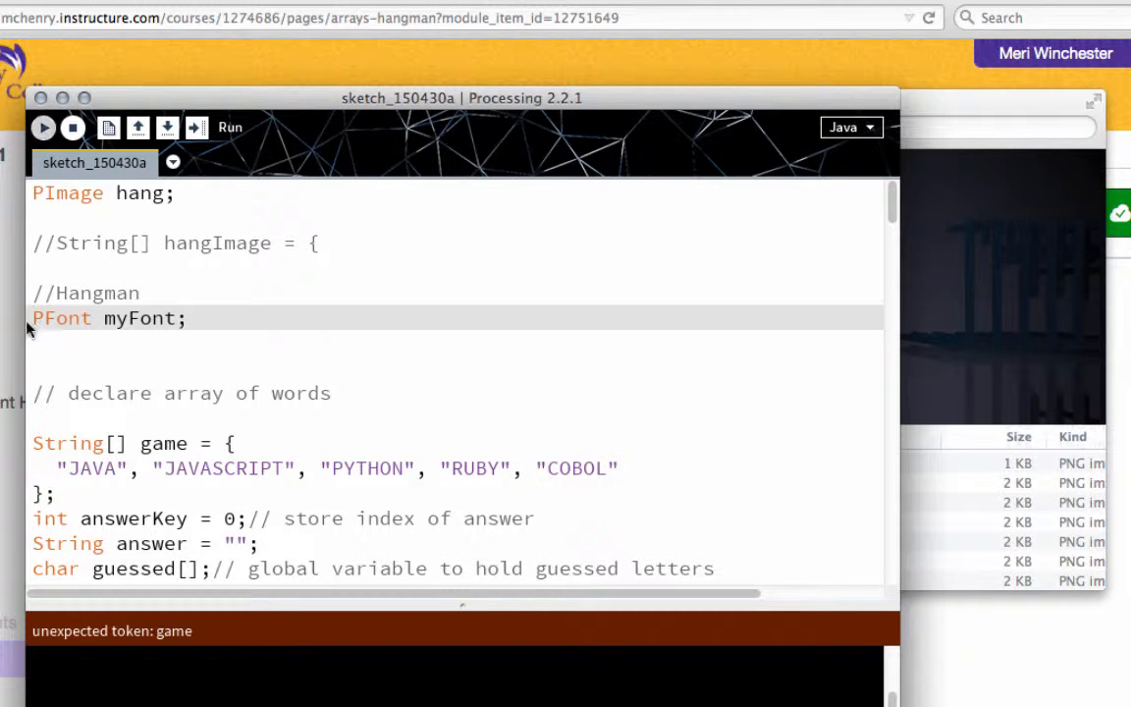
{"action": "left_click", "coordinate": [43, 128]}
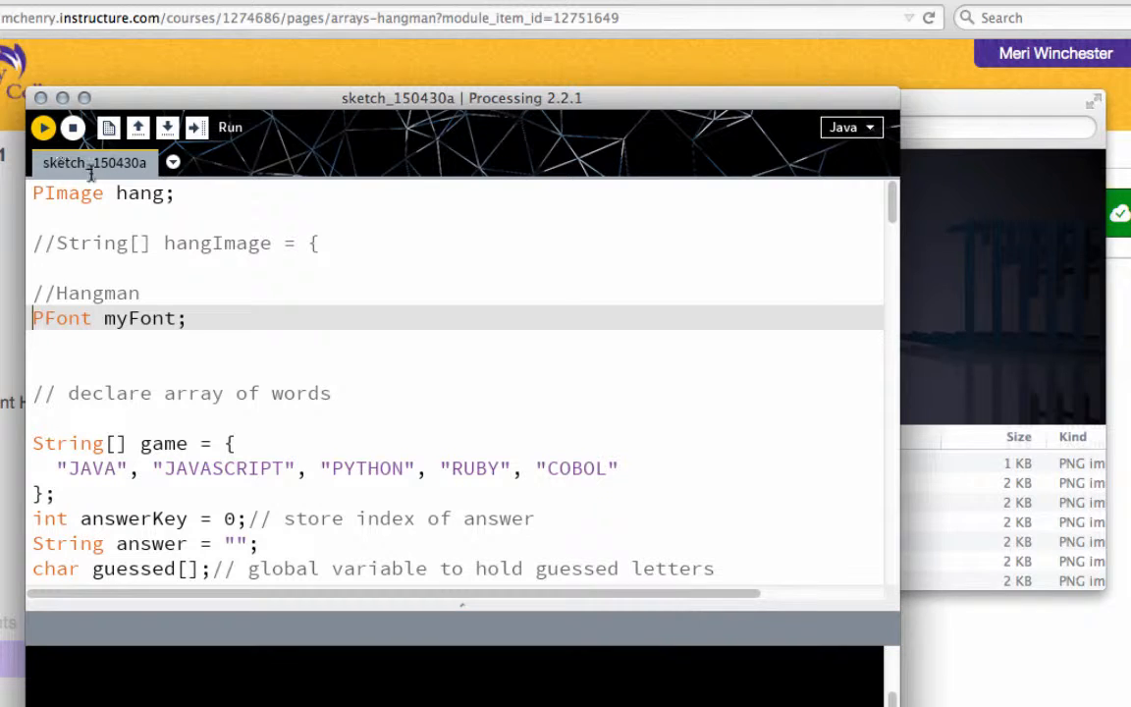
{"action": "mouse_move", "coordinate": [224, 256]}
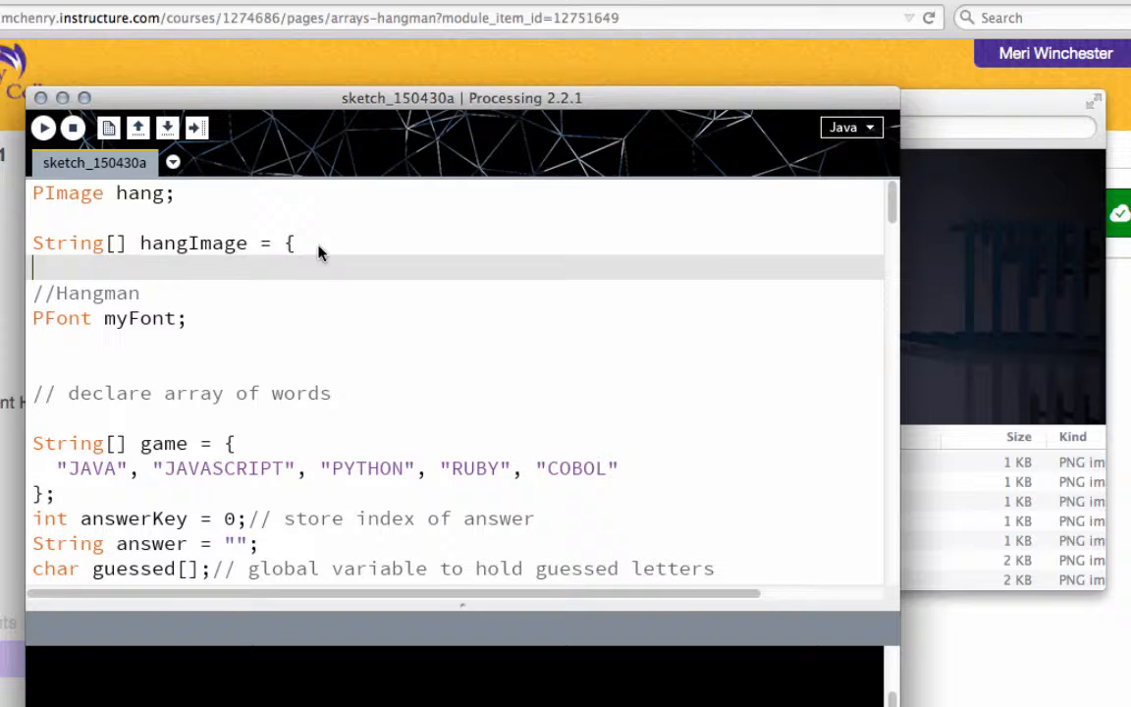
Fill the hangImage array with the file names "00hang.png", "01hang.png" onward to "10hang.png"
{"action": "type", "text": "\"00"}
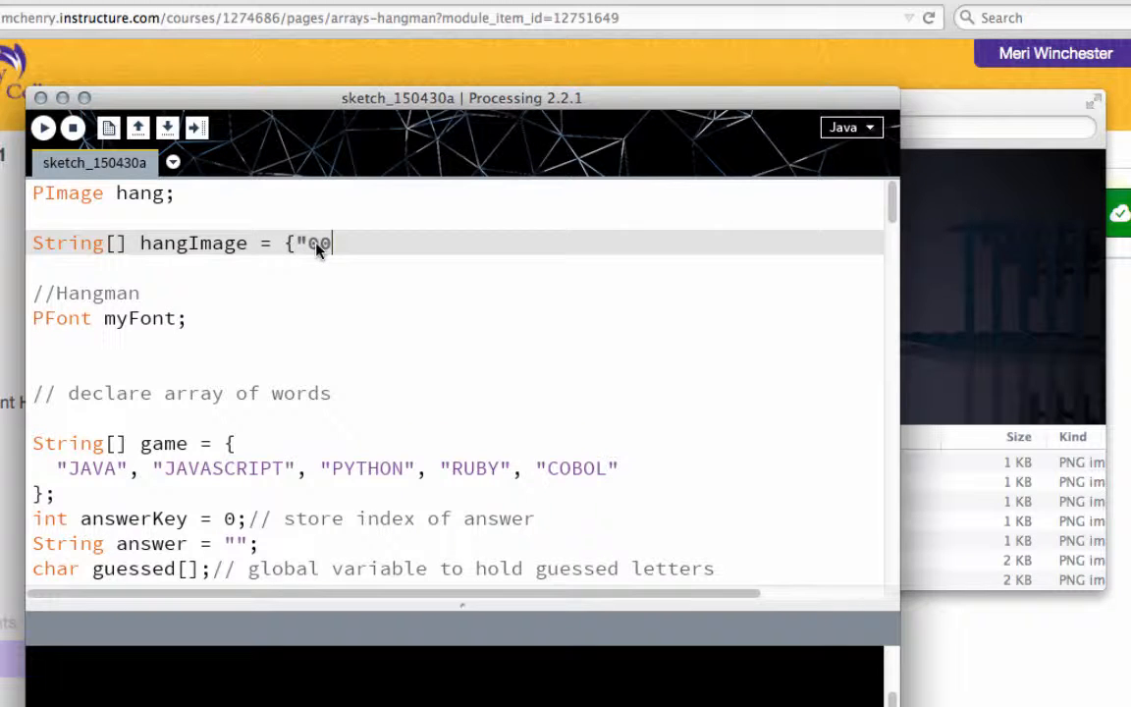
{"action": "type", "text": "hang.png\","}
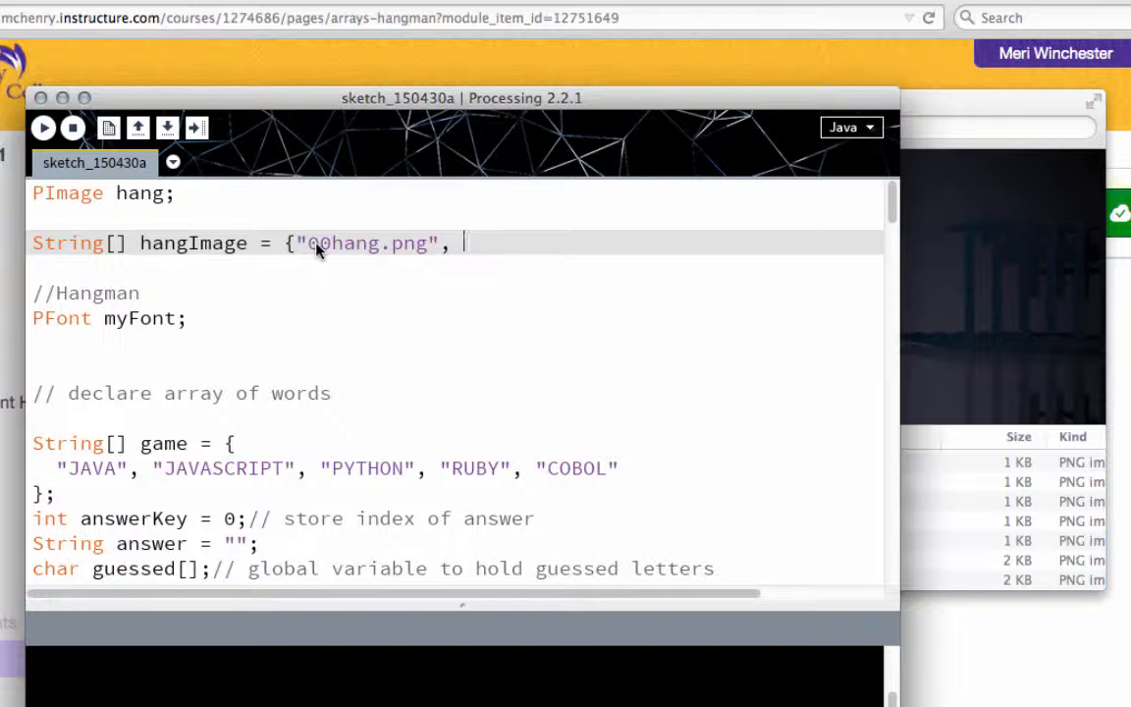
{"action": "type", "text": "\"01"}
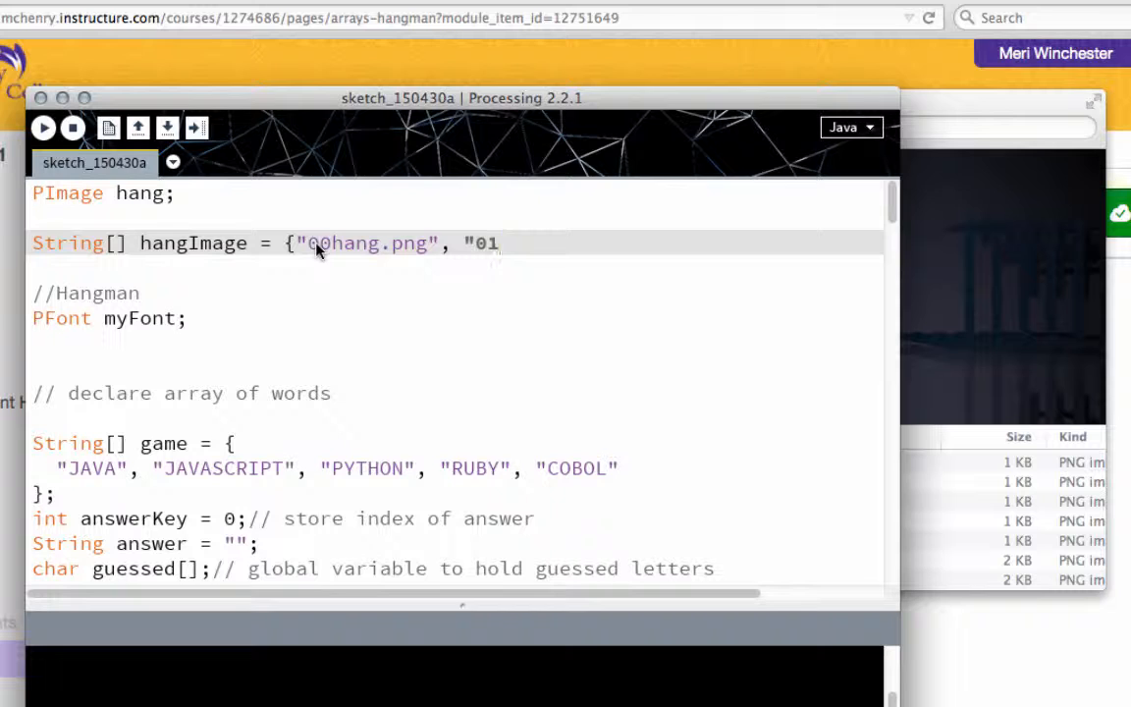
{"action": "type", "text": "hang.png\", \"02hang.png\", \"03hang.png\","}
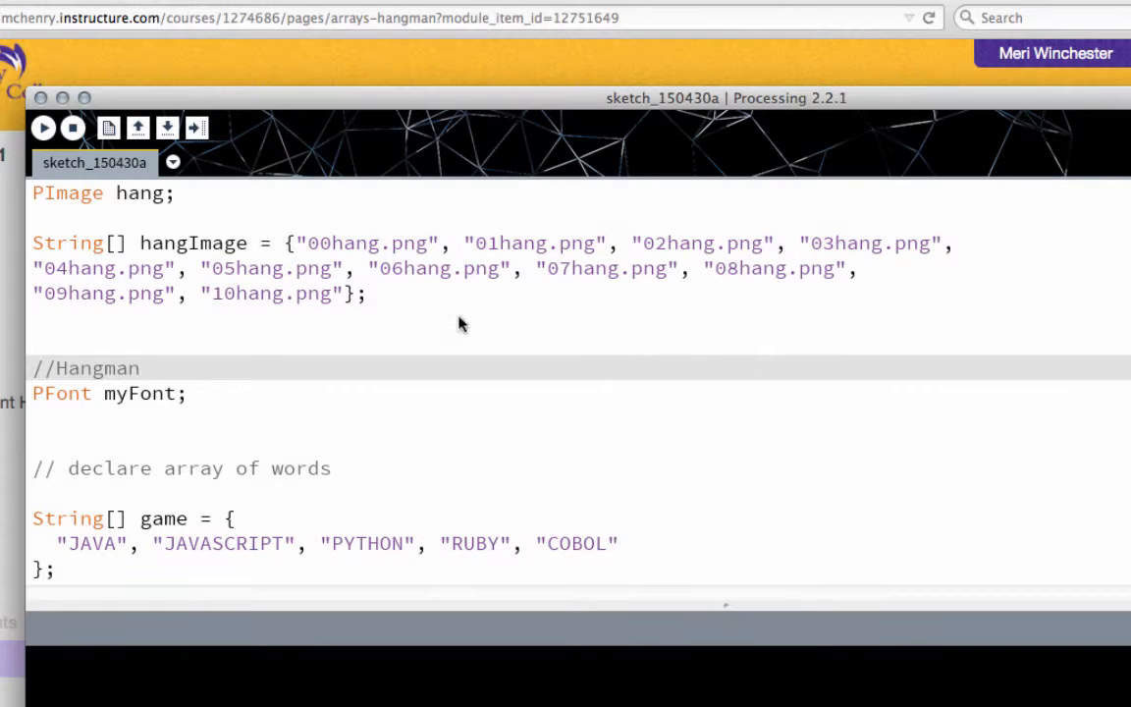
{"action": "mouse_move", "coordinate": [680, 291]}
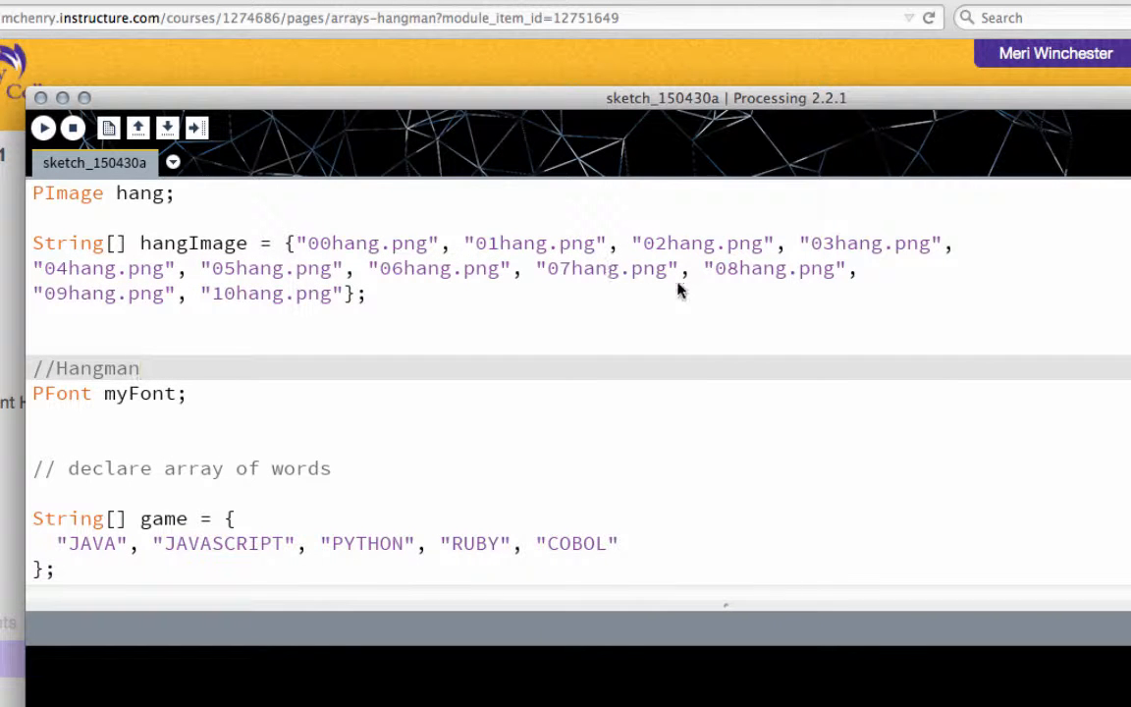
{"action": "mouse_move", "coordinate": [462, 259]}
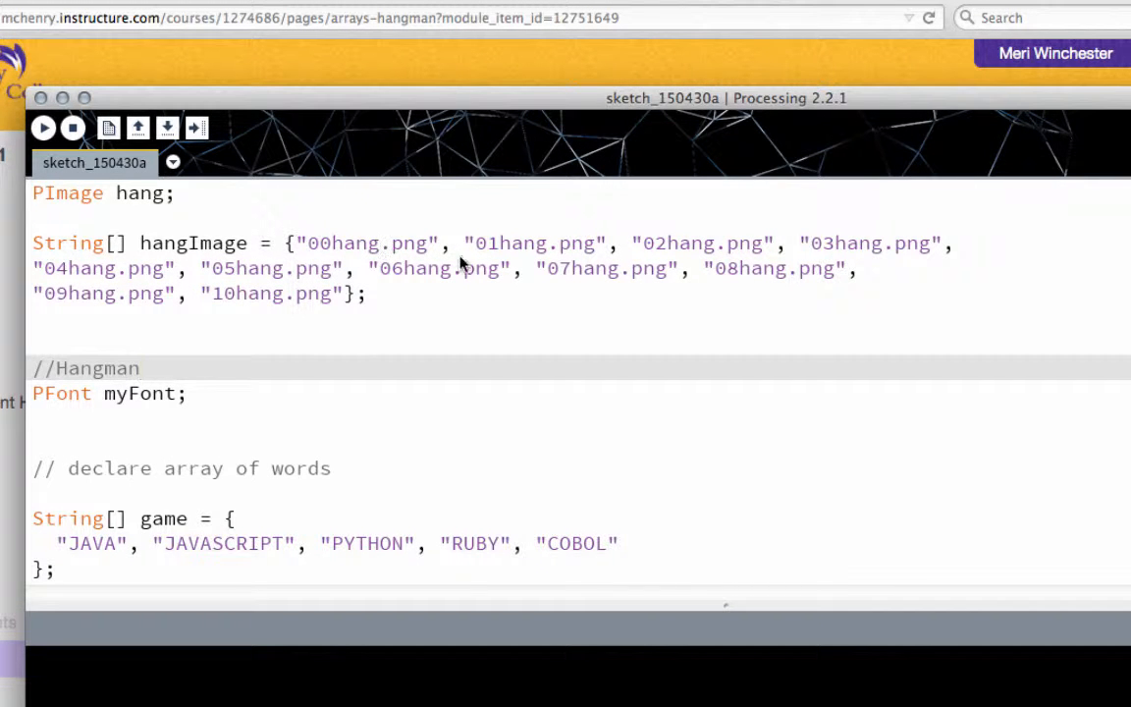
{"action": "mouse_move", "coordinate": [511, 365]}
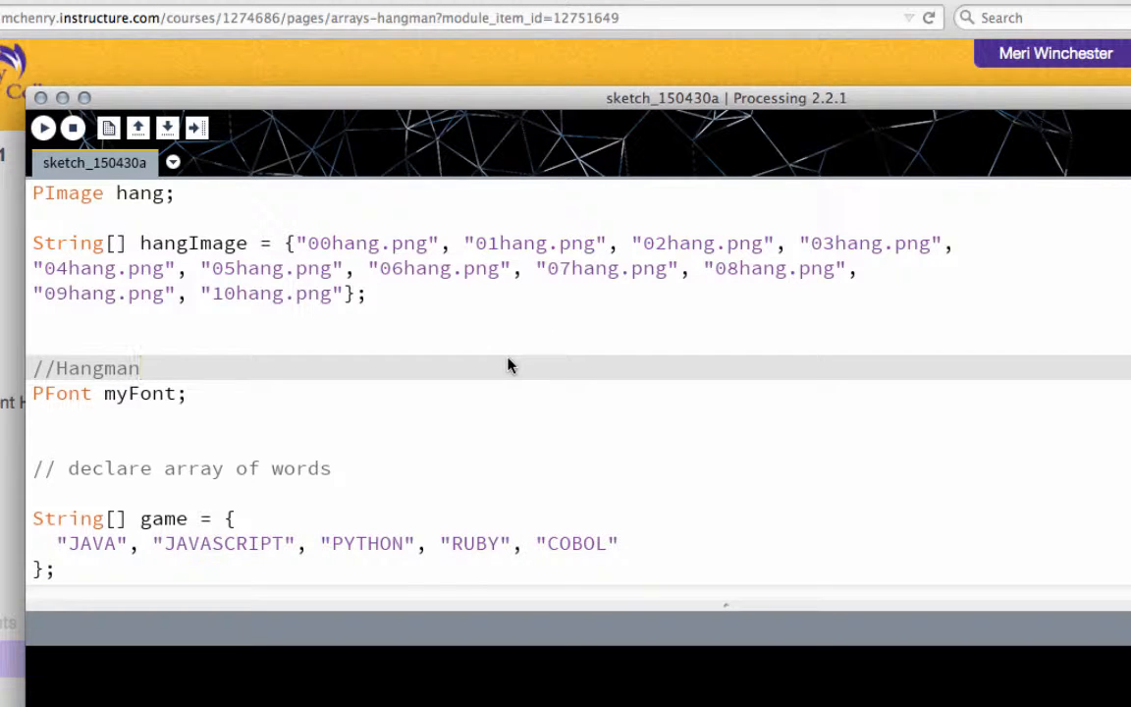
Change setup's loadImage argument to "0hang.png" and select that line to copy it
{"action": "scroll", "scroll_direction": "down", "scroll_amount": 3}
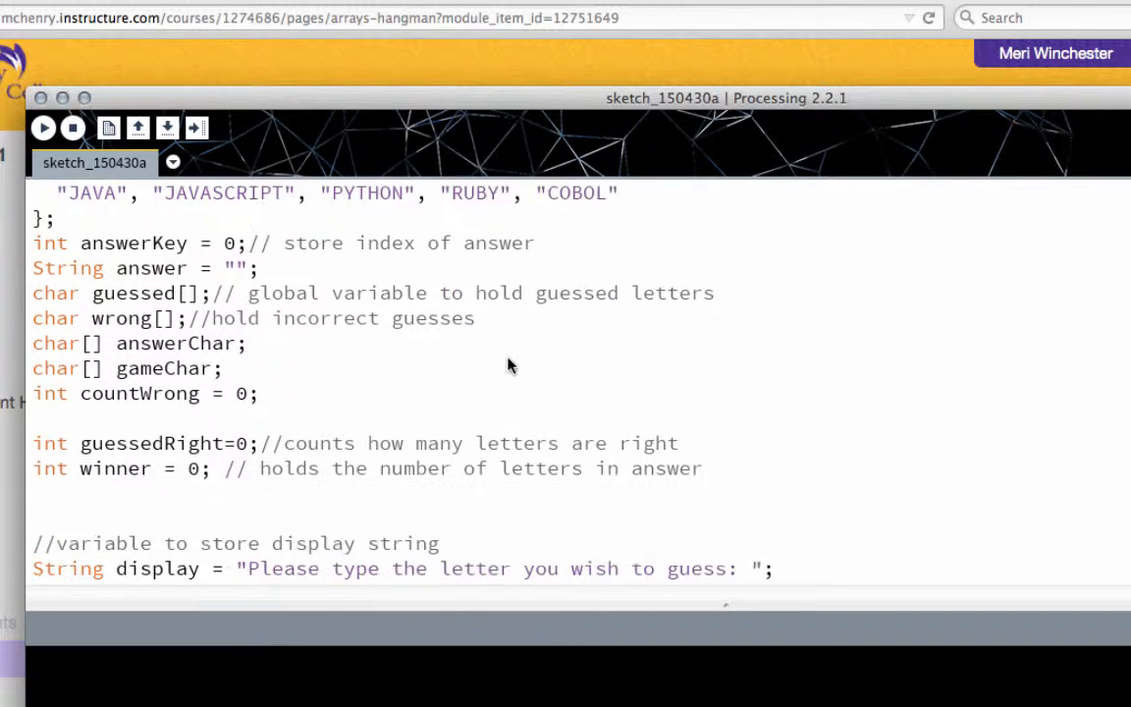
{"action": "scroll", "scroll_direction": "down", "scroll_amount": 3}
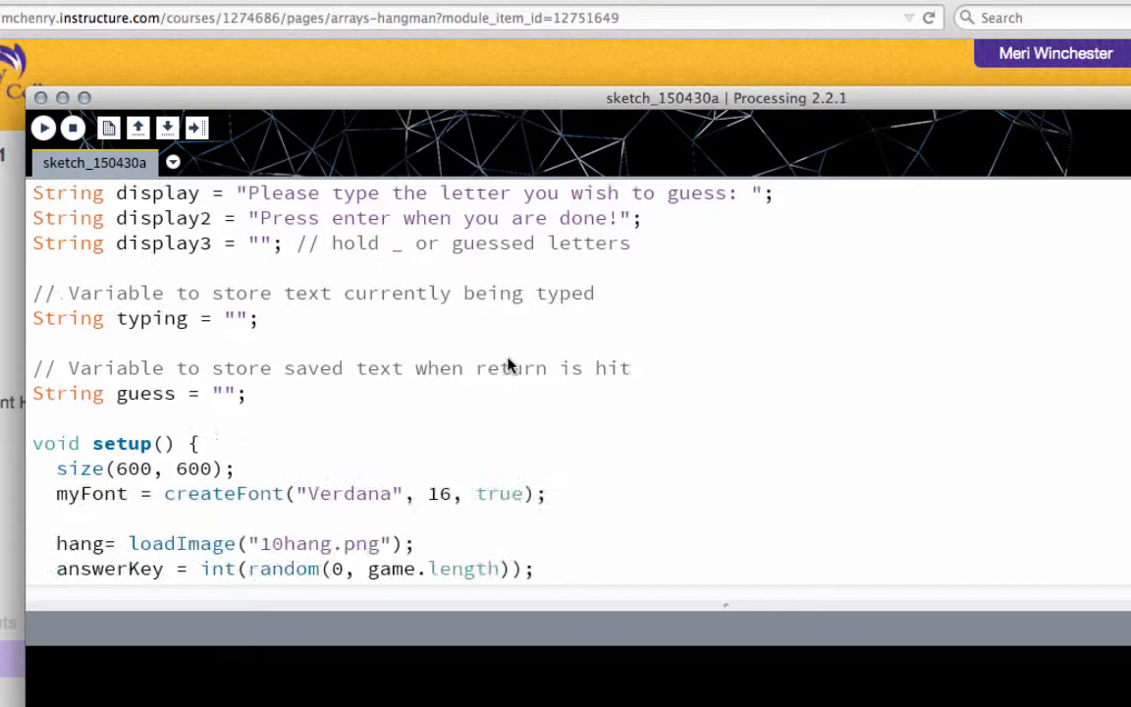
{"action": "scroll", "scroll_direction": "down", "scroll_amount": 3}
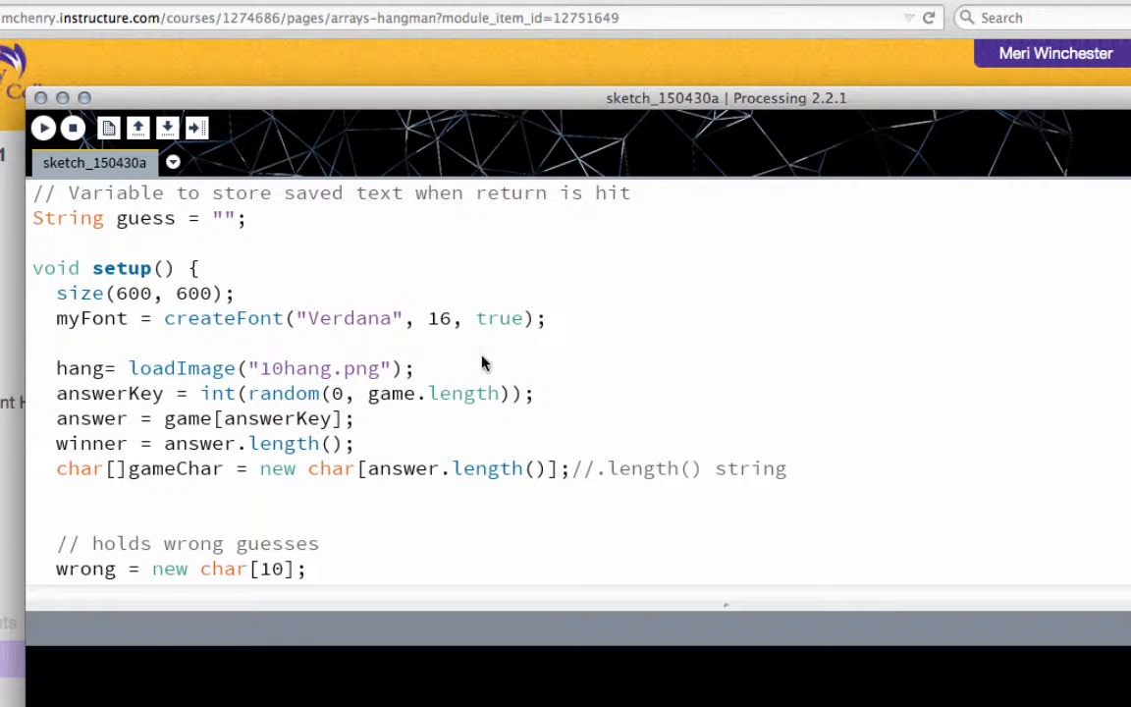
{"action": "left_click", "coordinate": [273, 370]}
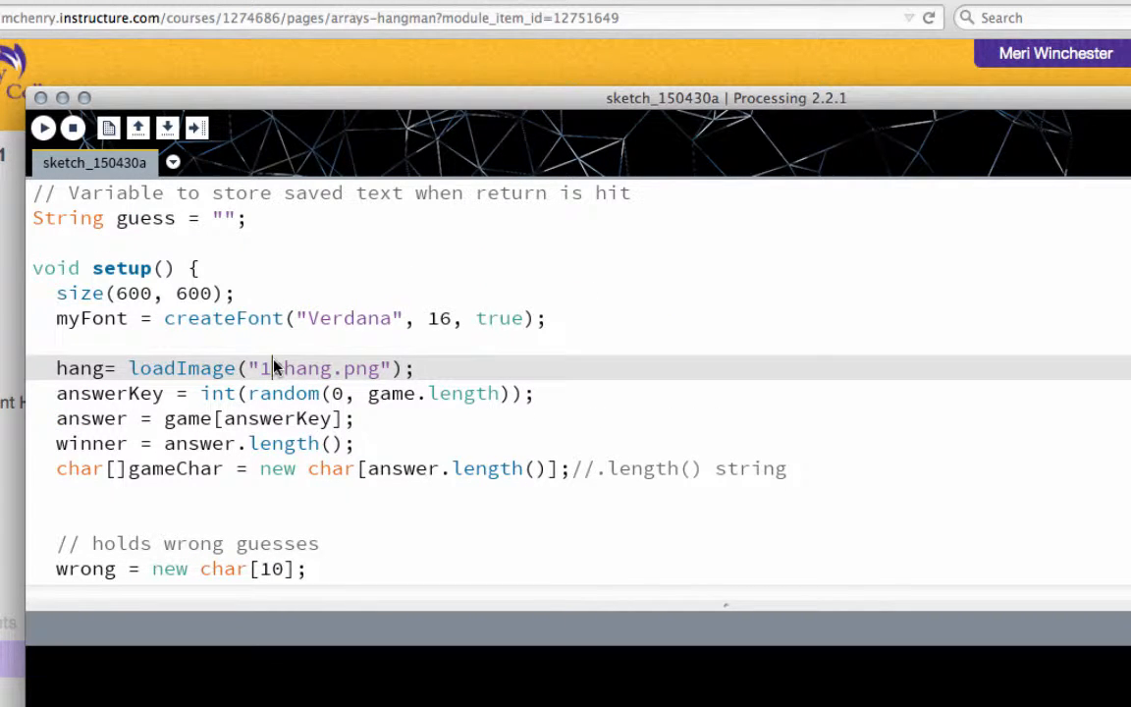
{"action": "mouse_move", "coordinate": [277, 369]}
{"action": "type", "text": "0"}
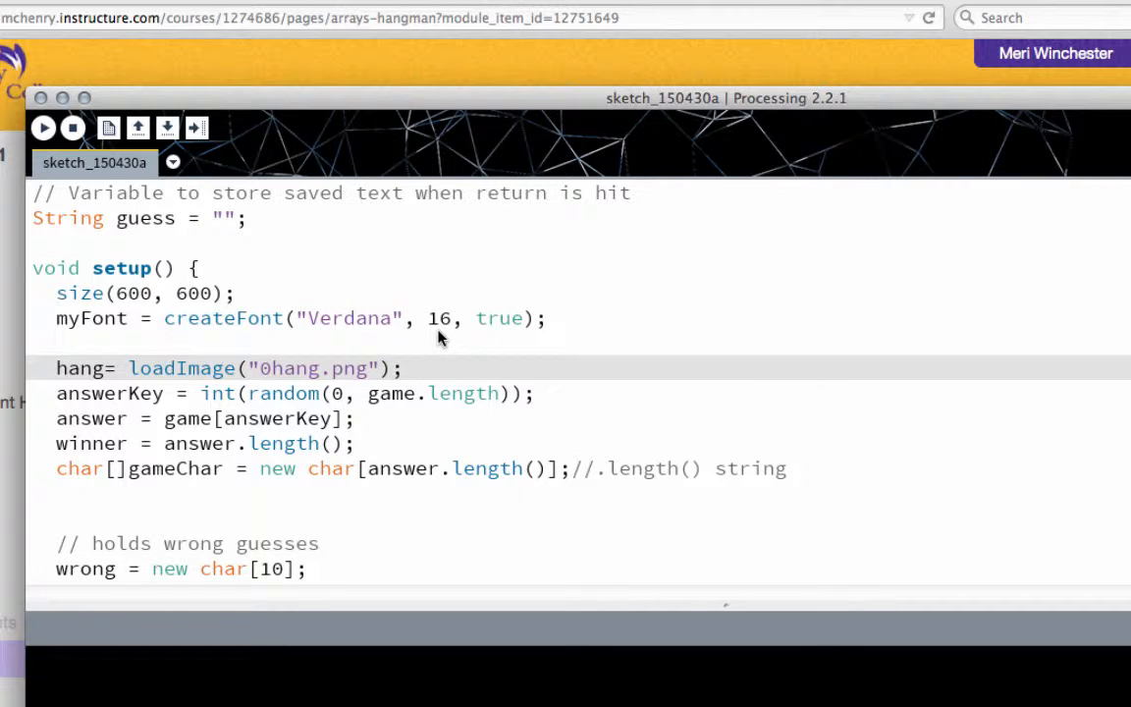
{"action": "left_click", "coordinate": [408, 369]}
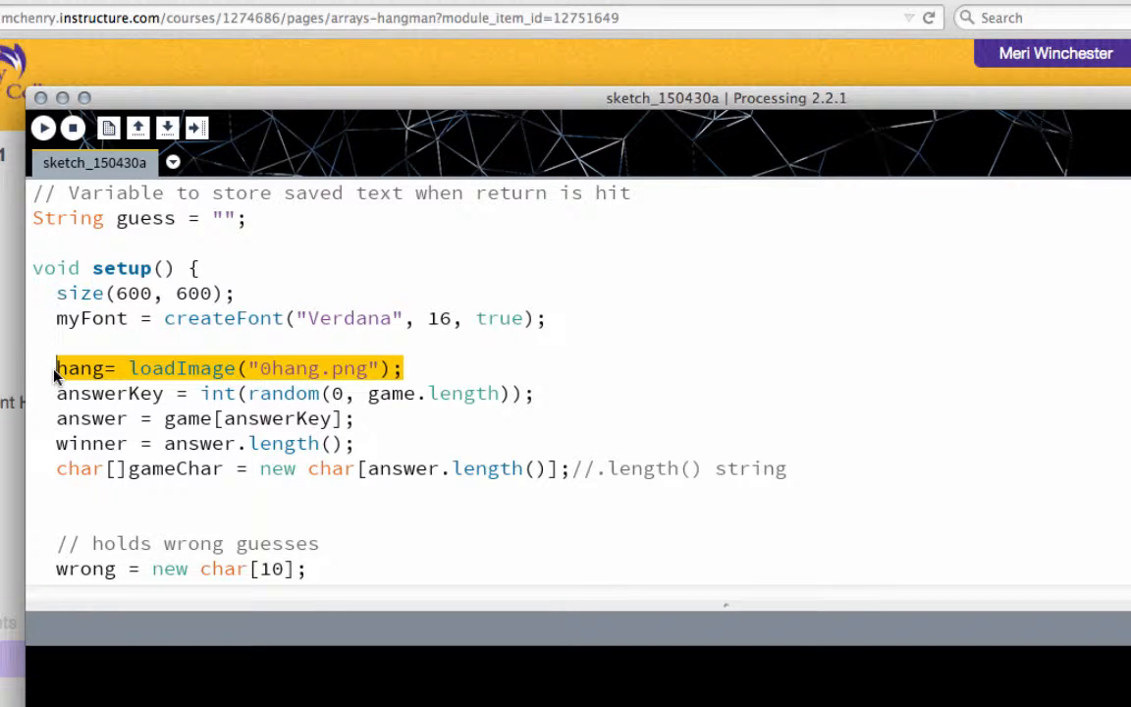
{"action": "mouse_move", "coordinate": [165, 421]}
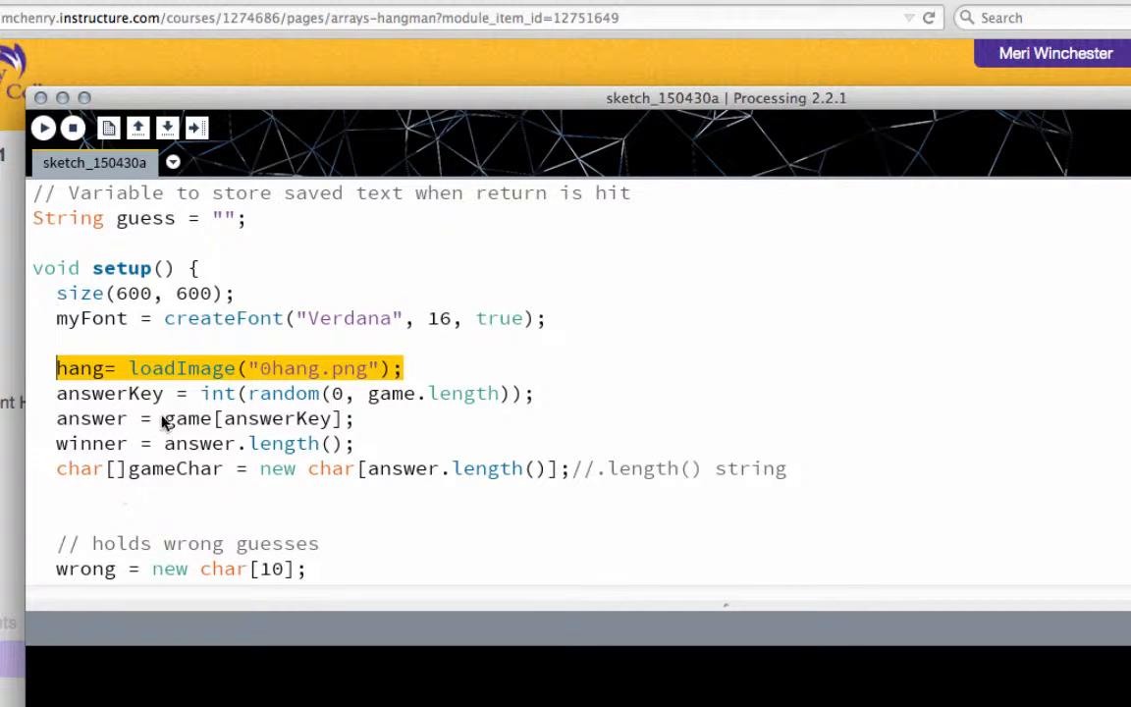
Paste hang= loadImage("0hang.png"); after countWrong +=1 in keyPressed's wrong-guess branch
{"action": "scroll", "scroll_direction": "down", "scroll_amount": 3}
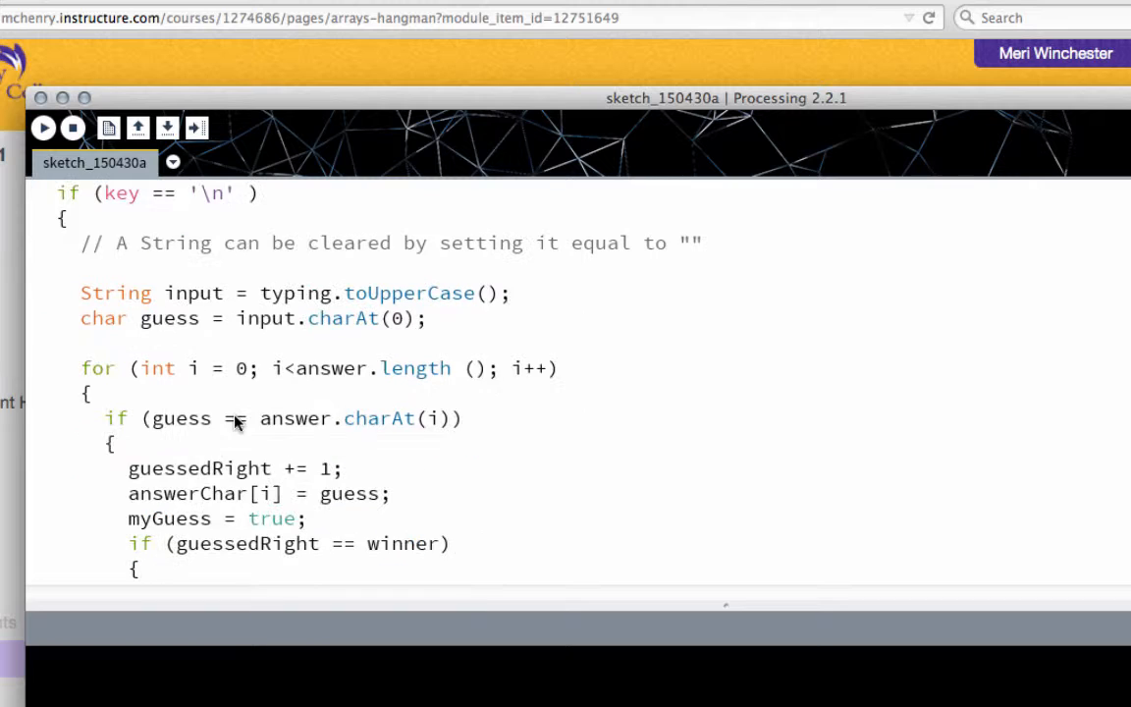
{"action": "scroll", "scroll_direction": "down", "scroll_amount": 3}
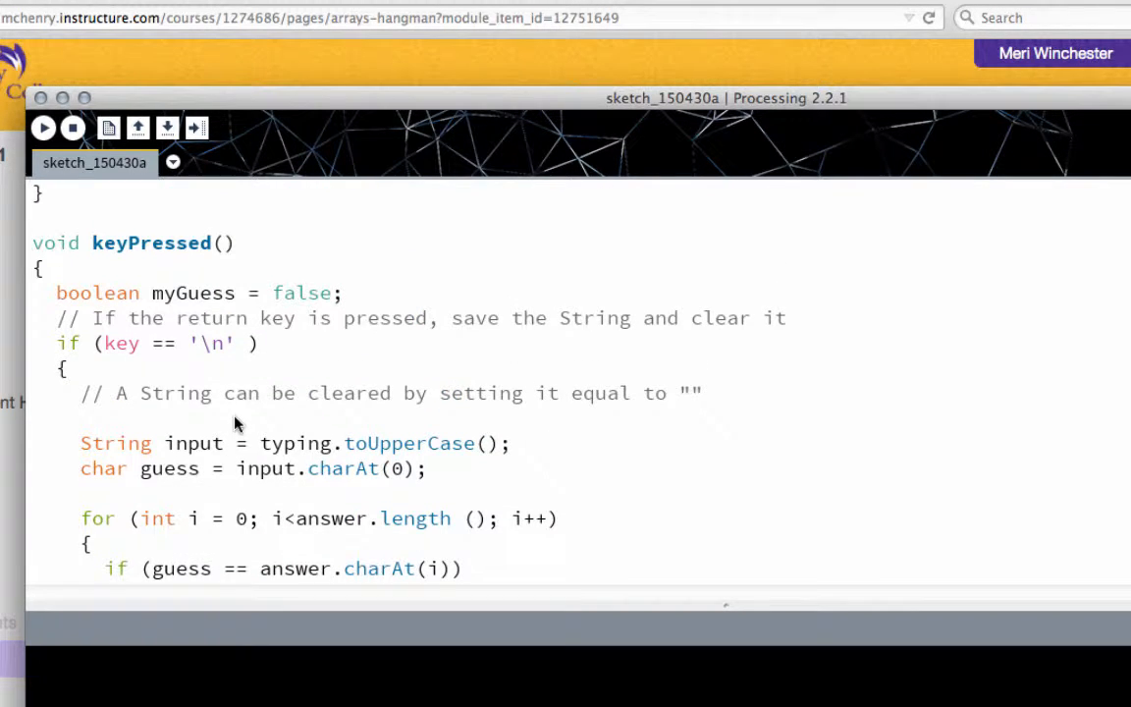
{"action": "scroll", "scroll_direction": "down", "scroll_amount": 3}
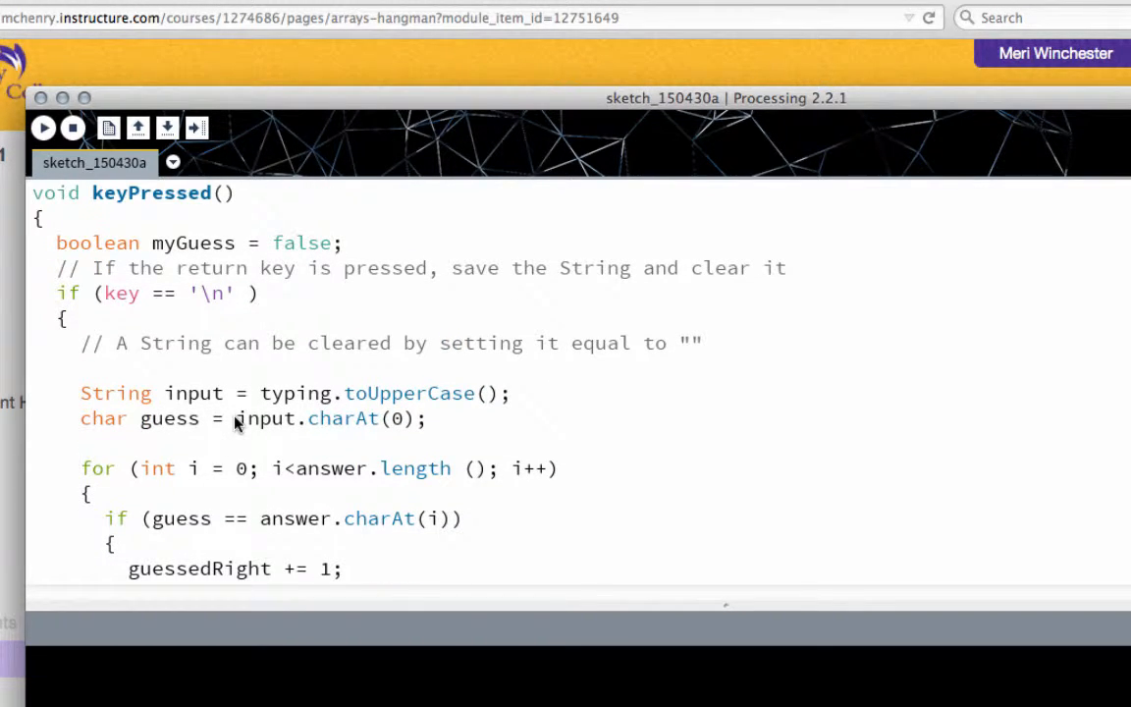
{"action": "scroll", "scroll_direction": "down", "scroll_amount": 3}
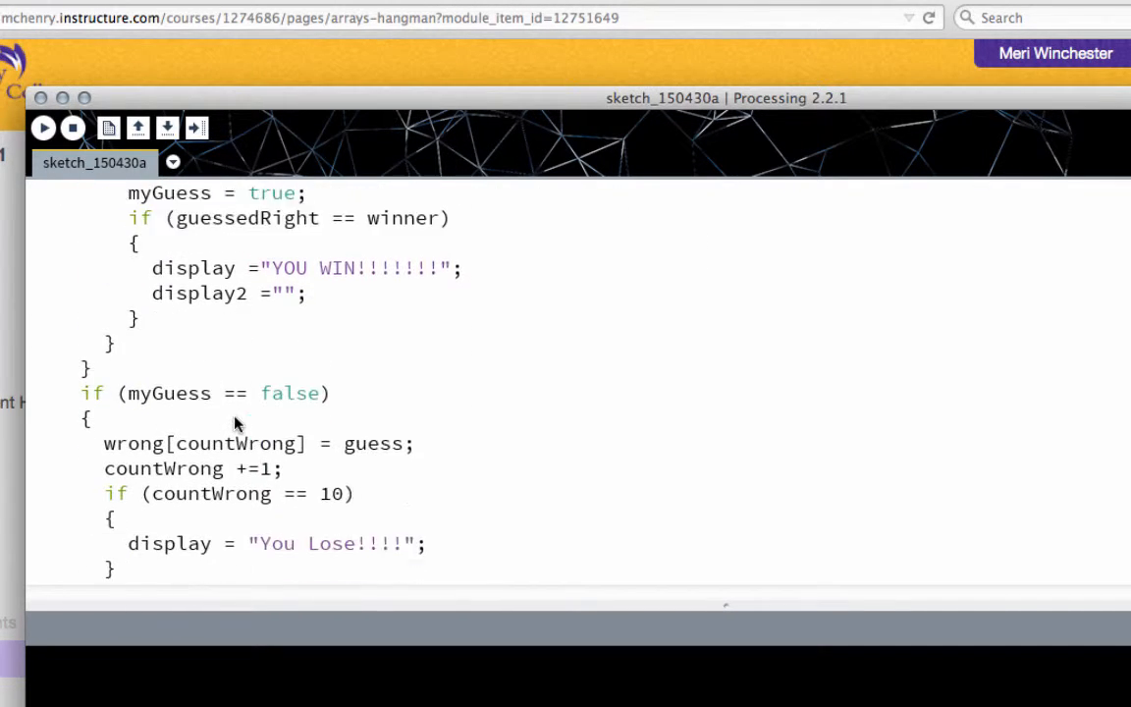
{"action": "scroll", "scroll_direction": "down", "scroll_amount": 3}
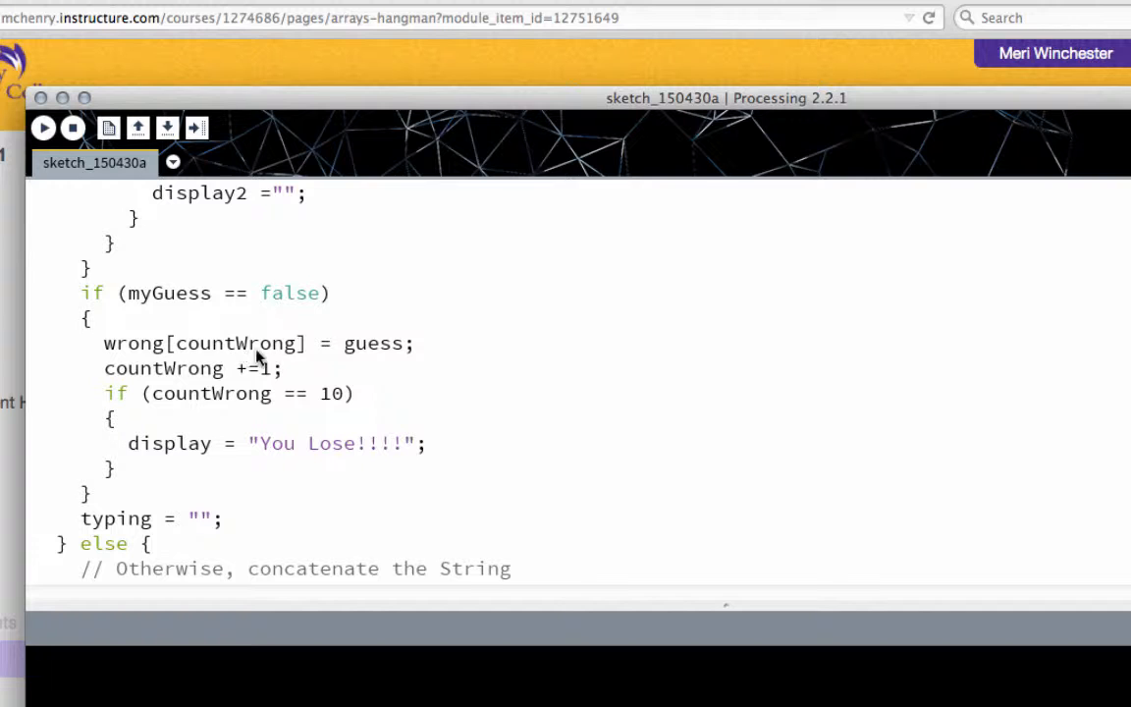
{"action": "left_click", "coordinate": [302, 369]}
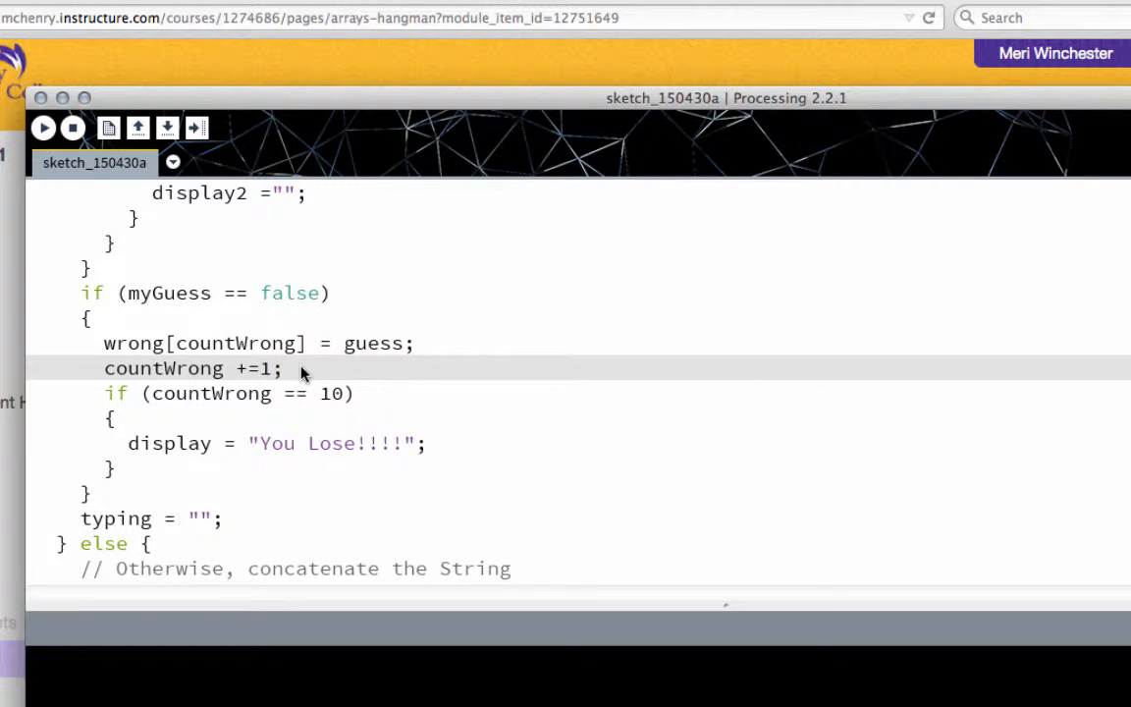
{"action": "type", "text": "hang= loadImage(\"0hang.png\");"}
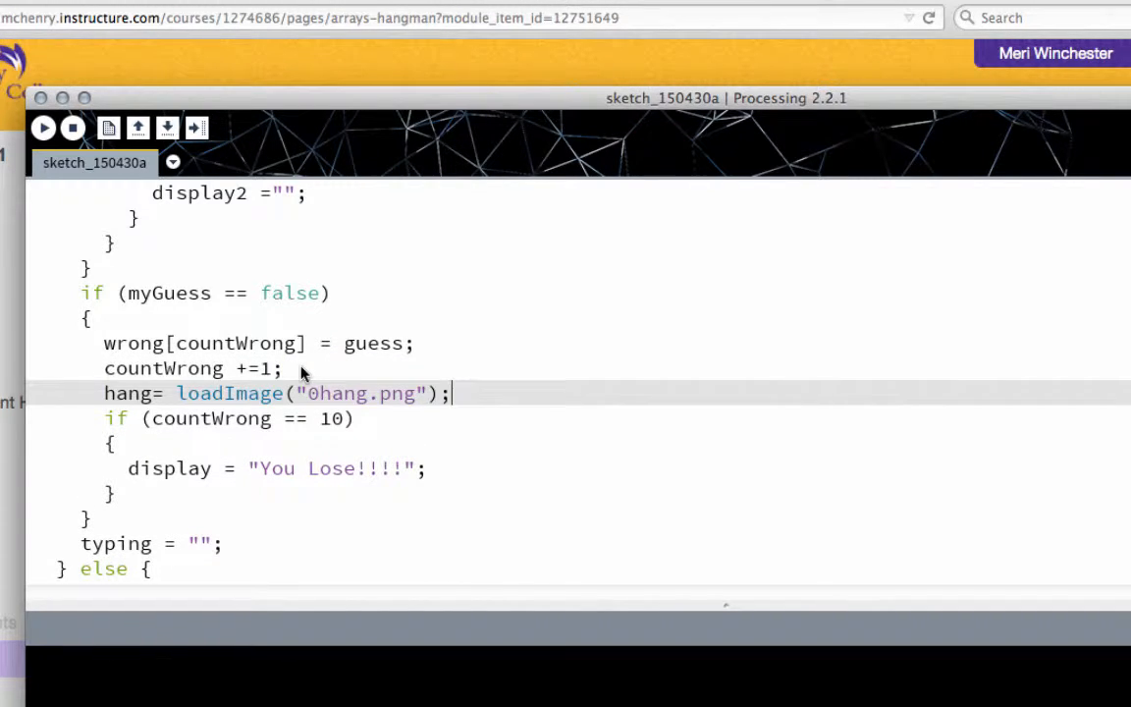
Place the edit point inside the pasted file name and scroll through the surrounding keyPressed code
{"action": "left_click", "coordinate": [338, 393]}
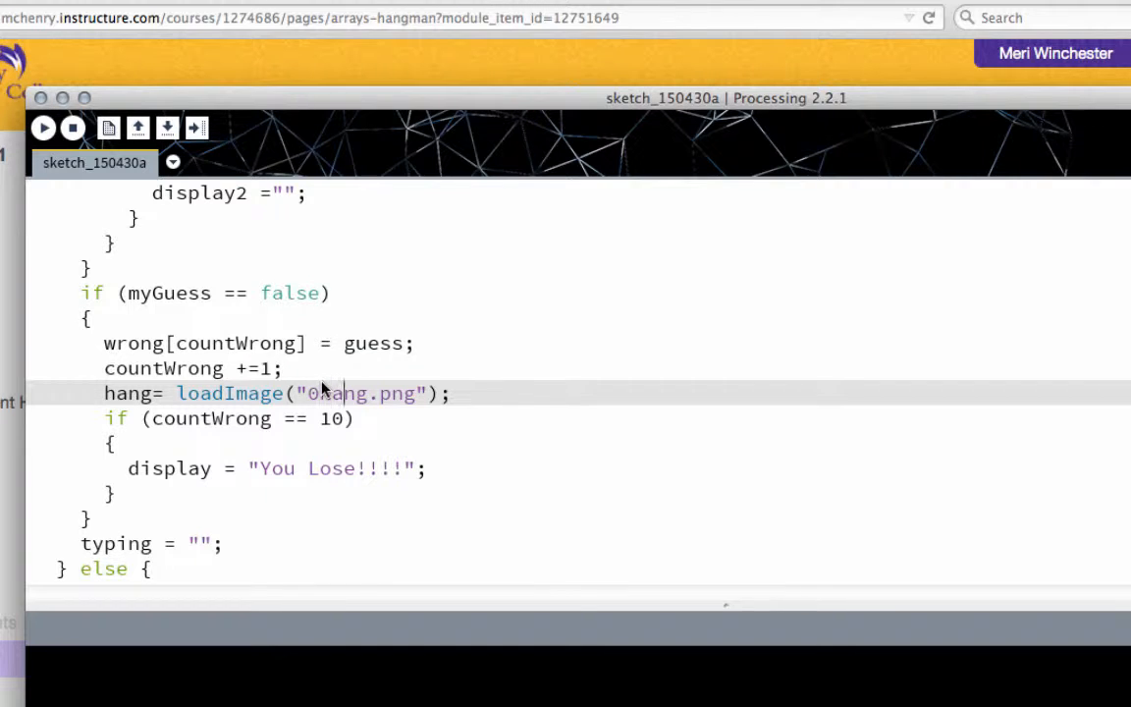
{"action": "scroll", "scroll_direction": "up", "scroll_amount": 3}
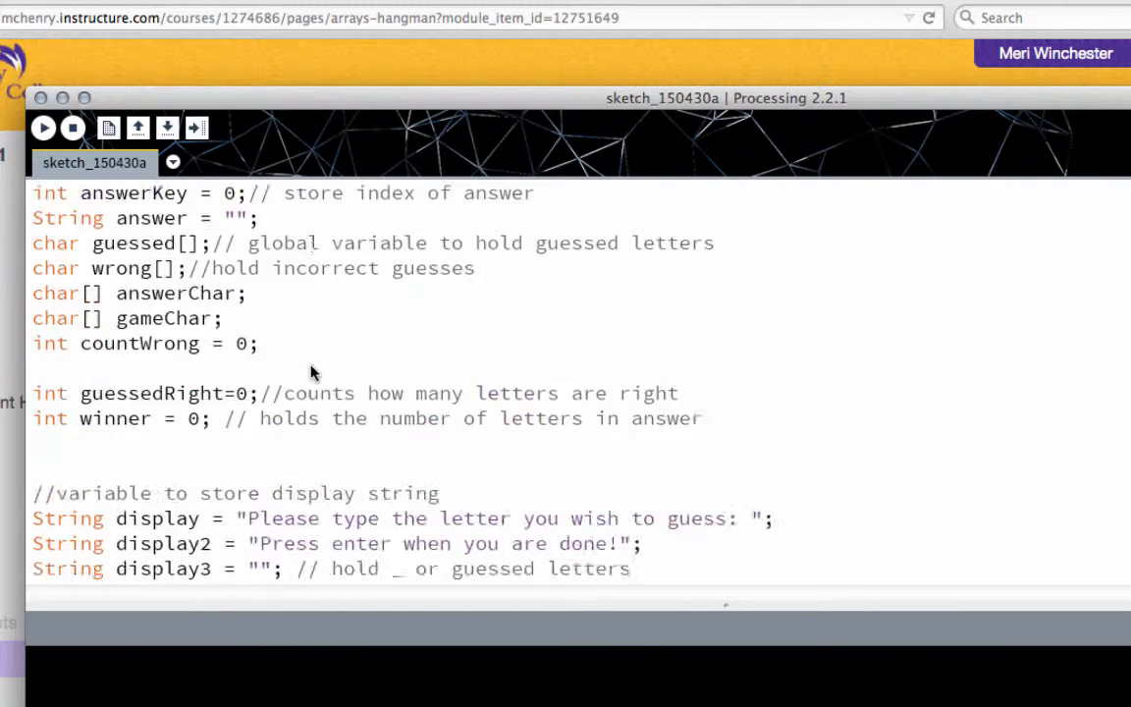
{"action": "scroll", "scroll_direction": "down", "scroll_amount": 3}
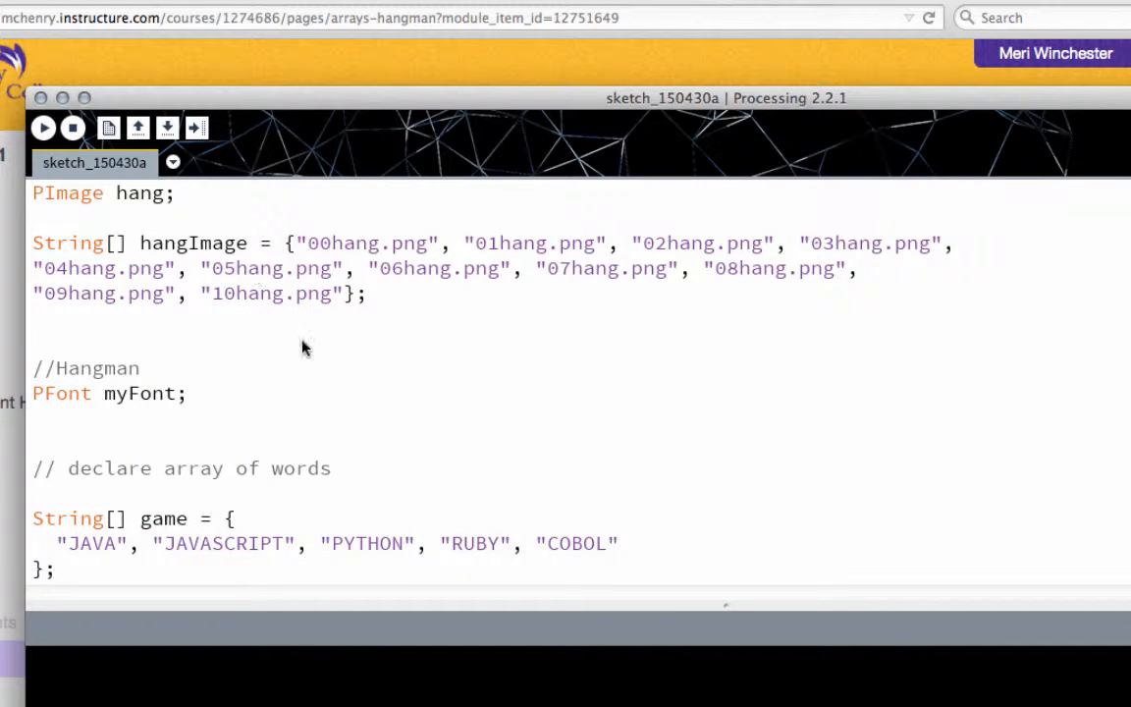
{"action": "scroll", "scroll_direction": "down", "scroll_amount": 3}
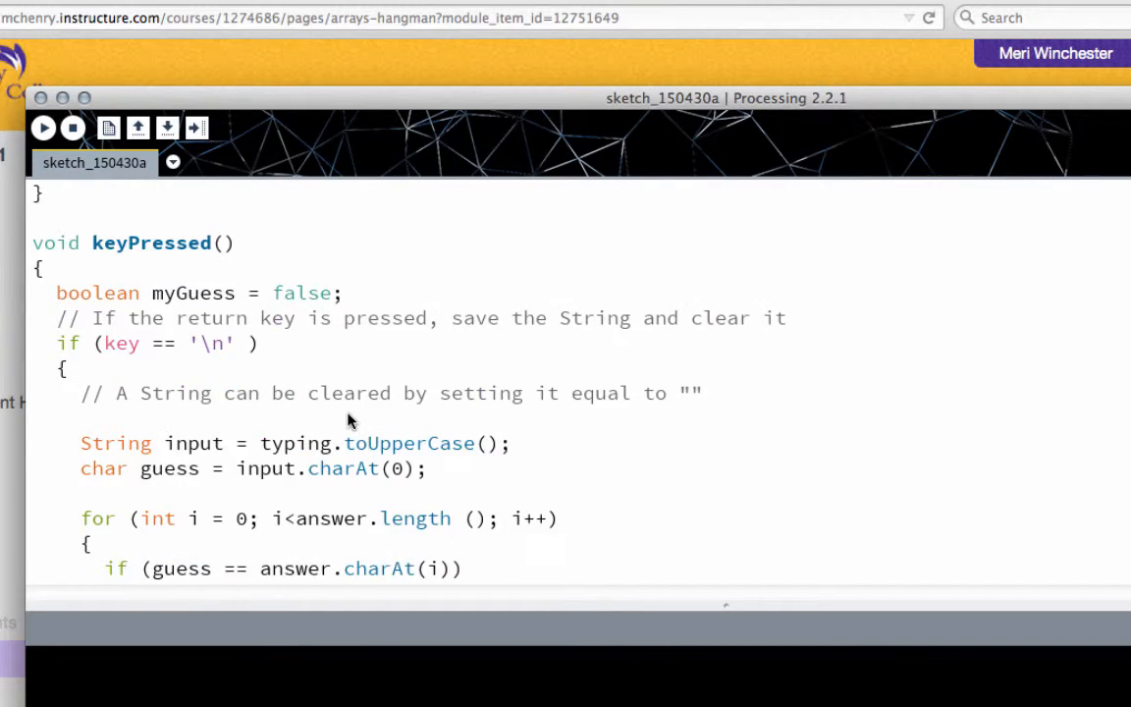
{"action": "scroll", "scroll_direction": "down", "scroll_amount": 3}
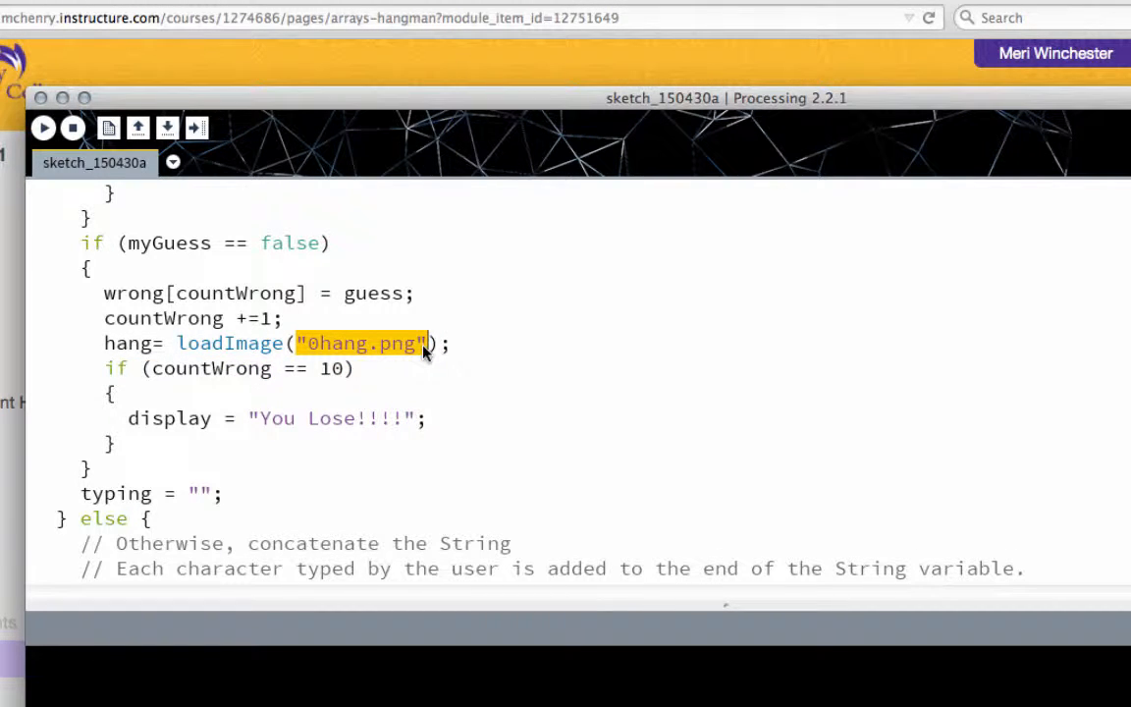
Make the wrong-guess branch call loadImage(hangImage[countWrong]) instead of the fixed "0hang.png"
{"action": "type", "text": "hangI"}
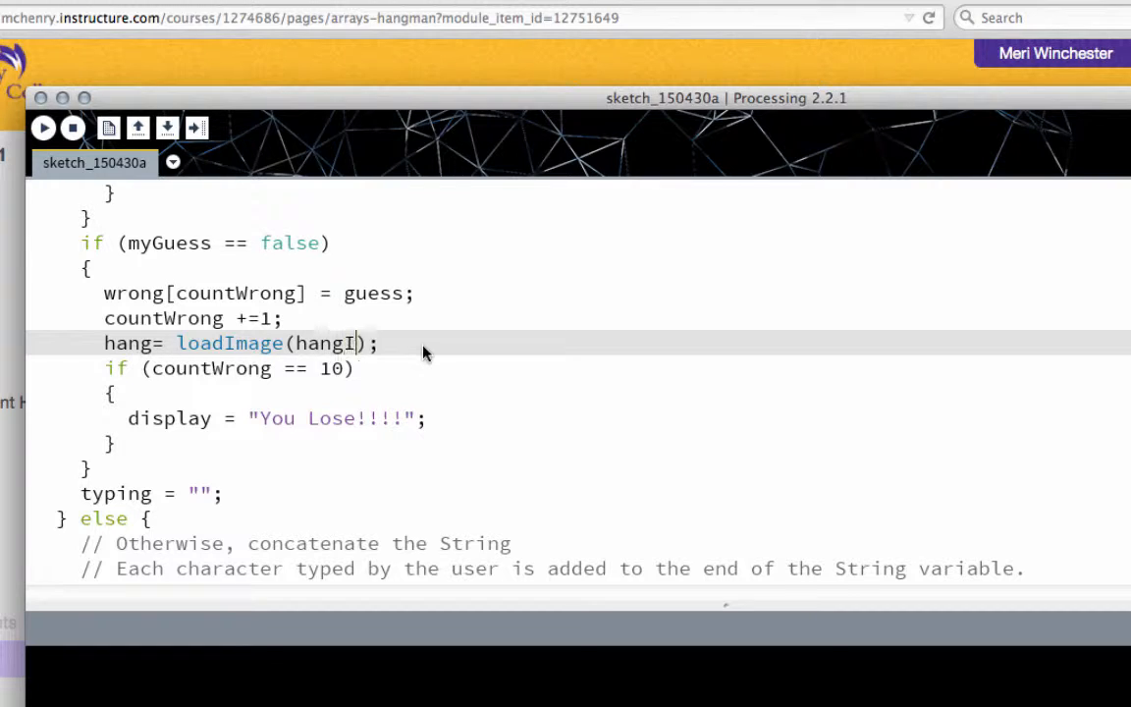
{"action": "type", "text": "mage["}
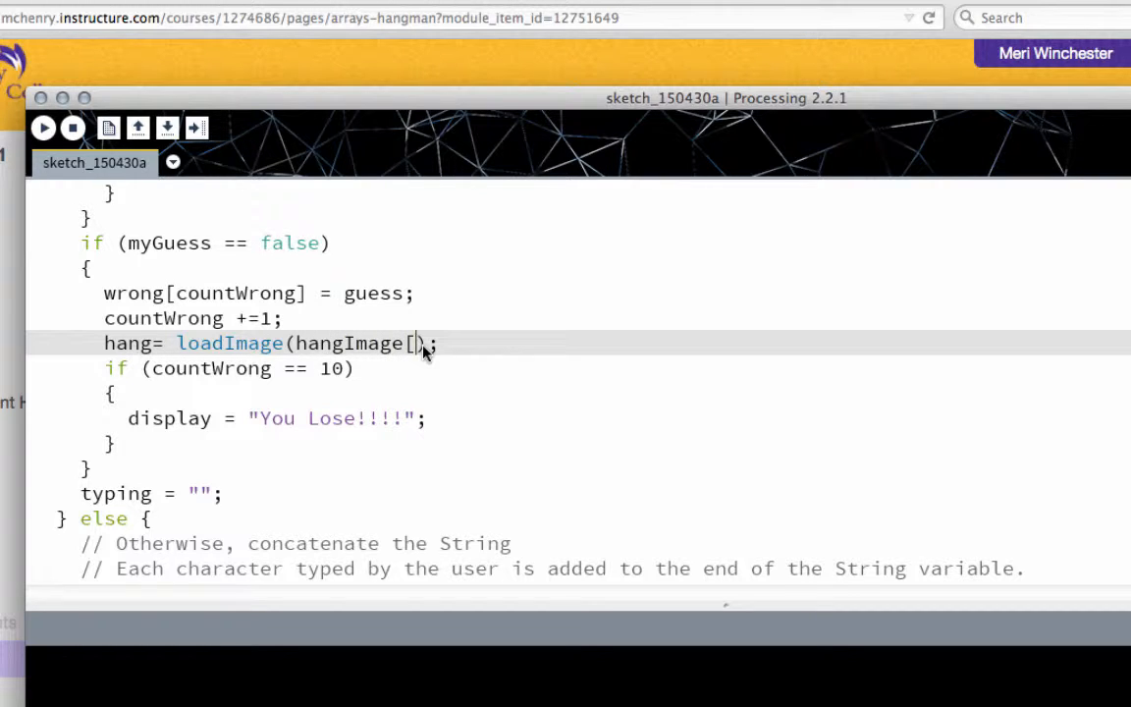
{"action": "type", "text": "countWrong"}
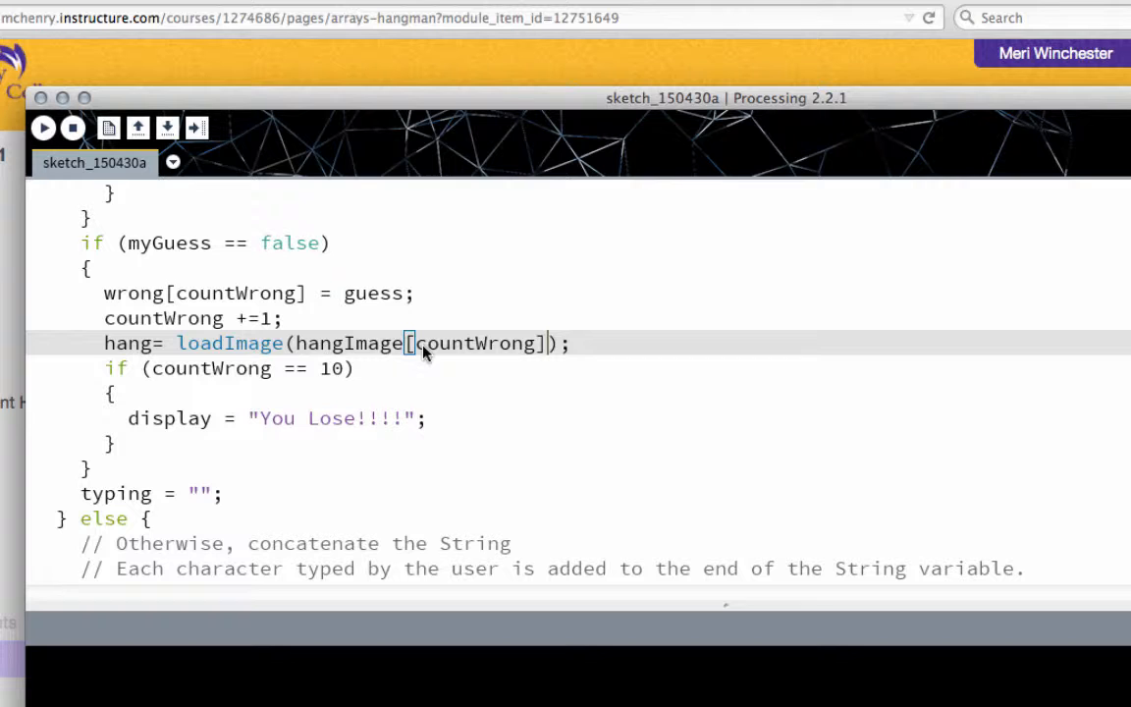
{"action": "scroll", "scroll_direction": "down", "scroll_amount": 3}
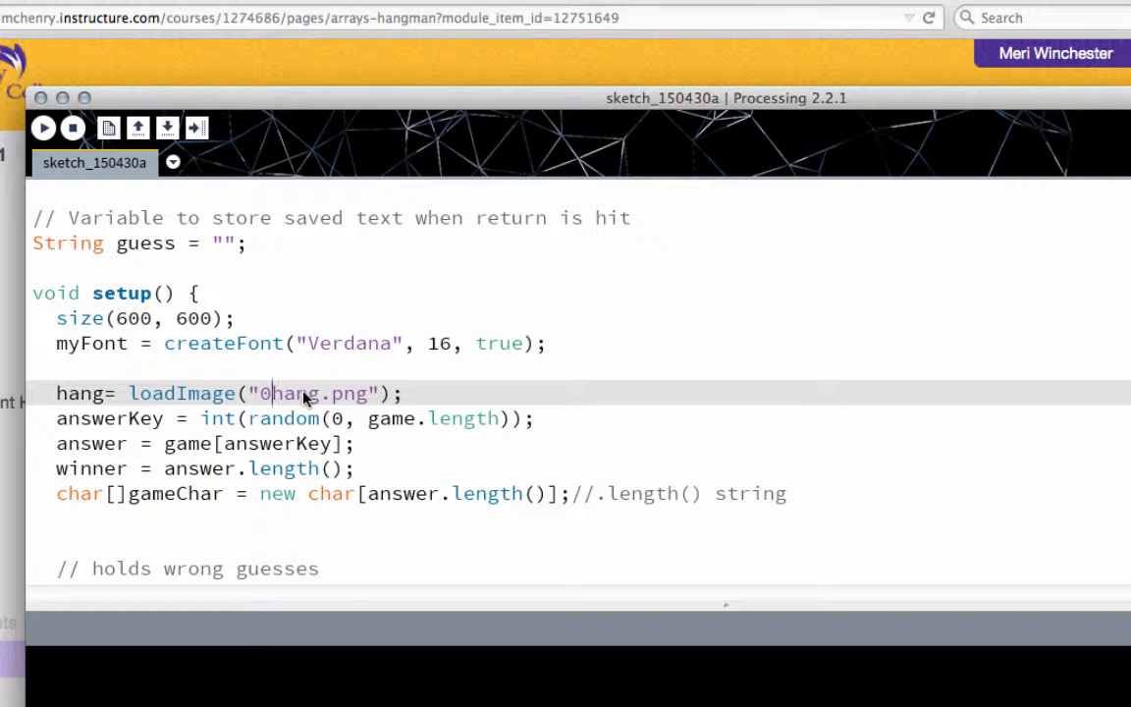
Change setup's loadImage file name to "00hang.png" and review draw and keyPressed
{"action": "type", "text": "0"}
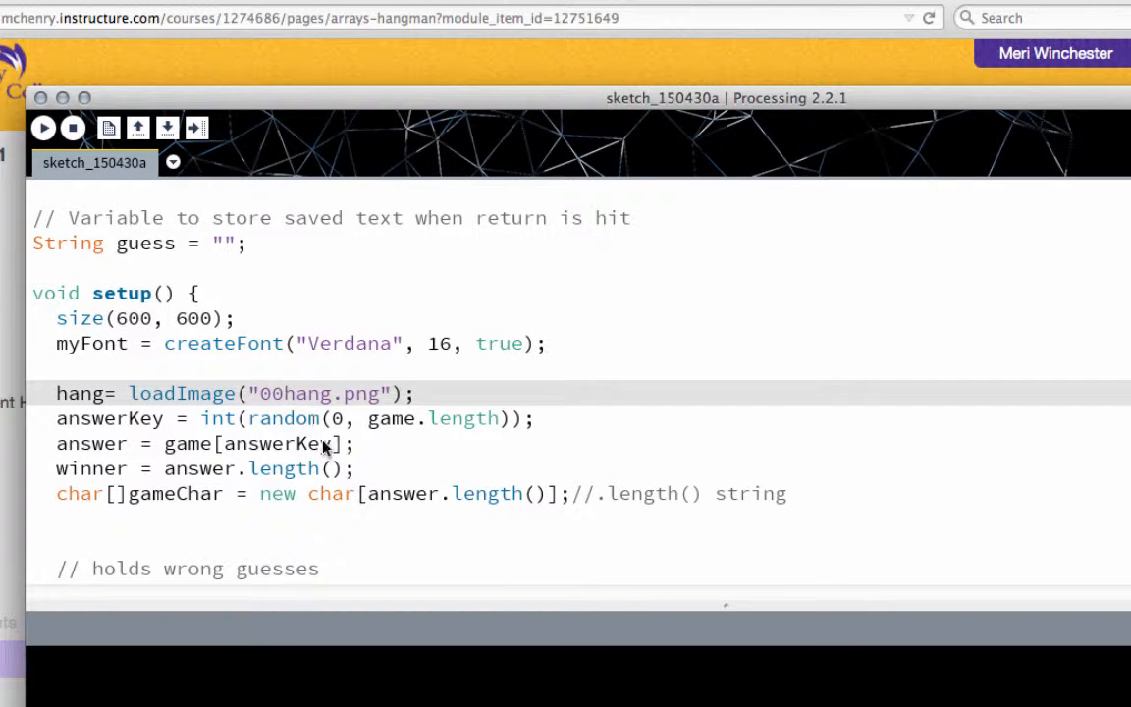
{"action": "scroll", "scroll_direction": "down", "scroll_amount": 3}
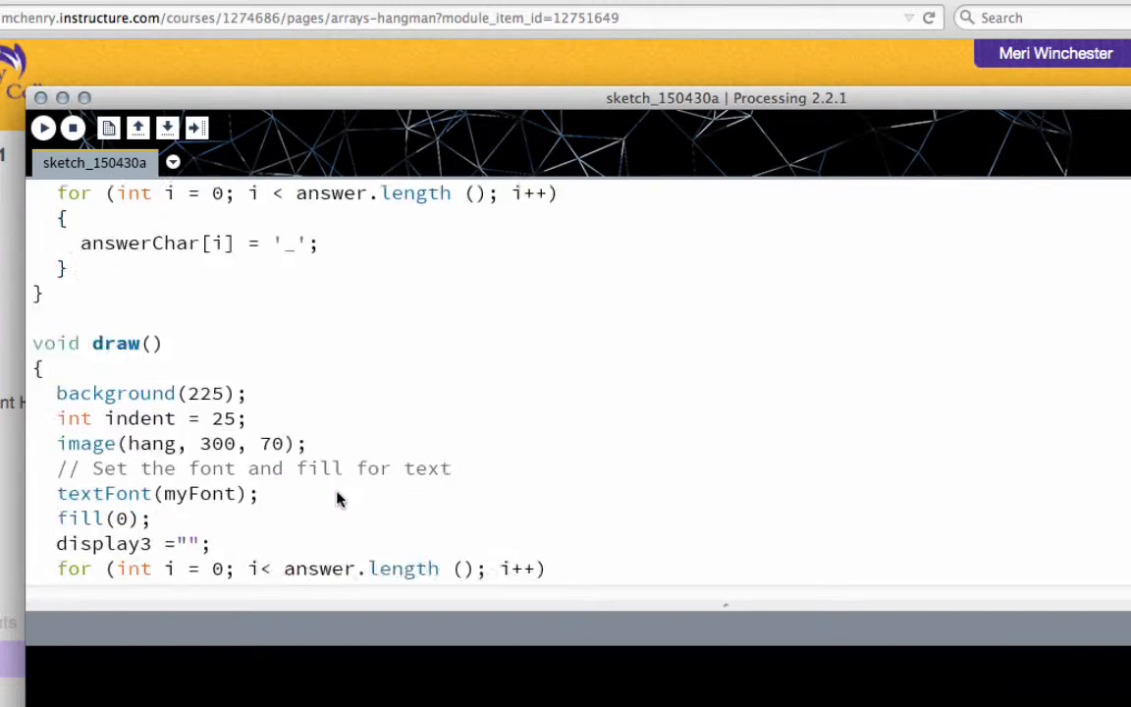
{"action": "scroll", "scroll_direction": "down", "scroll_amount": 3}
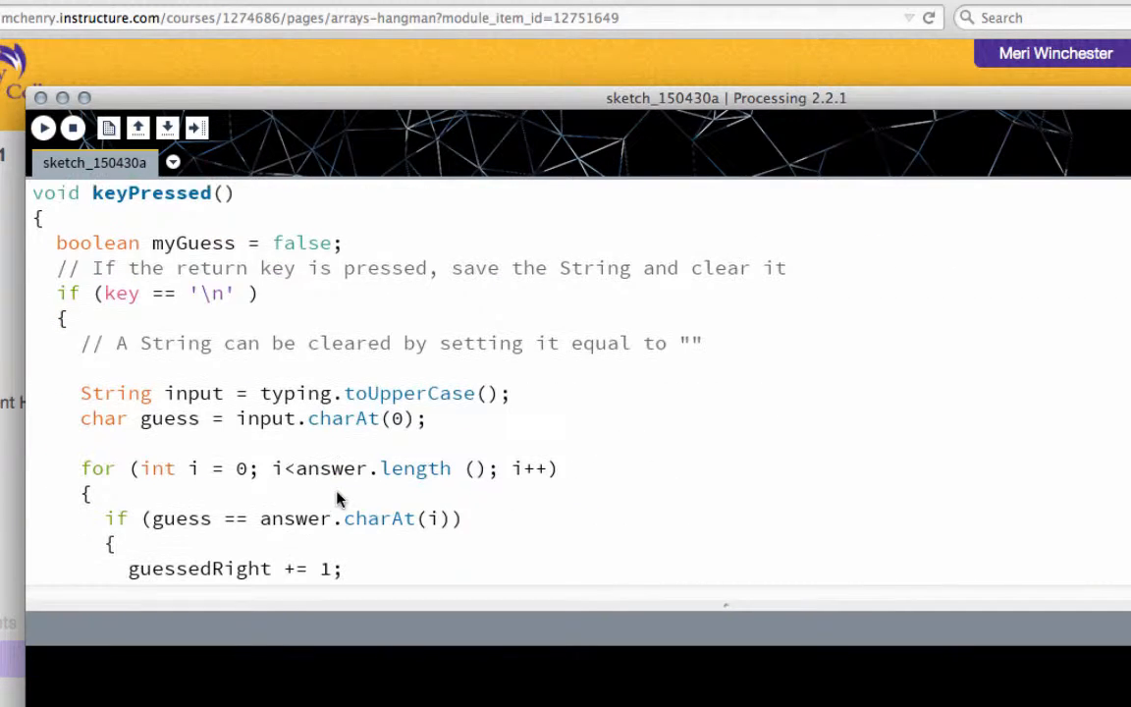
{"action": "mouse_move", "coordinate": [44, 128]}
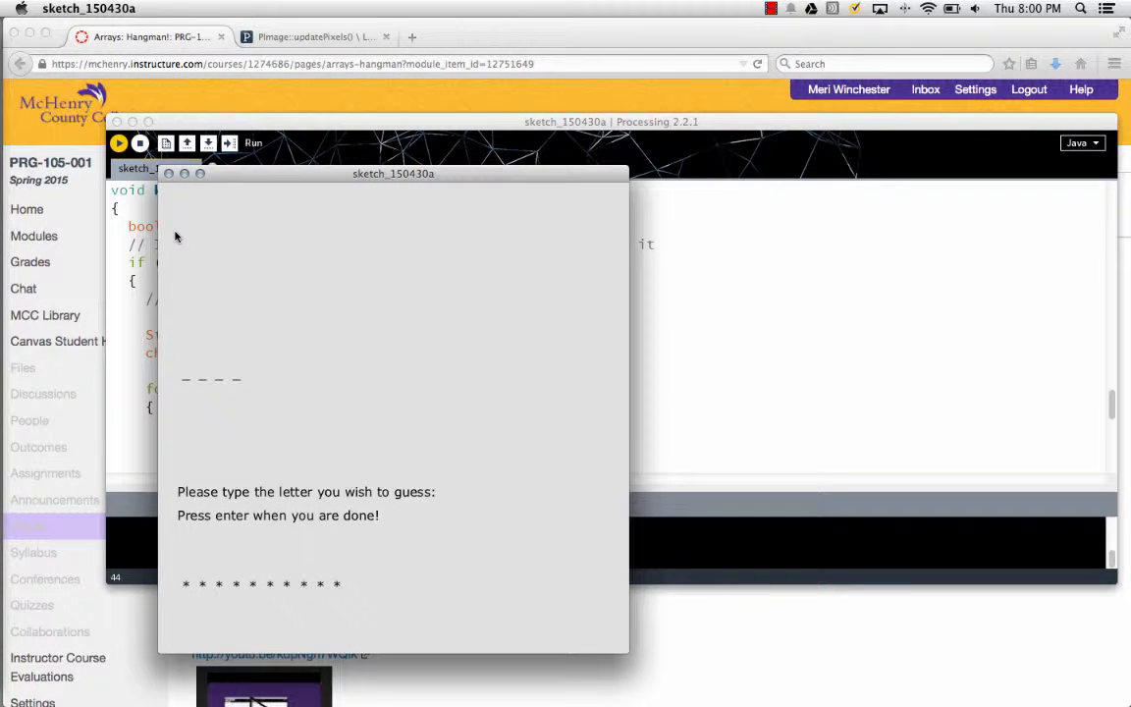
Run the sketch and guess letters A, E, I, P to watch the hangman figure build up
{"action": "type", "text": "A"}
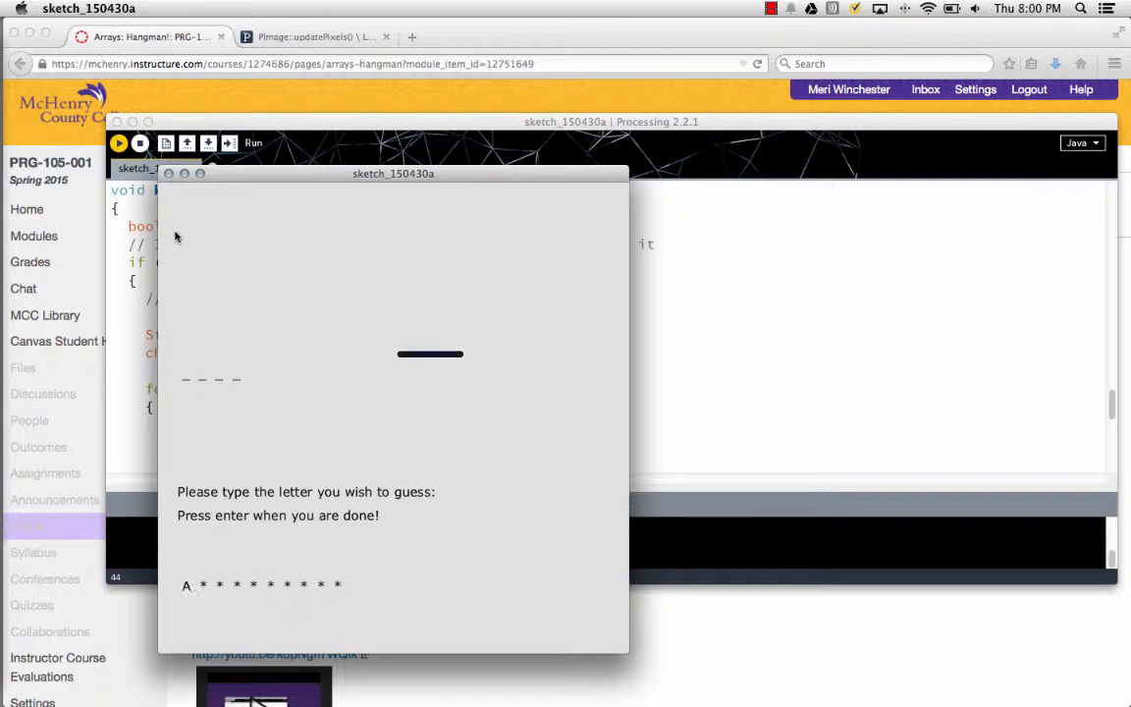
{"action": "type", "text": "E"}
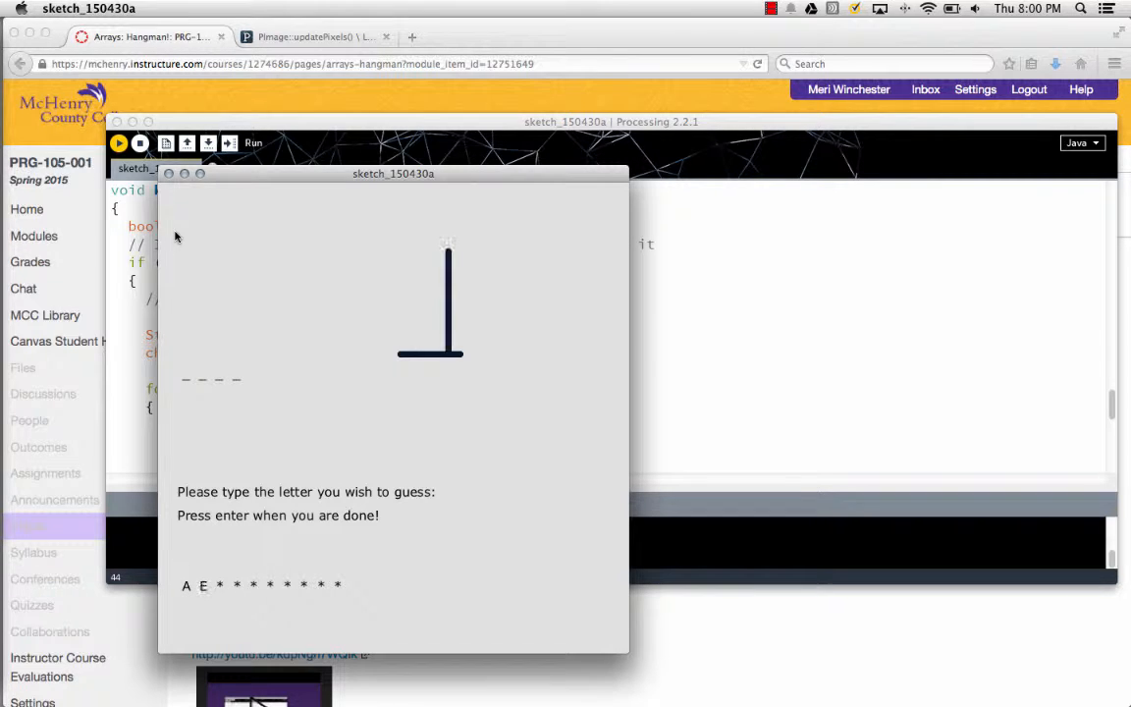
{"action": "type", "text": "i"}
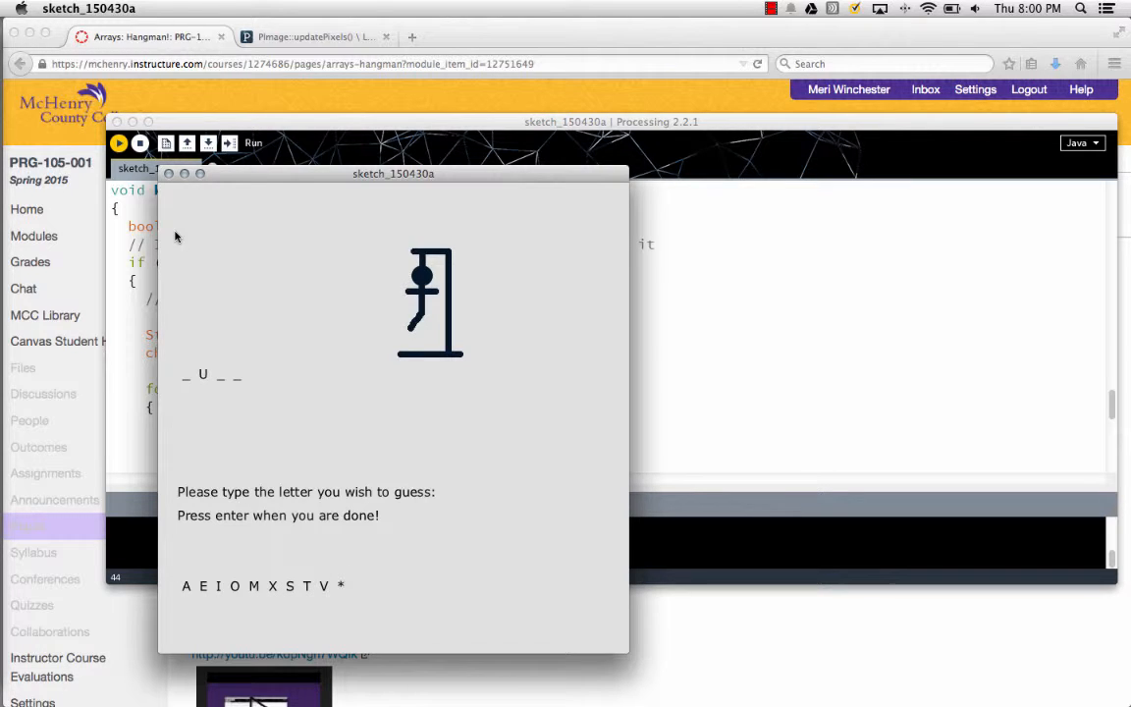
{"action": "type", "text": "p"}
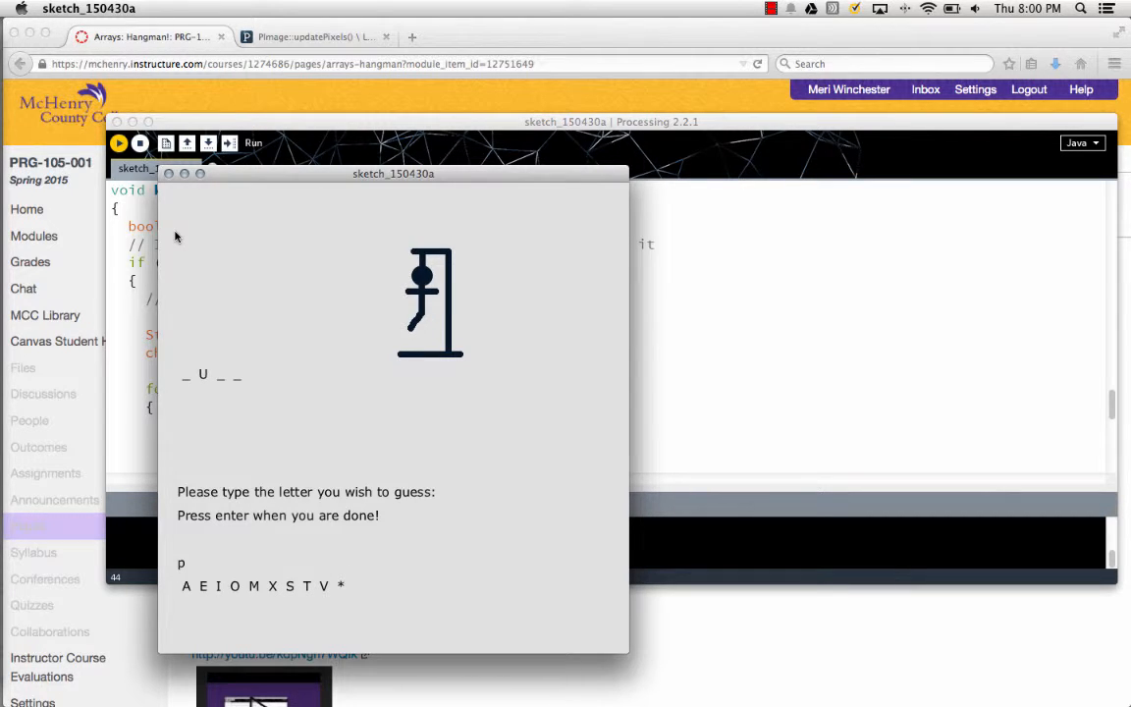